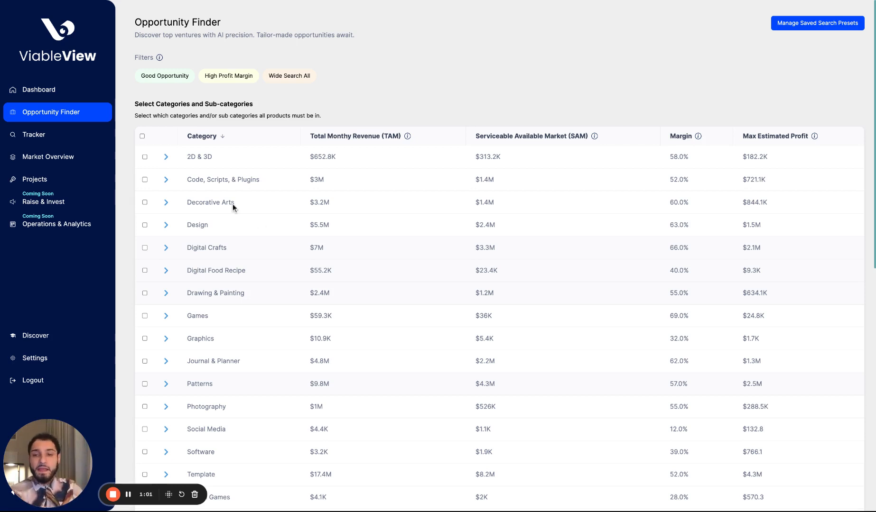
{"action": "mouse_move", "coordinate": [458, 229]}
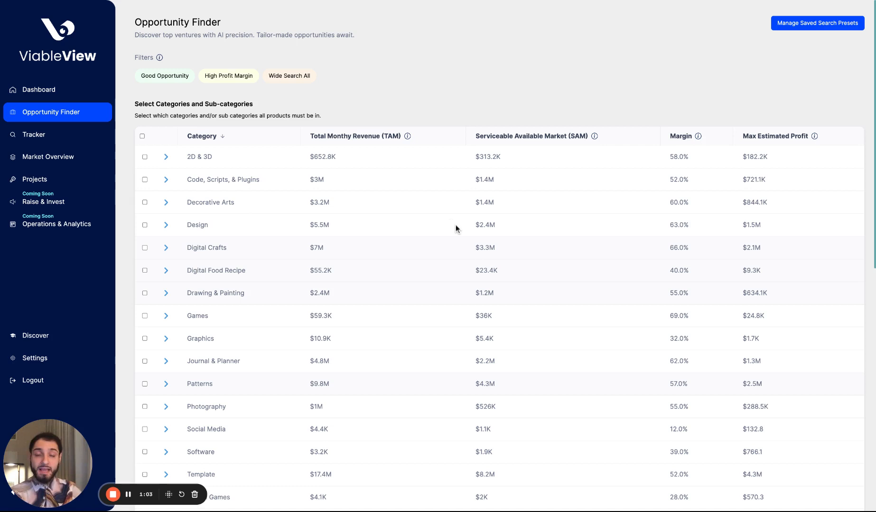
Include the Games category and Digital Crafts' Cross Stitch Pattern subcategory in the search.
{"action": "scroll", "scroll_direction": "down", "scroll_amount": 3}
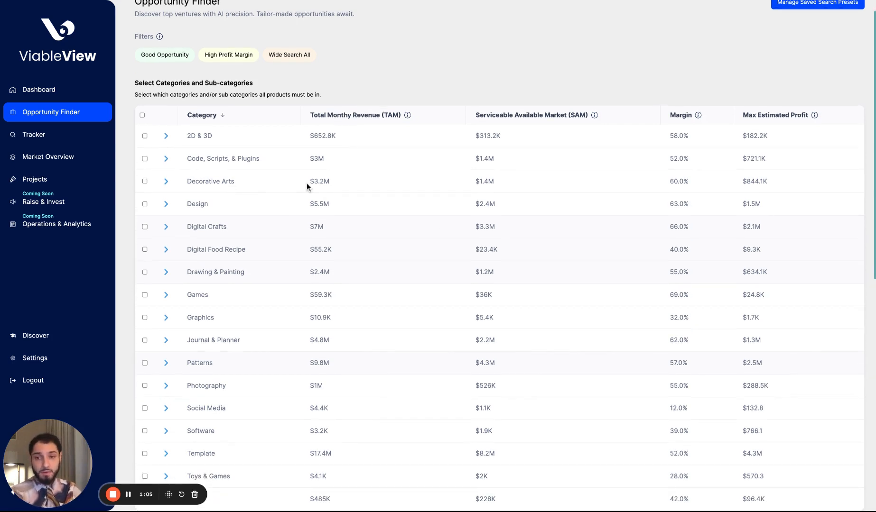
{"action": "mouse_move", "coordinate": [674, 174]}
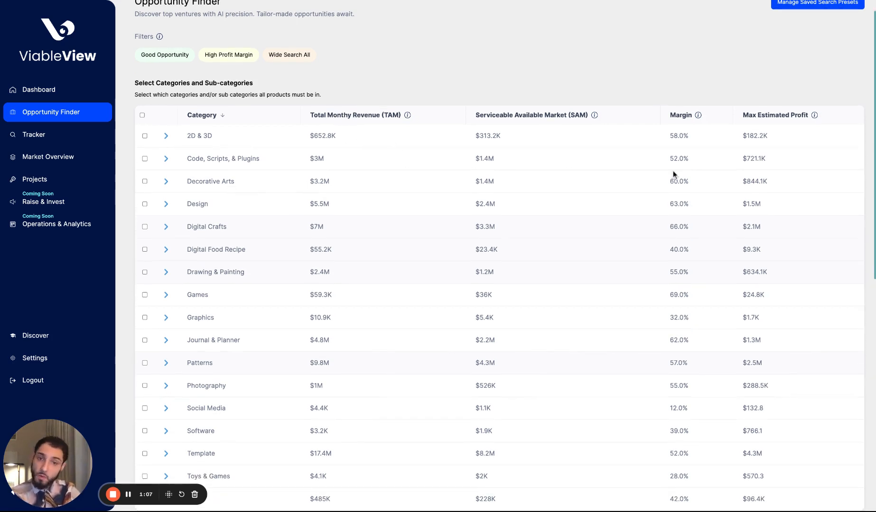
{"action": "mouse_move", "coordinate": [405, 124]}
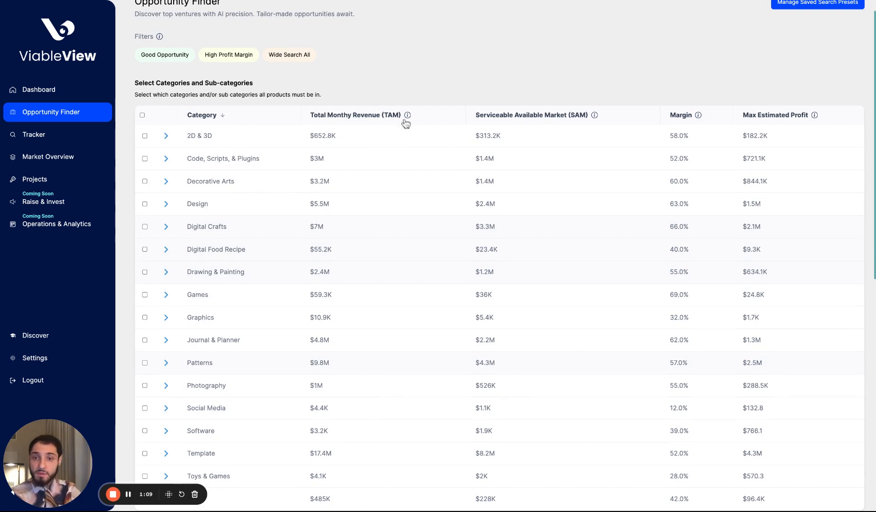
{"action": "mouse_move", "coordinate": [407, 115]}
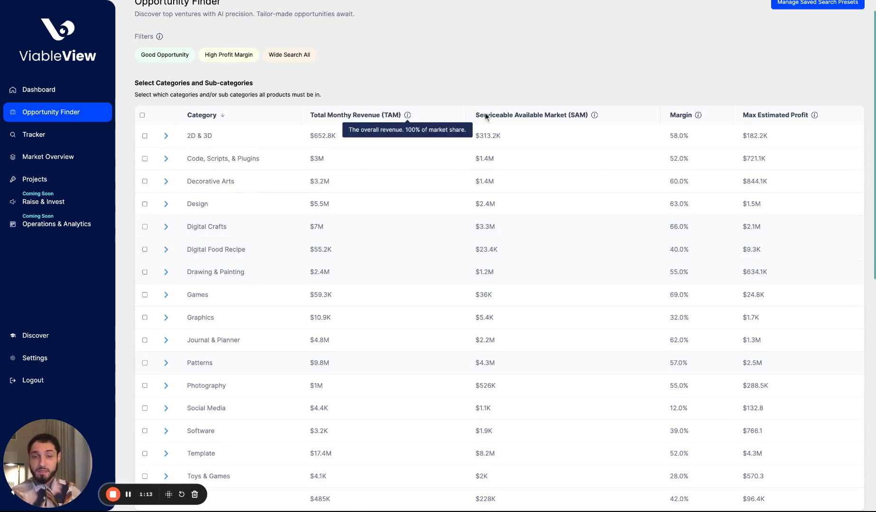
{"action": "mouse_move", "coordinate": [604, 116]}
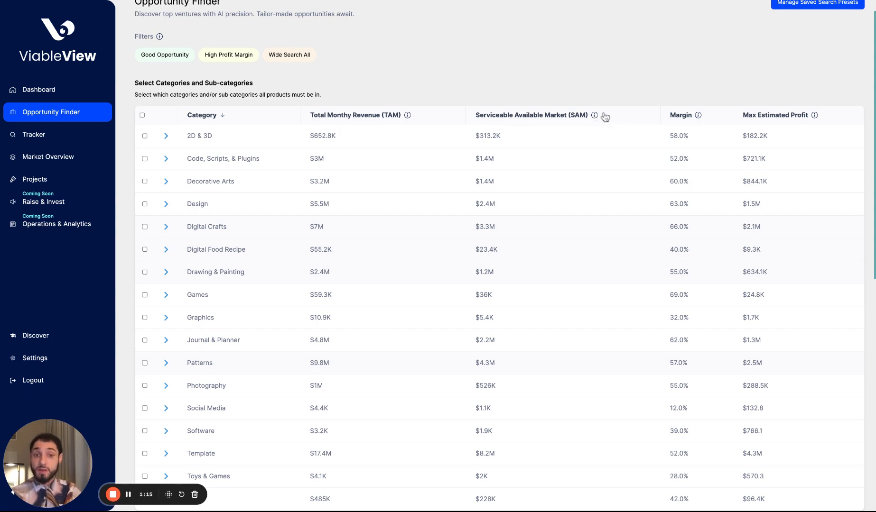
{"action": "mouse_move", "coordinate": [595, 114]}
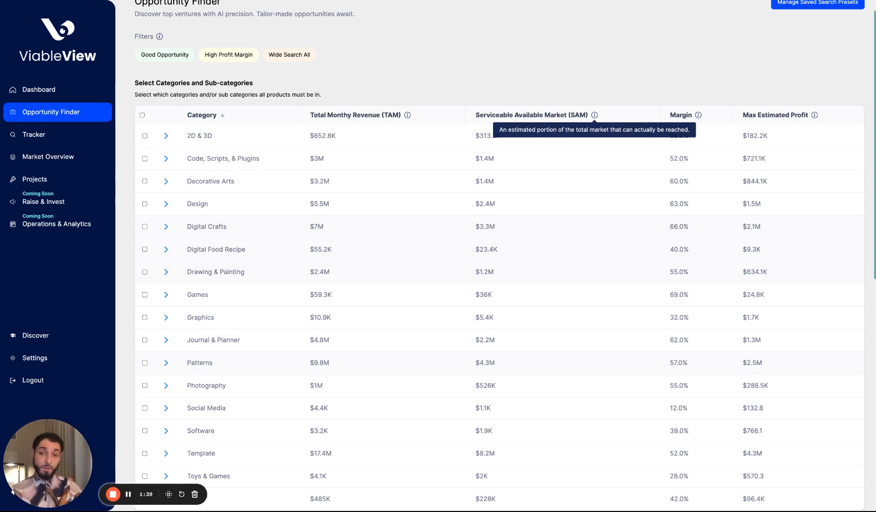
{"action": "mouse_move", "coordinate": [698, 115]}
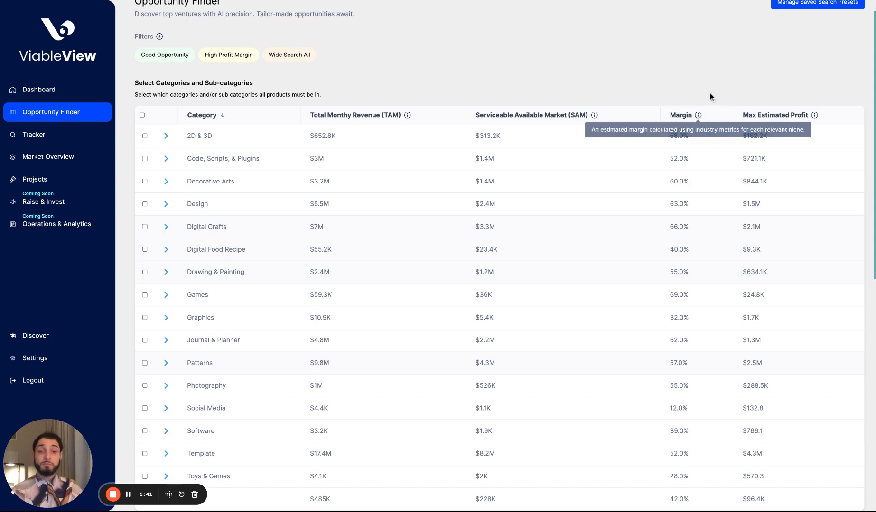
{"action": "mouse_move", "coordinate": [704, 103]}
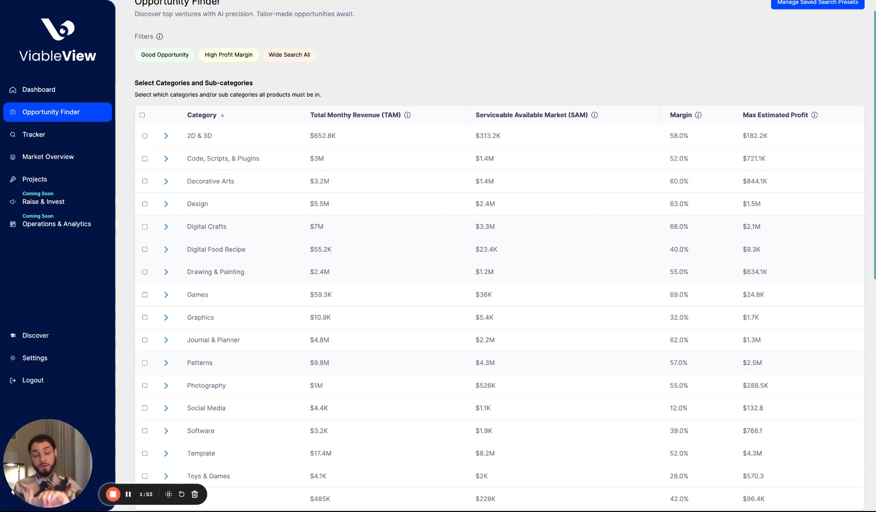
{"action": "mouse_move", "coordinate": [700, 118]}
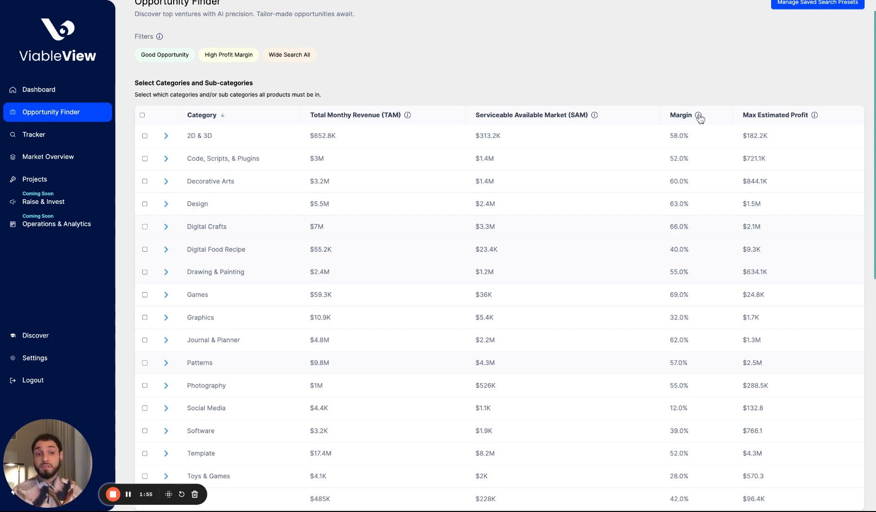
{"action": "mouse_move", "coordinate": [699, 115]}
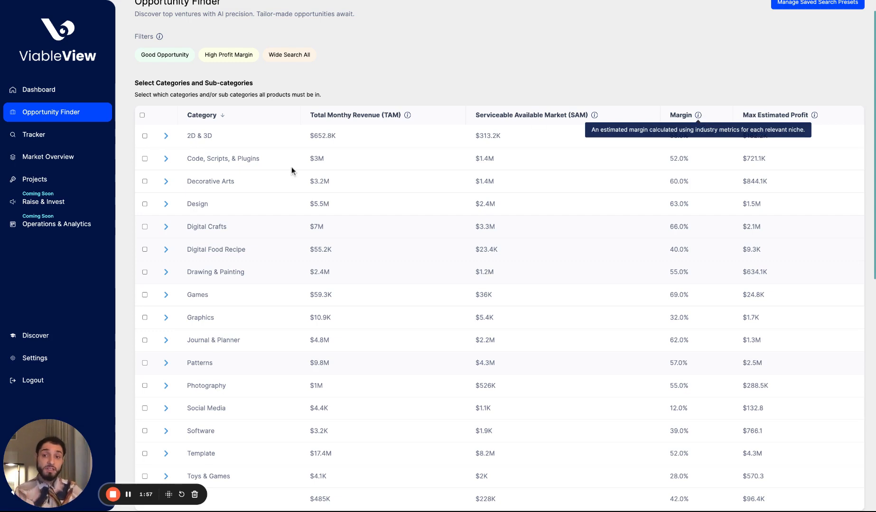
{"action": "left_click", "coordinate": [166, 136]}
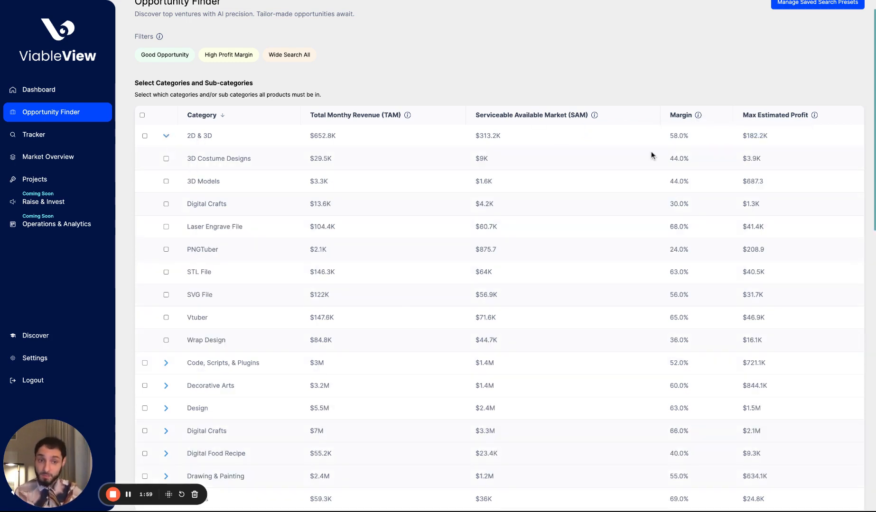
{"action": "left_click", "coordinate": [166, 135]}
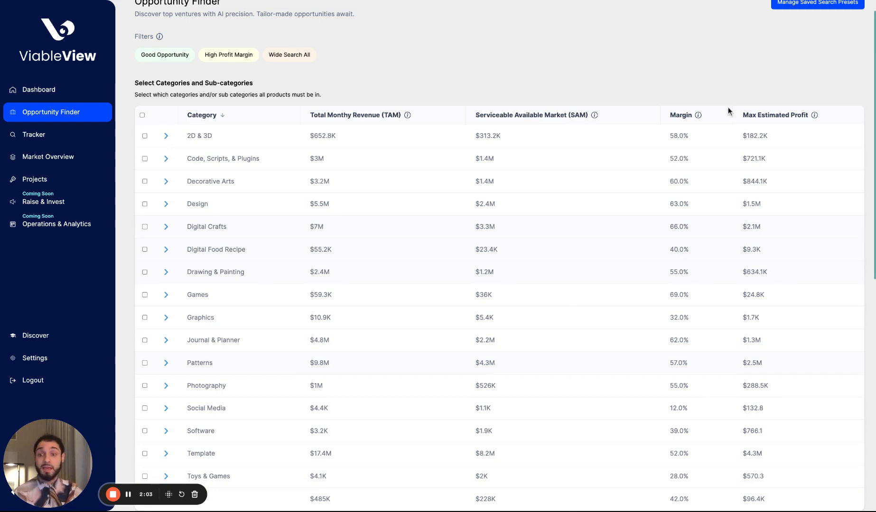
{"action": "mouse_move", "coordinate": [739, 119]}
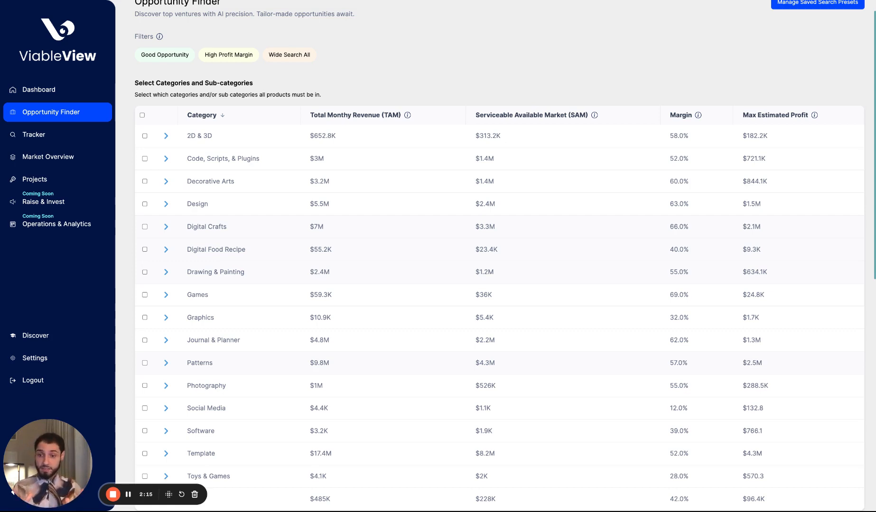
{"action": "scroll", "scroll_direction": "down", "scroll_amount": 3}
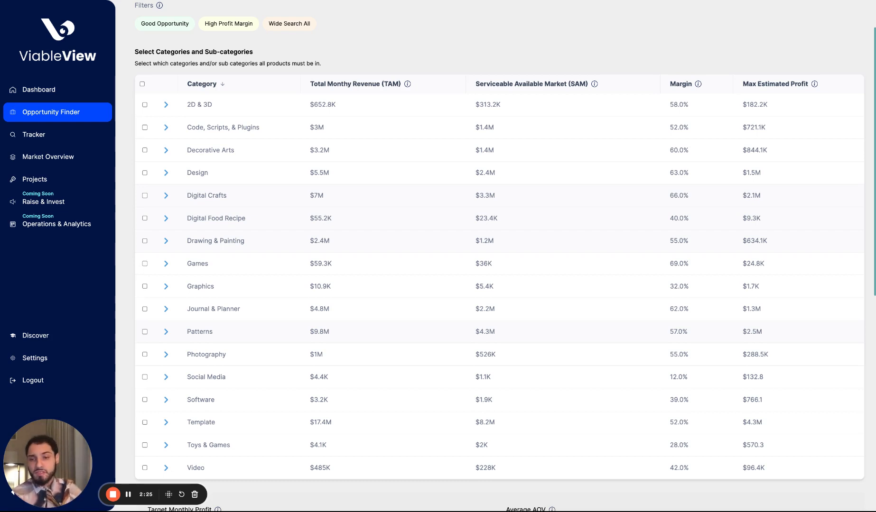
{"action": "left_click", "coordinate": [144, 263]}
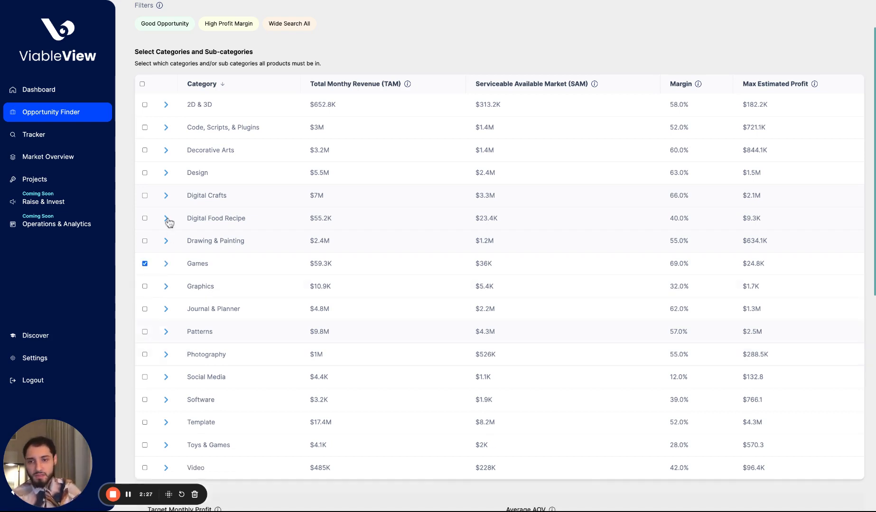
{"action": "left_click", "coordinate": [166, 219]}
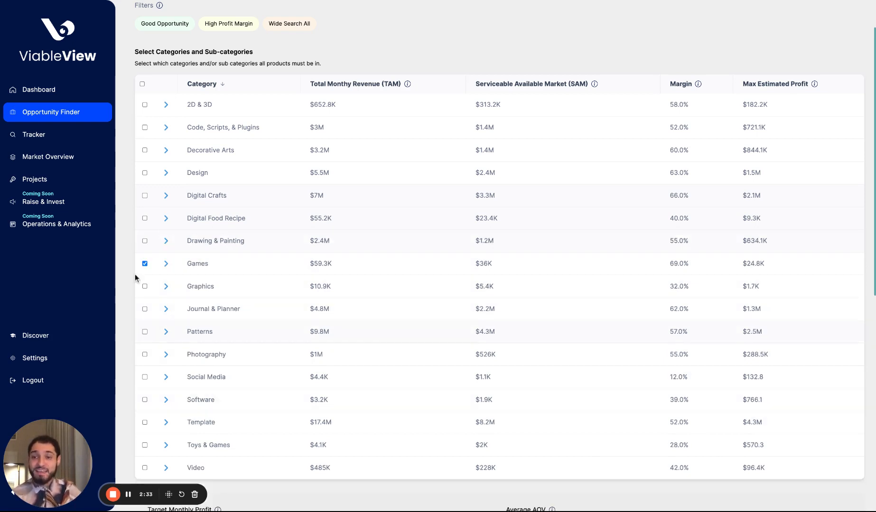
{"action": "left_click", "coordinate": [166, 196]}
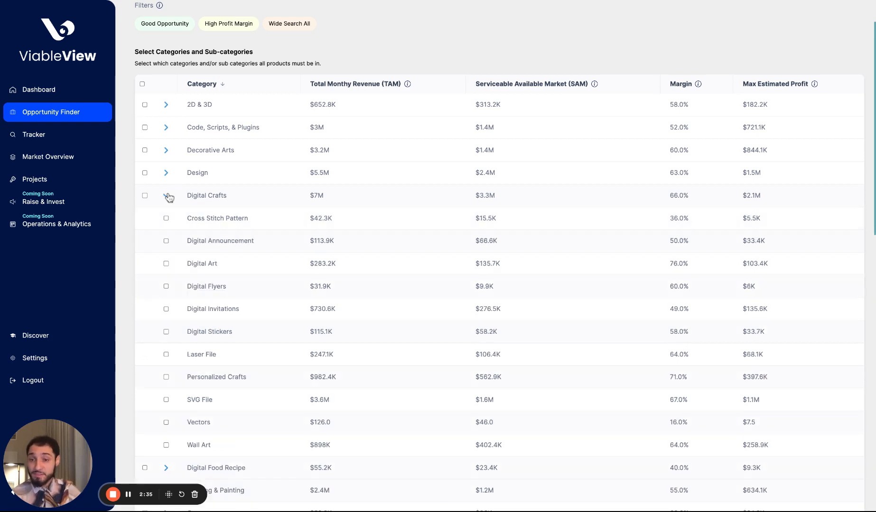
{"action": "left_click", "coordinate": [166, 195]}
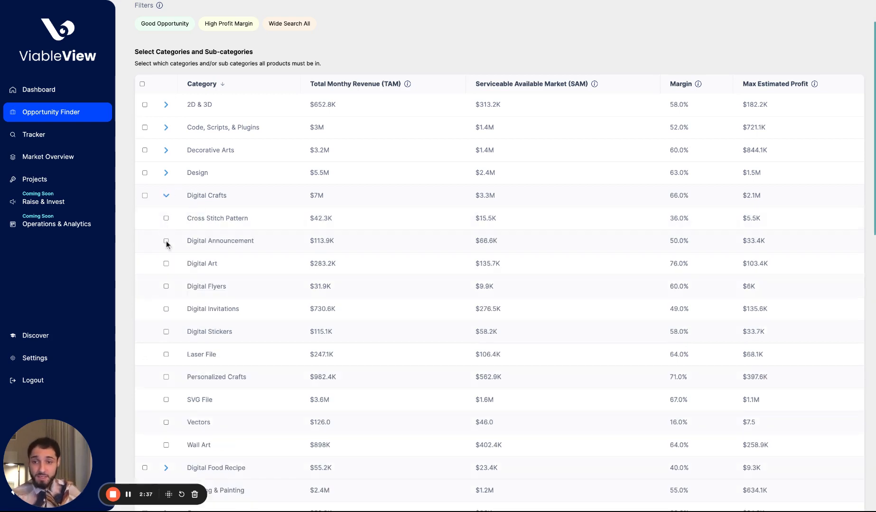
{"action": "left_click", "coordinate": [166, 218]}
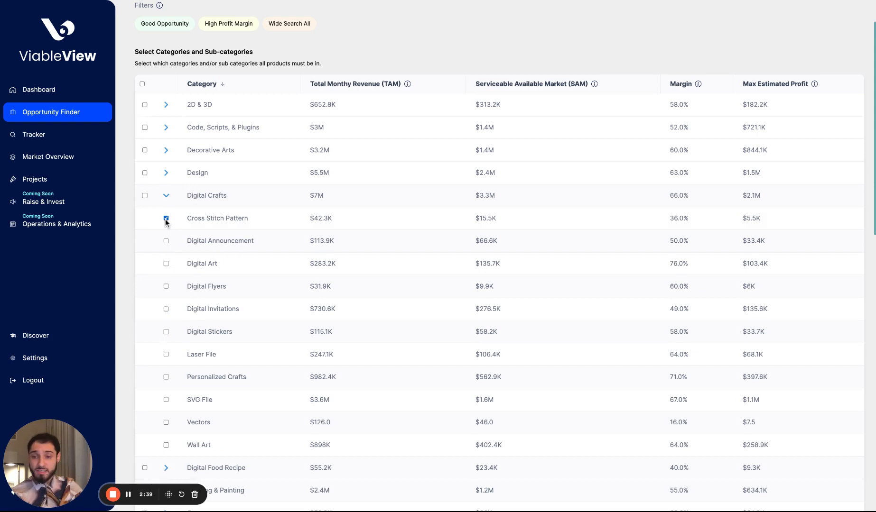
{"action": "left_click", "coordinate": [166, 218]}
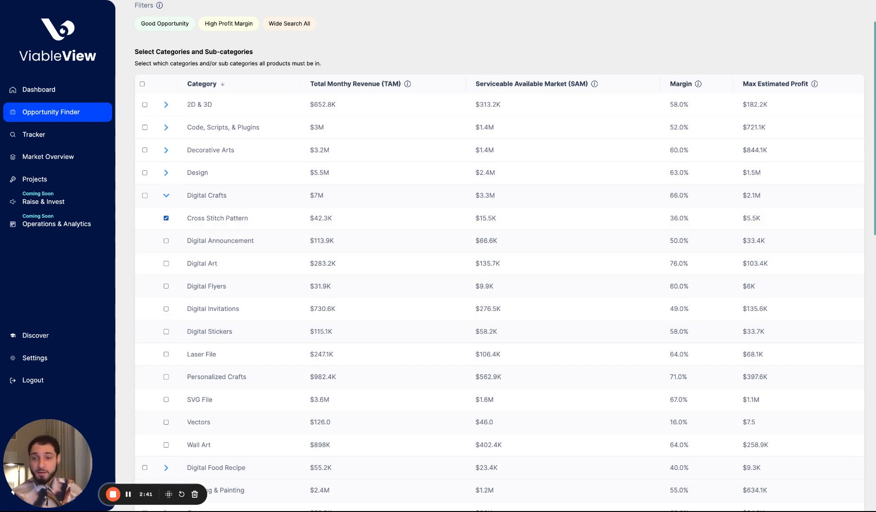
{"action": "left_click", "coordinate": [166, 196]}
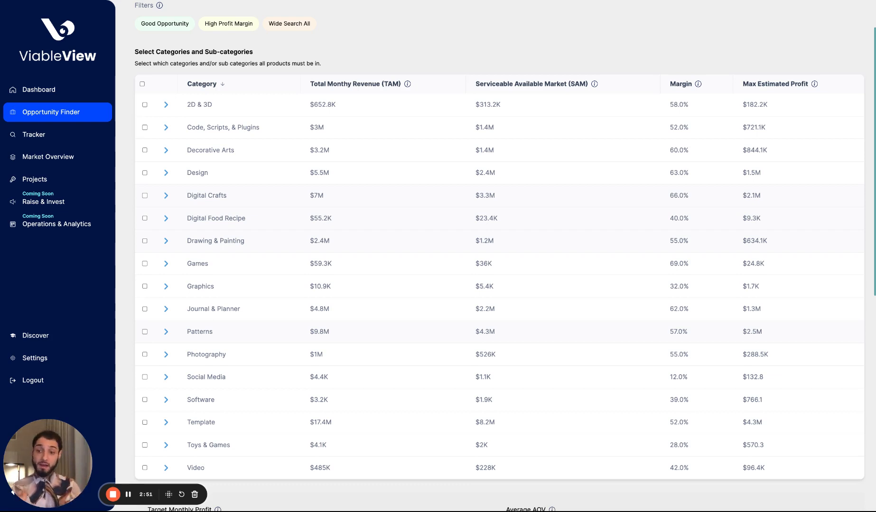
Select every category from 2D & 3D to Video and bring the profit and revenue filters into view.
{"action": "left_click", "coordinate": [145, 83]}
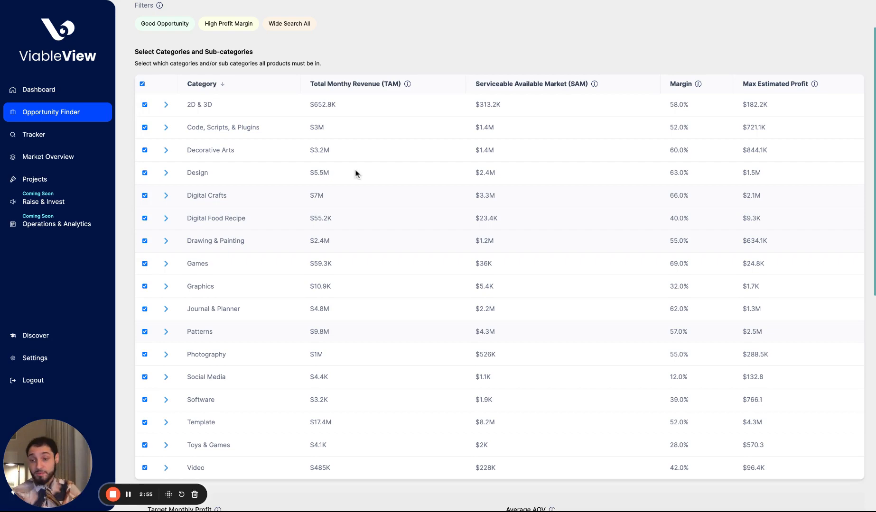
{"action": "scroll", "scroll_direction": "down", "scroll_amount": 3}
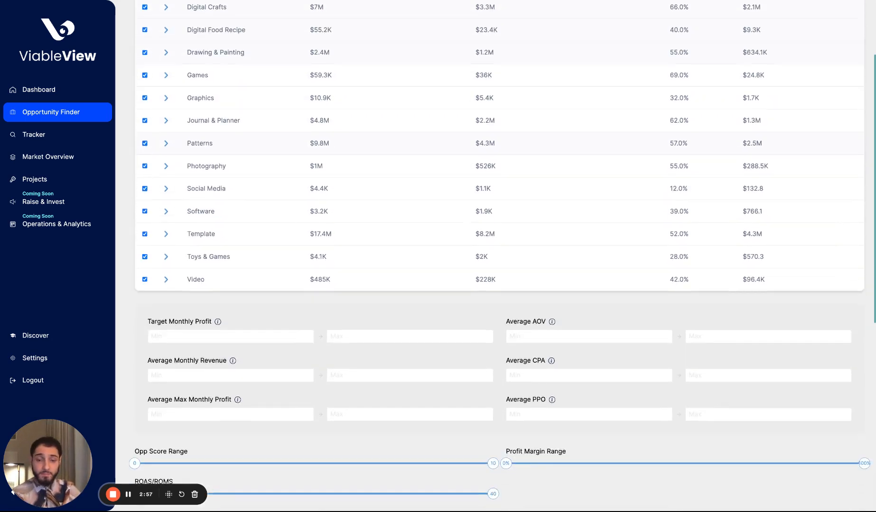
{"action": "scroll", "scroll_direction": "down", "scroll_amount": 3}
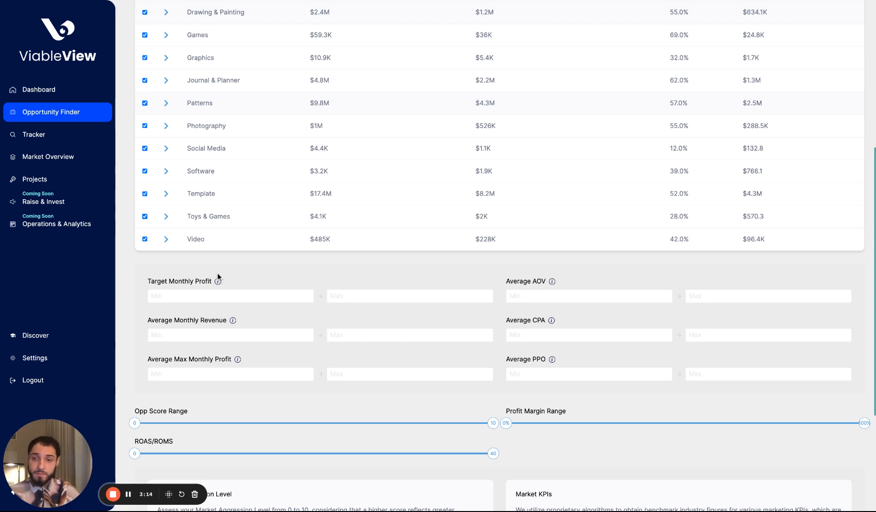
{"action": "mouse_move", "coordinate": [226, 281]}
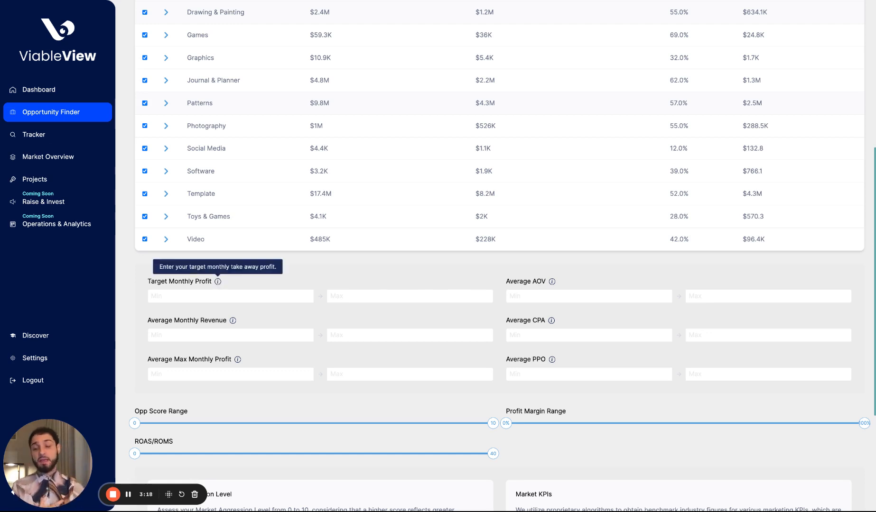
{"action": "left_click", "coordinate": [229, 297]}
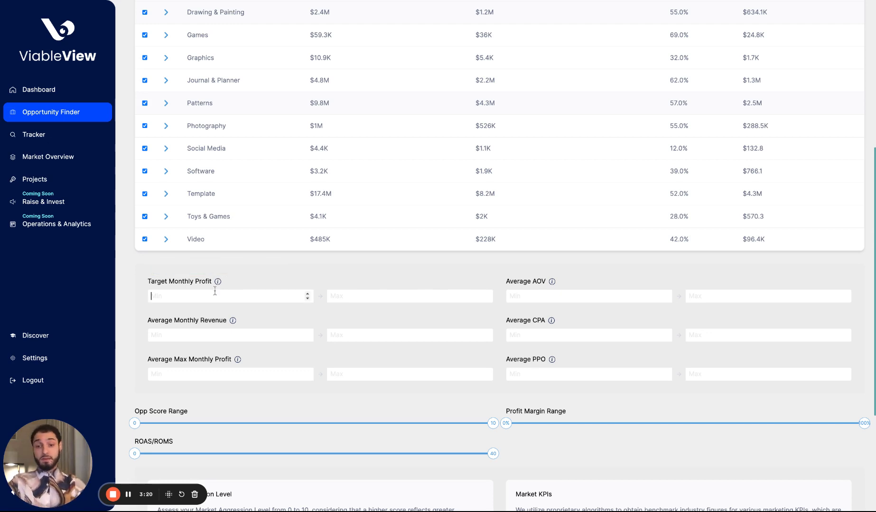
{"action": "type", "text": "5000"}
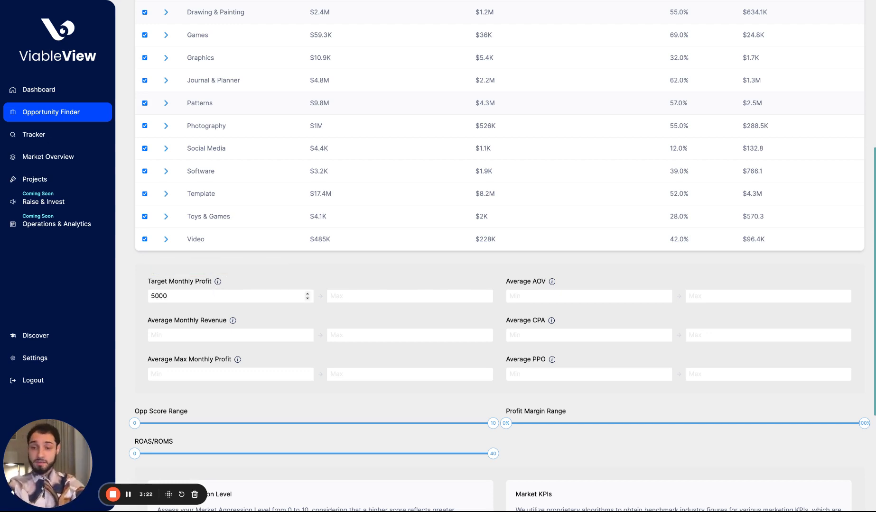
{"action": "mouse_move", "coordinate": [236, 319]}
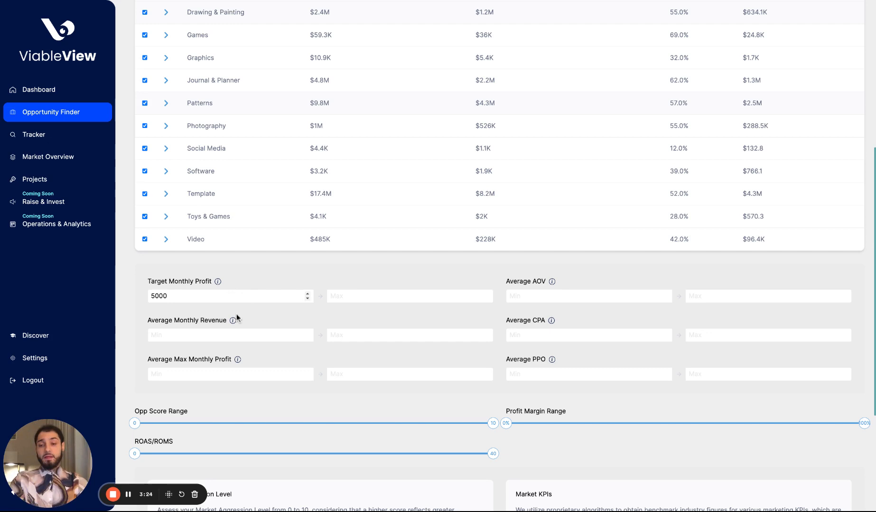
{"action": "mouse_move", "coordinate": [233, 320]}
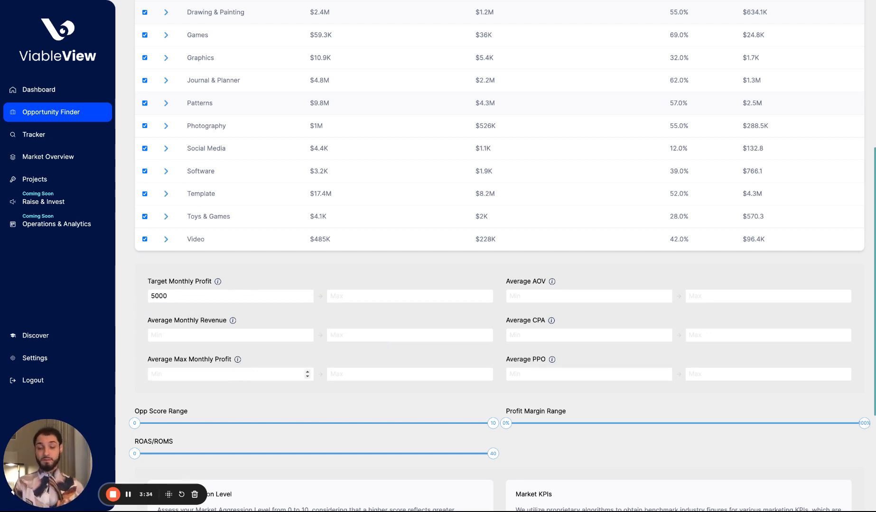
{"action": "left_click", "coordinate": [223, 374]}
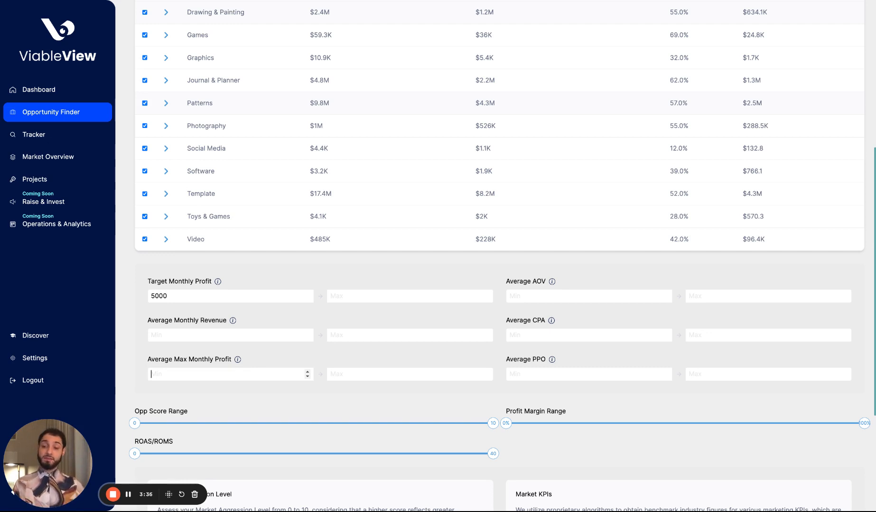
{"action": "type", "text": "10000"}
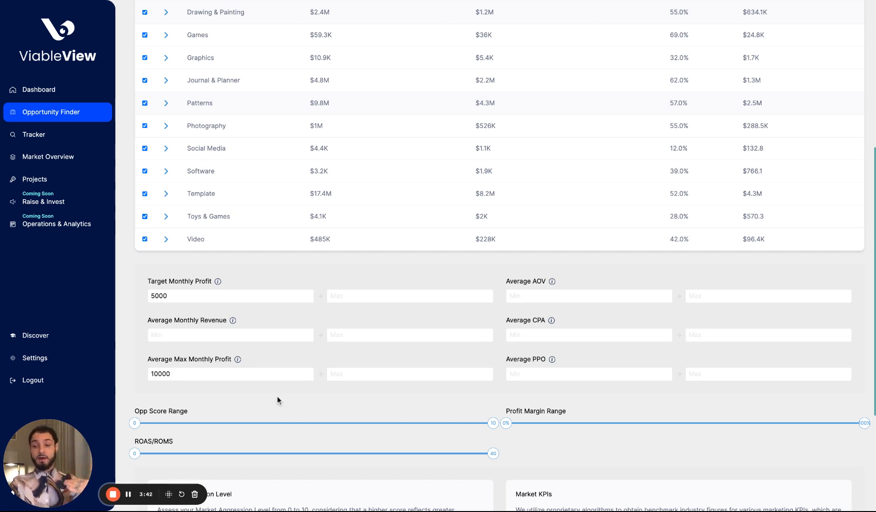
{"action": "mouse_move", "coordinate": [342, 400]}
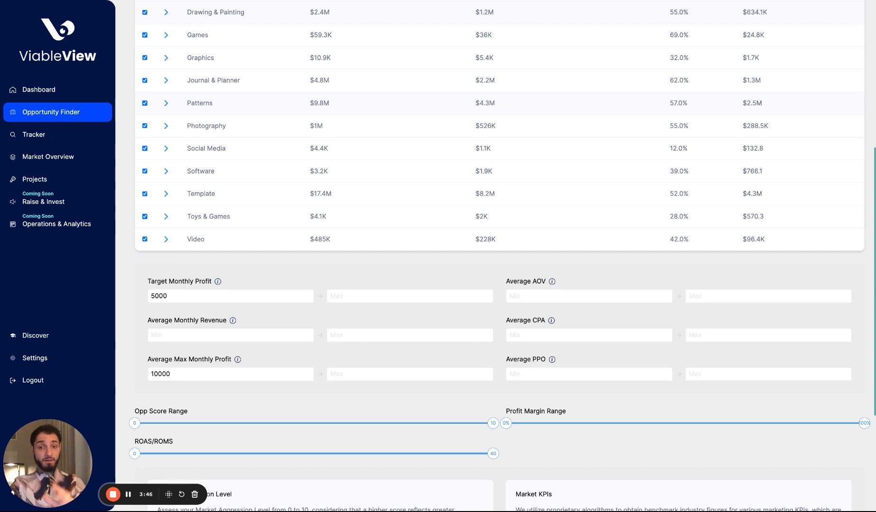
{"action": "mouse_move", "coordinate": [551, 281]}
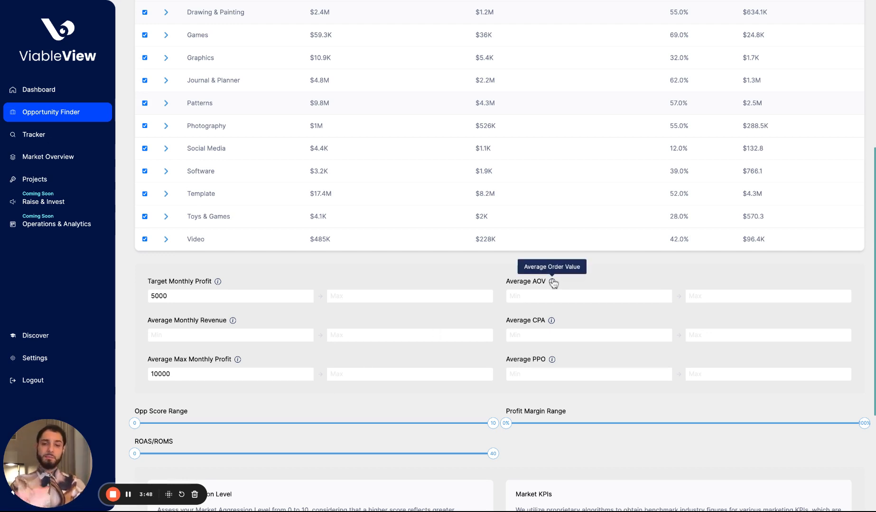
{"action": "mouse_move", "coordinate": [553, 319]}
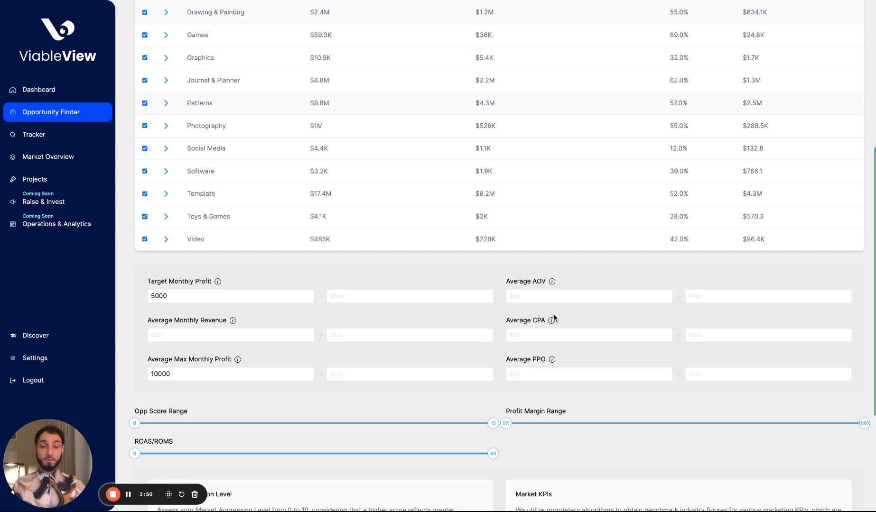
{"action": "mouse_move", "coordinate": [553, 360]}
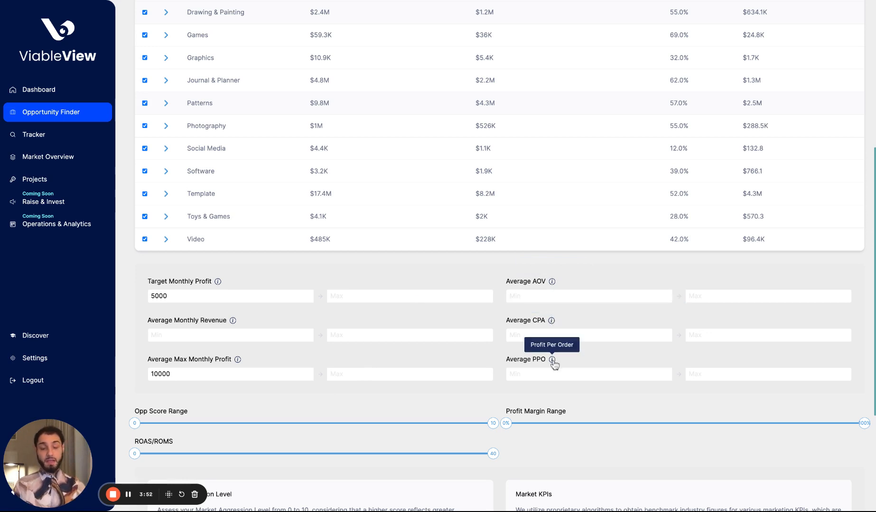
Raise the minimum opportunity score to 4 and the minimum profit margin to 40%.
{"action": "scroll", "scroll_direction": "down", "scroll_amount": 3}
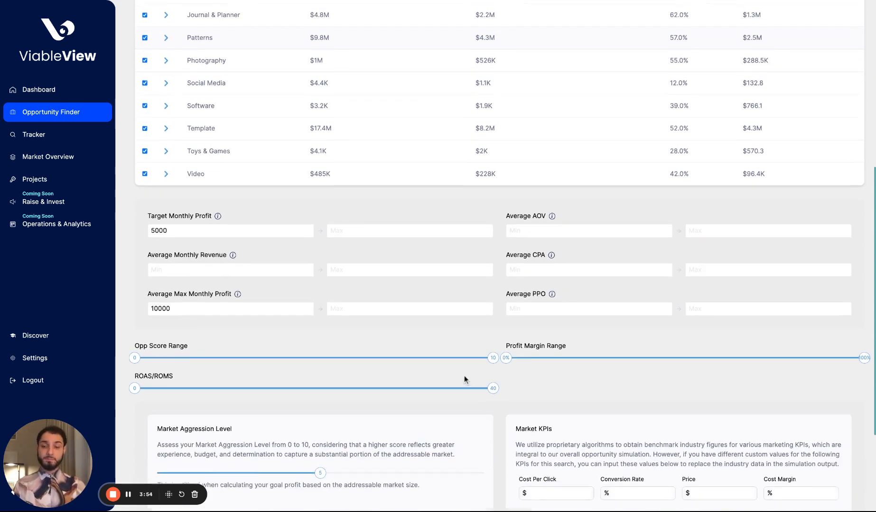
{"action": "left_click_drag", "start_coordinate": [135, 358], "coordinate": [242, 342]}
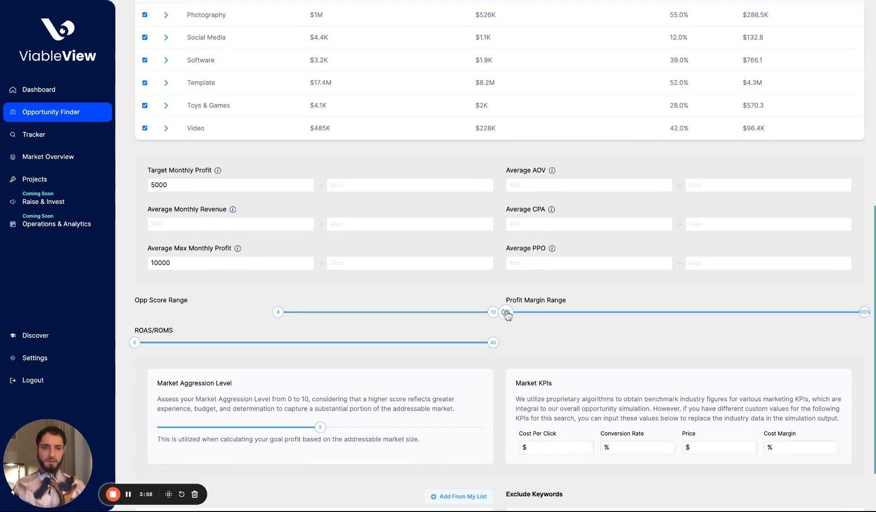
{"action": "left_click_drag", "start_coordinate": [506, 313], "coordinate": [648, 313]}
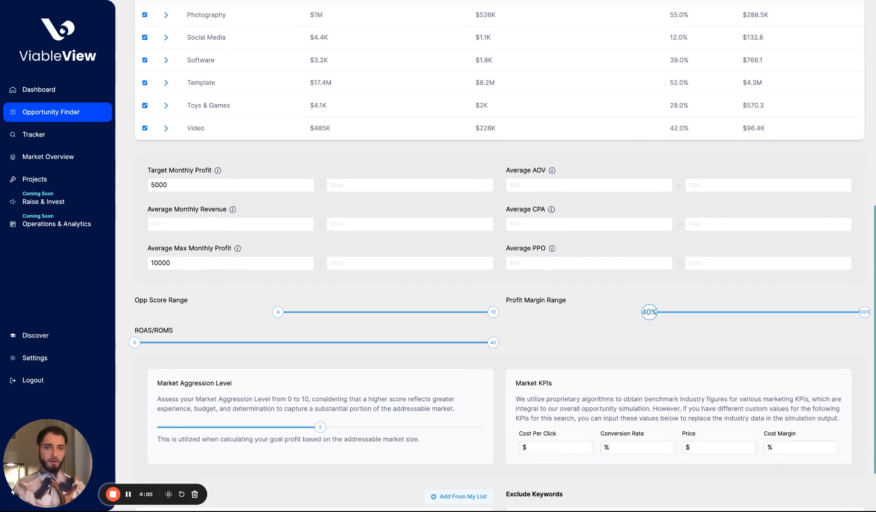
{"action": "scroll", "scroll_direction": "down", "scroll_amount": 3}
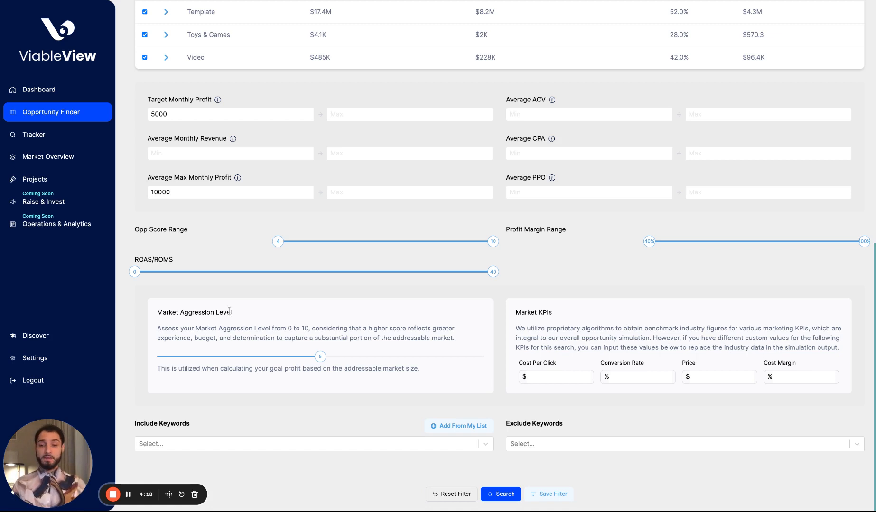
Try market aggression levels between 2 and 7, leaving the slider at 7.
{"action": "left_click_drag", "start_coordinate": [320, 356], "coordinate": [352, 357]}
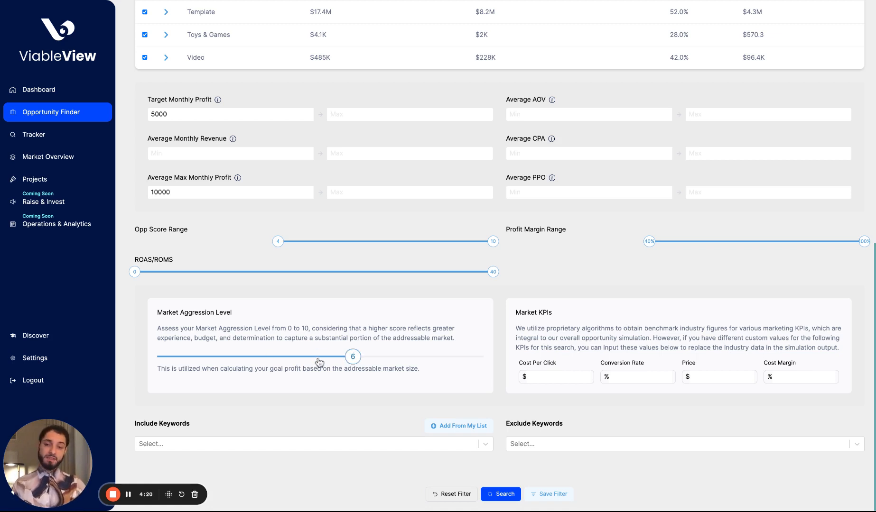
{"action": "left_click_drag", "start_coordinate": [352, 357], "coordinate": [386, 357]}
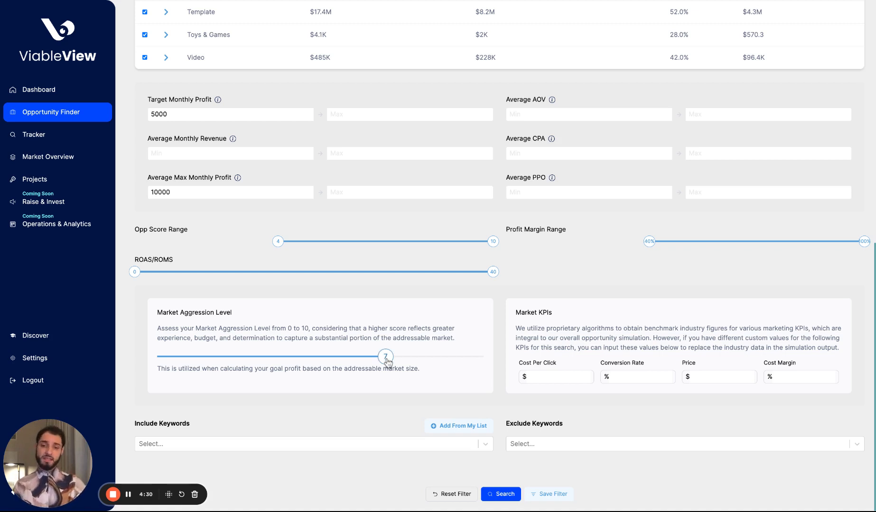
{"action": "left_click_drag", "start_coordinate": [386, 357], "coordinate": [288, 357]}
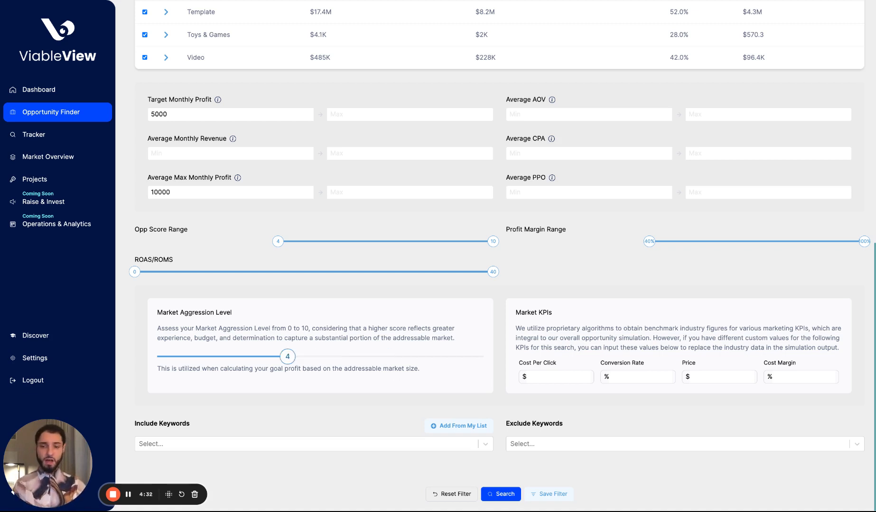
{"action": "left_click_drag", "start_coordinate": [288, 357], "coordinate": [222, 357]}
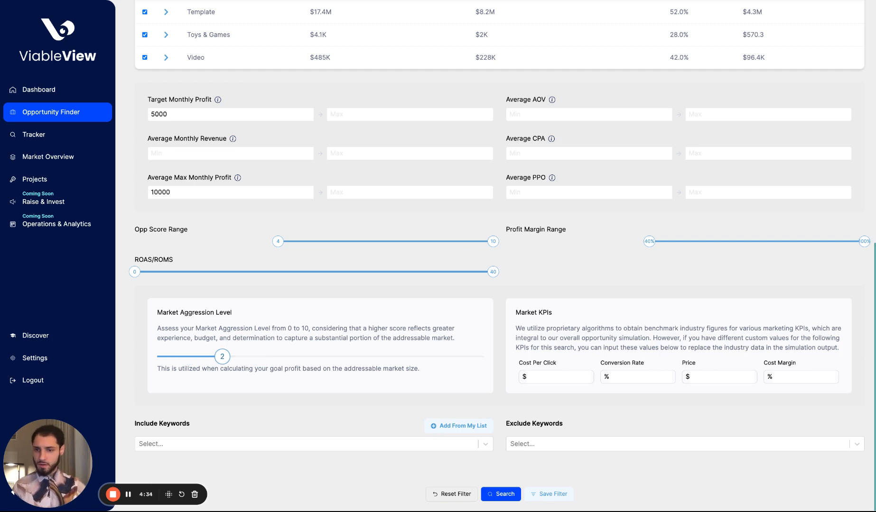
{"action": "left_click_drag", "start_coordinate": [223, 356], "coordinate": [385, 357]}
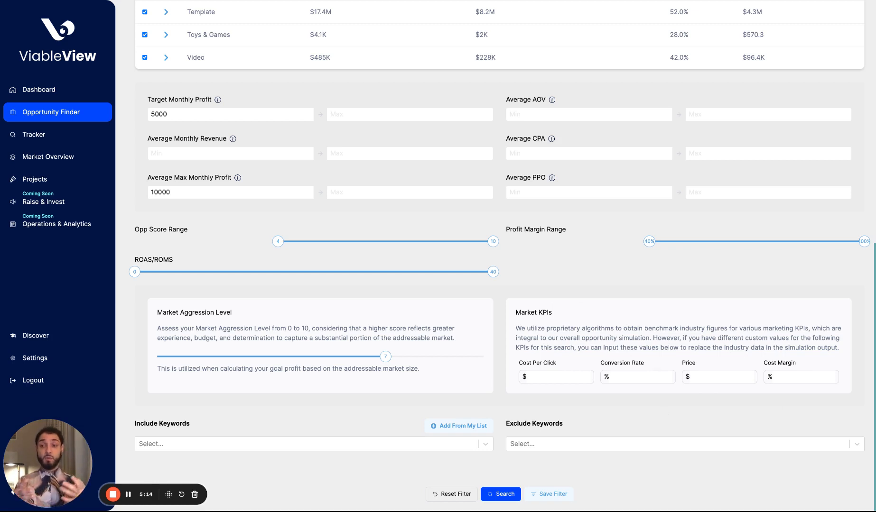
{"action": "mouse_move", "coordinate": [544, 441]}
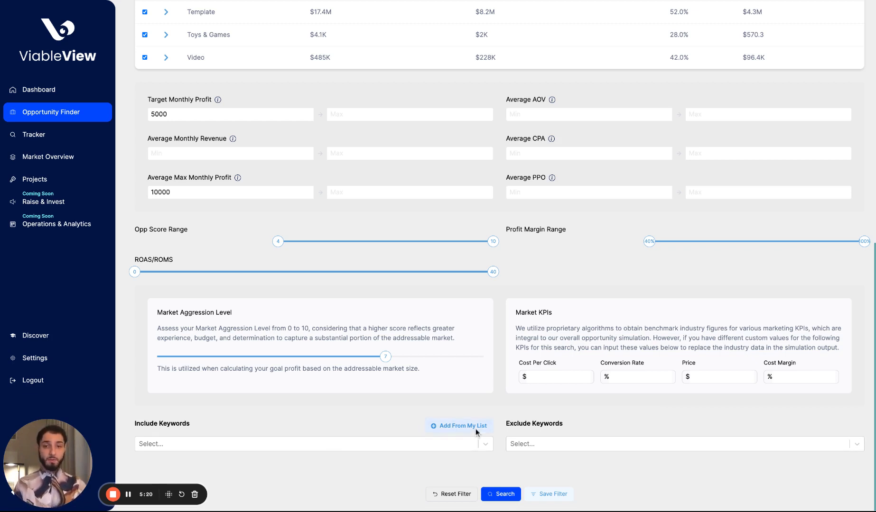
Run the opportunity search with these filters, returning 161 matching opportunities.
{"action": "left_click", "coordinate": [500, 494]}
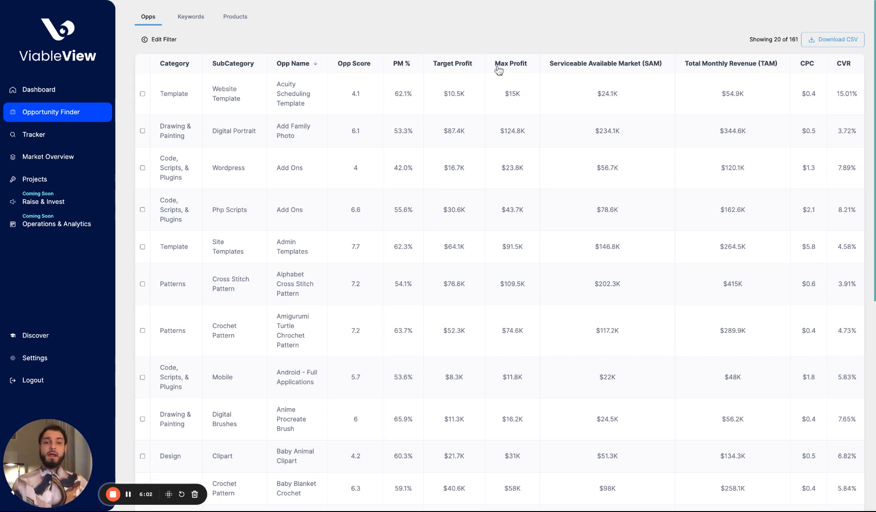
{"action": "mouse_move", "coordinate": [466, 69]}
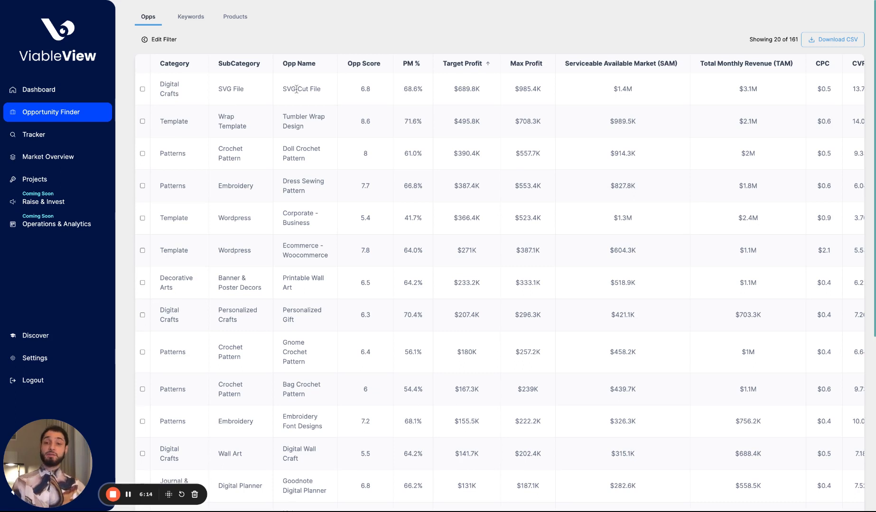
{"action": "mouse_move", "coordinate": [291, 73]}
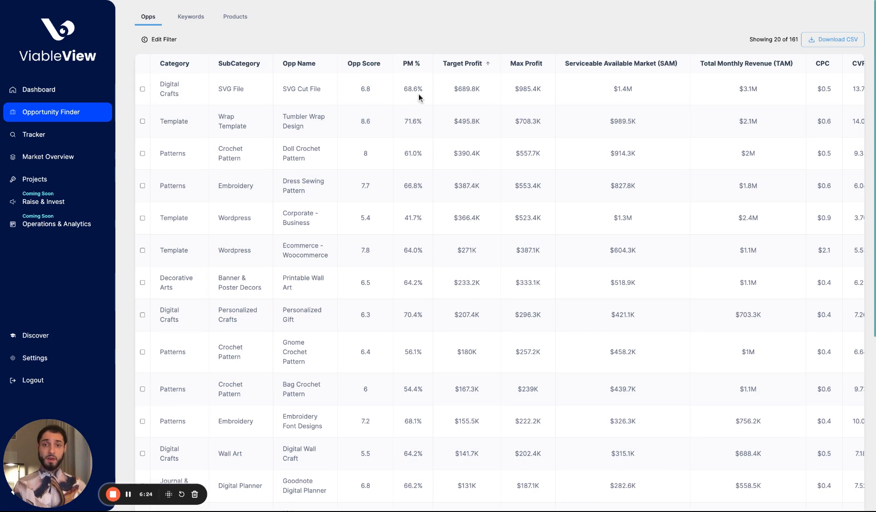
{"action": "mouse_move", "coordinate": [415, 94]}
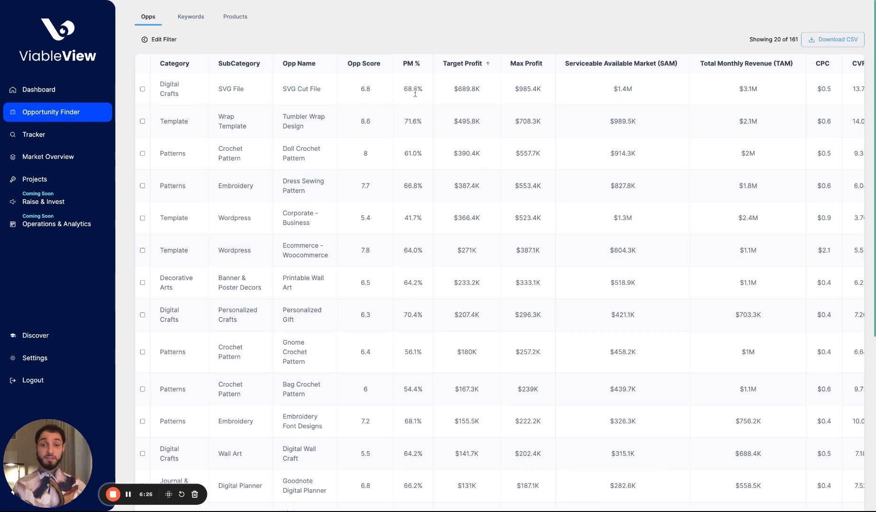
Order the 161 results by target profit, highest first, led by SVG Cut File at $689.8K.
{"action": "double_click", "coordinate": [466, 89]}
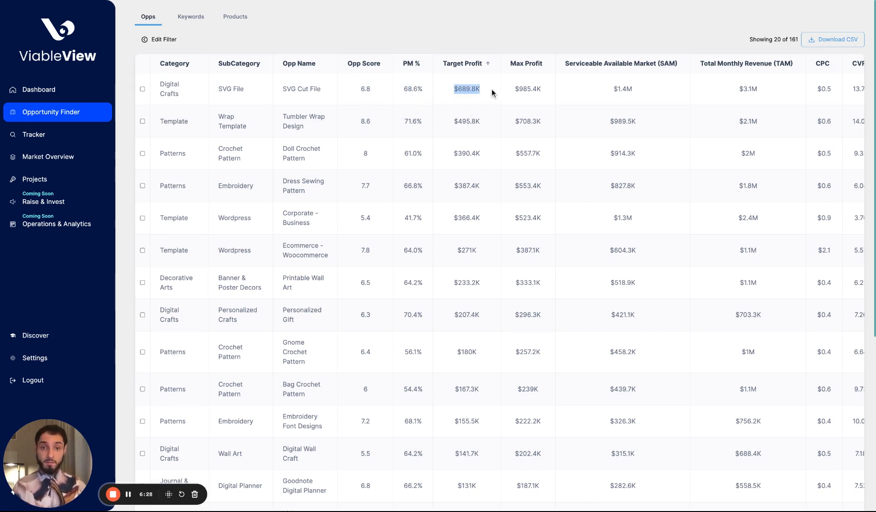
{"action": "mouse_move", "coordinate": [508, 91]}
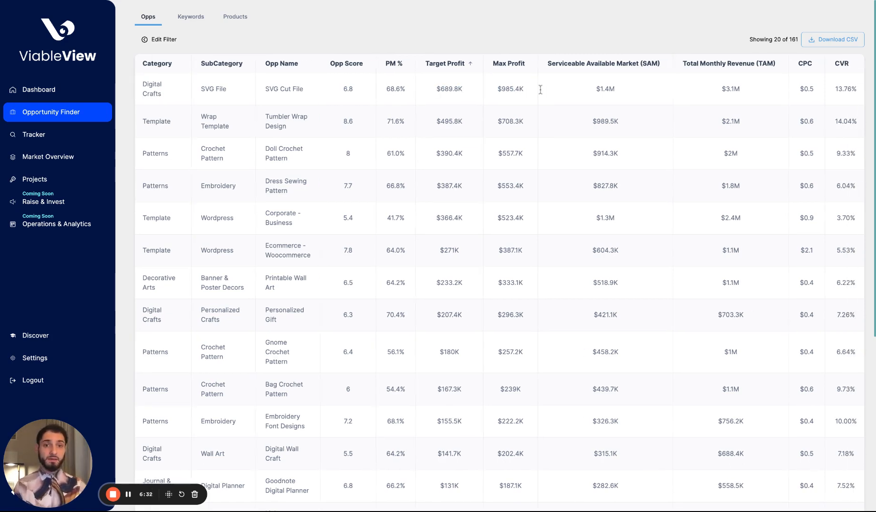
{"action": "mouse_move", "coordinate": [584, 90]}
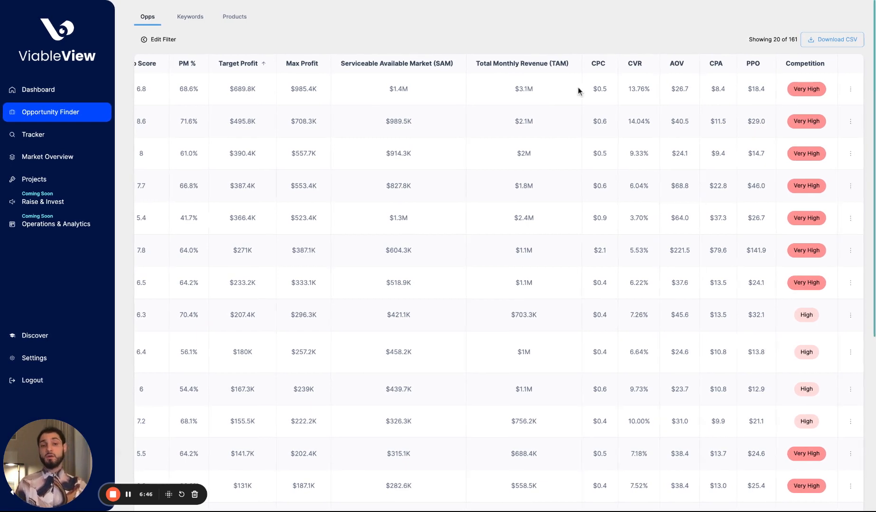
{"action": "mouse_move", "coordinate": [586, 90]}
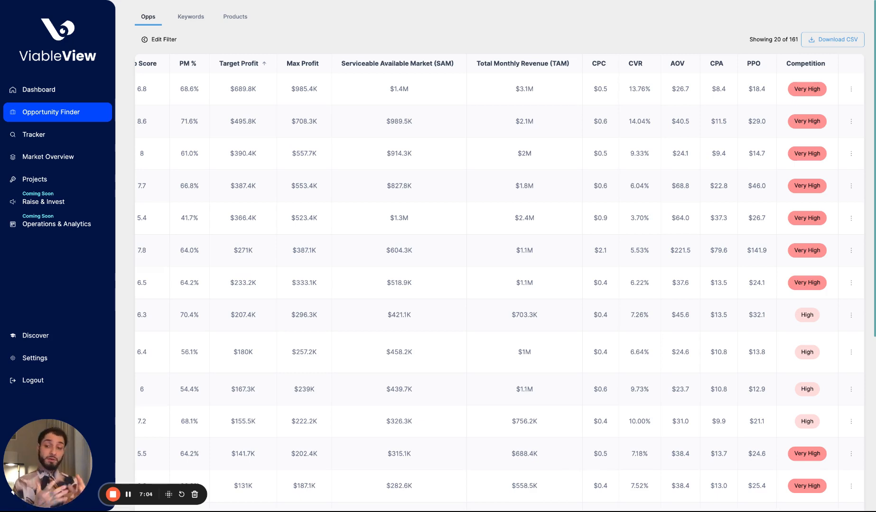
{"action": "mouse_move", "coordinate": [605, 91]}
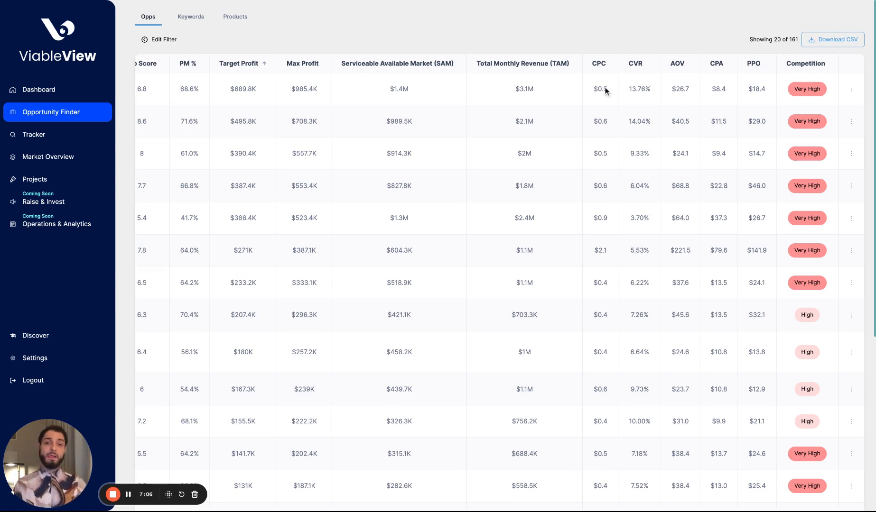
{"action": "mouse_move", "coordinate": [830, 93]}
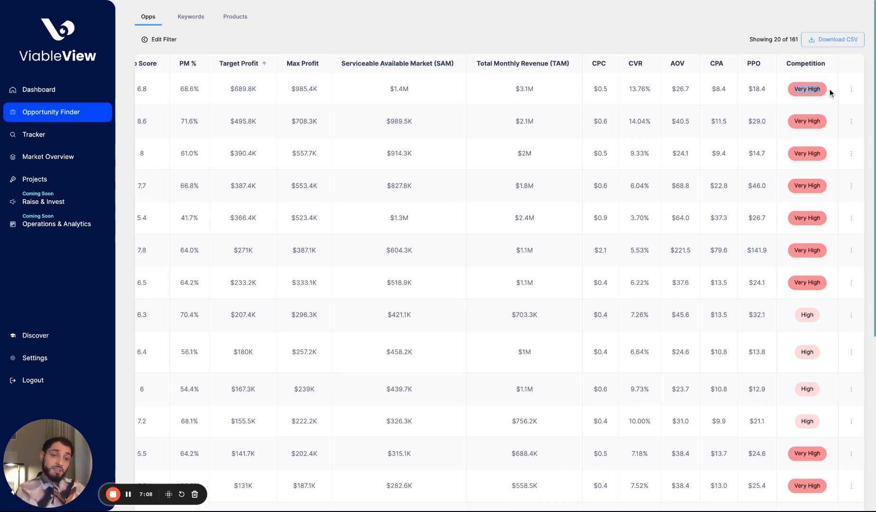
{"action": "mouse_move", "coordinate": [389, 94]}
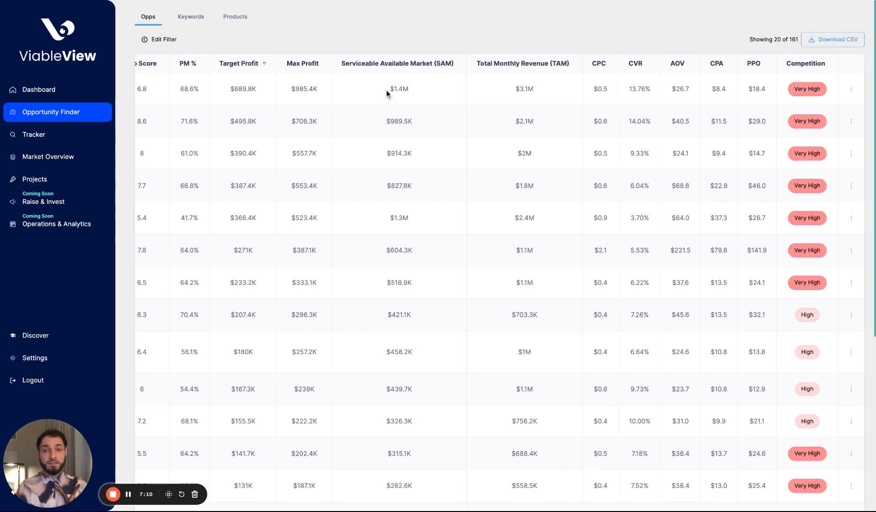
Show the action menu for the top-profit SVG Cut File opportunity.
{"action": "double_click", "coordinate": [398, 89]}
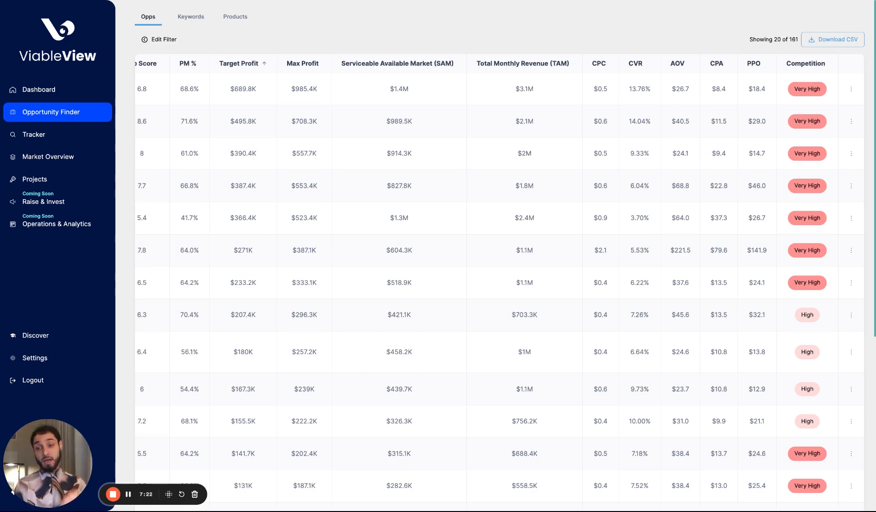
{"action": "mouse_move", "coordinate": [576, 114]}
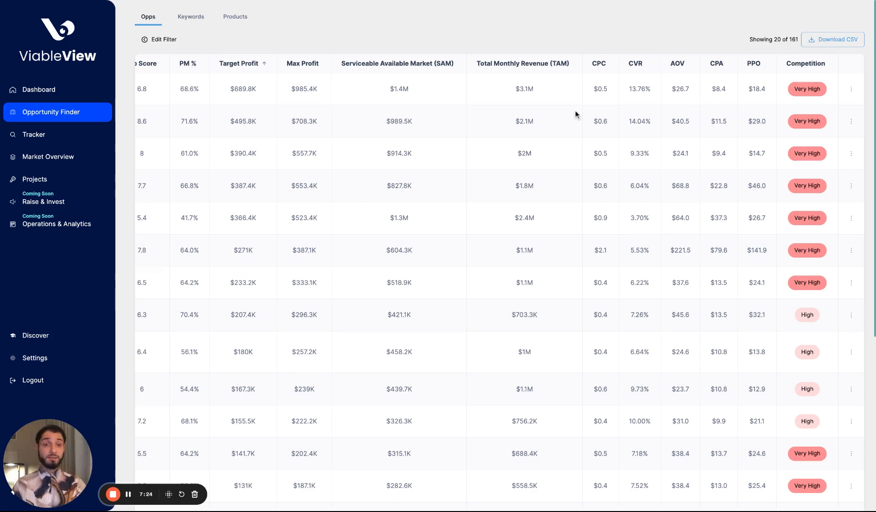
{"action": "mouse_move", "coordinate": [585, 78]}
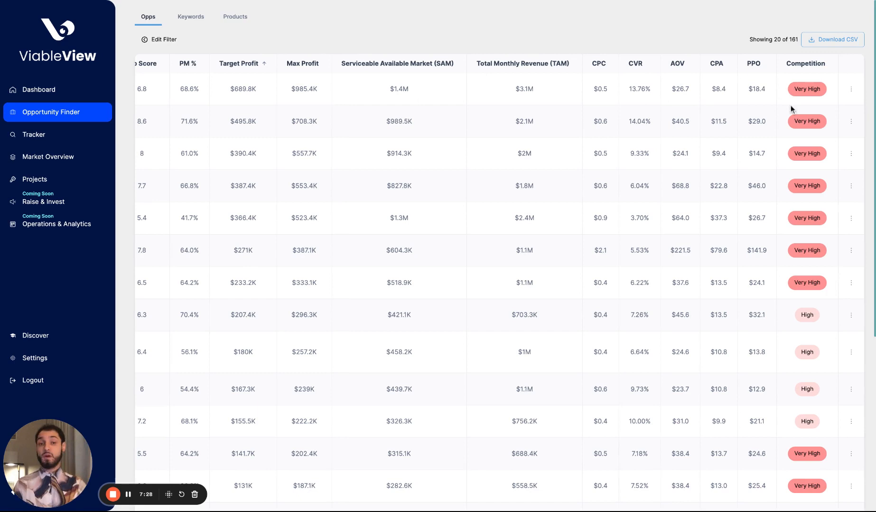
{"action": "left_click", "coordinate": [851, 90]}
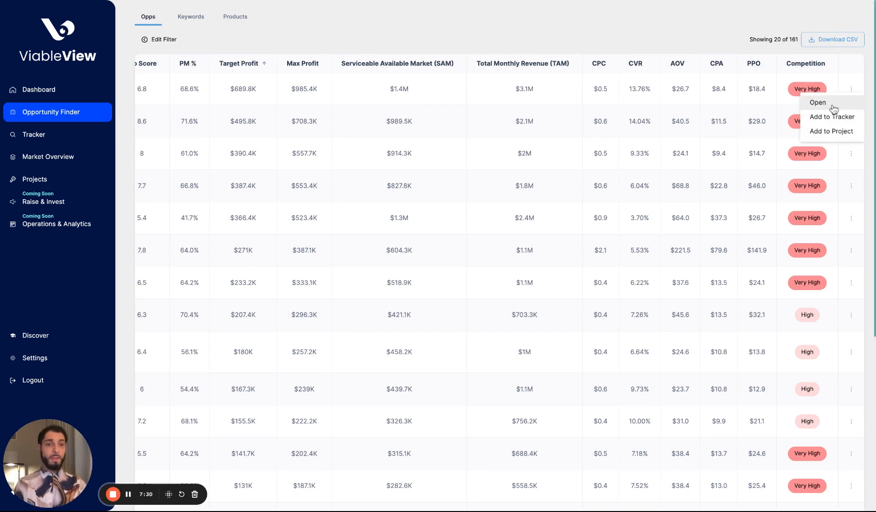
Open SVG Cut File's details and add Monthly Revenue to its historical AOV chart.
{"action": "left_click", "coordinate": [817, 102]}
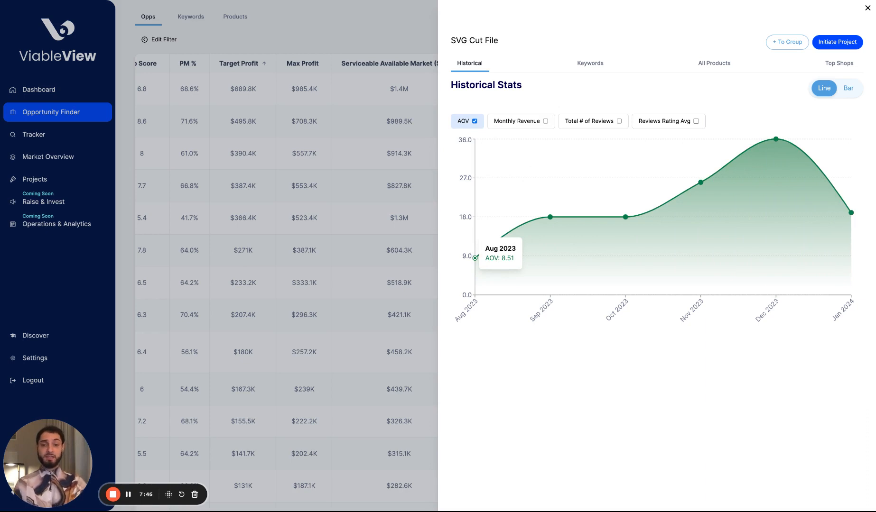
{"action": "mouse_move", "coordinate": [775, 139]}
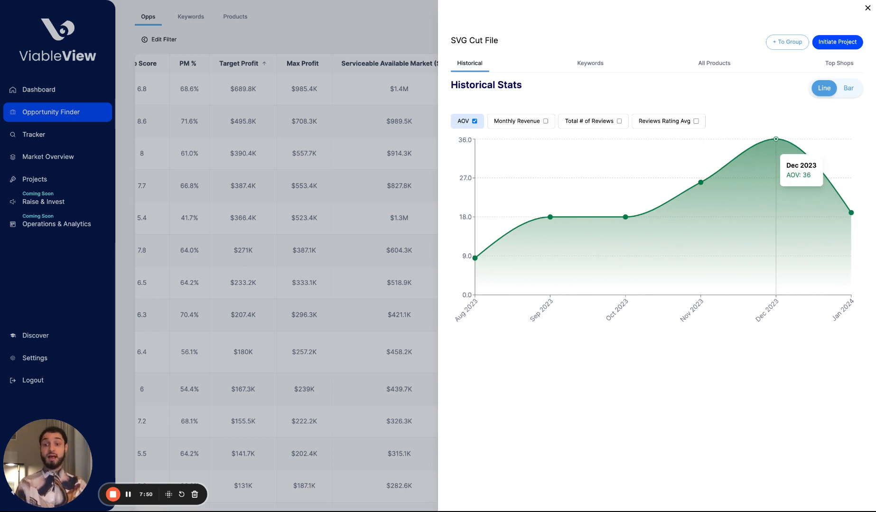
{"action": "mouse_move", "coordinate": [551, 216]}
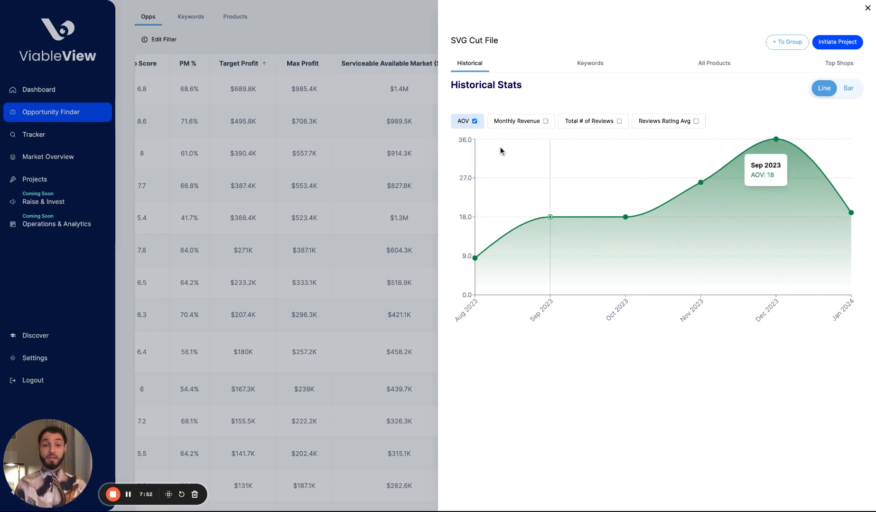
{"action": "left_click", "coordinate": [520, 120]}
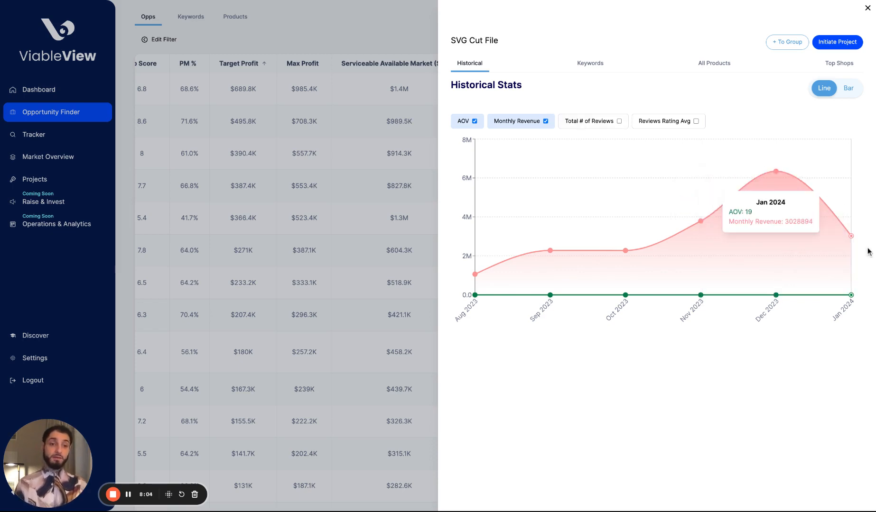
{"action": "mouse_move", "coordinate": [613, 84]}
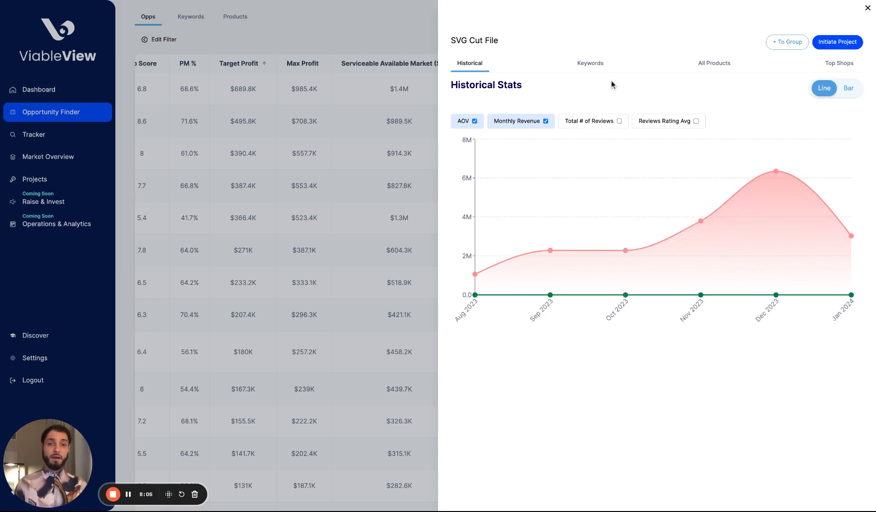
{"action": "left_click", "coordinate": [590, 63]}
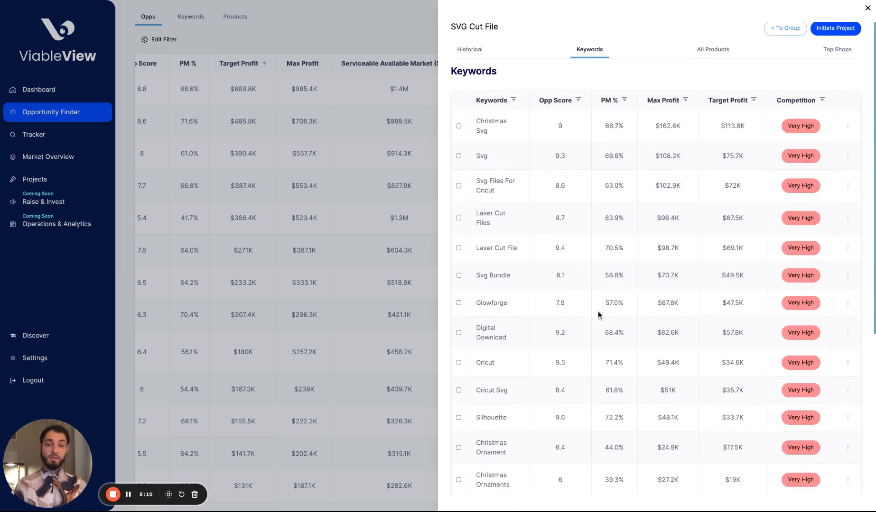
Scroll through SVG Cut File's keyword table, then switch to its All Products list.
{"action": "scroll", "scroll_direction": "down", "scroll_amount": 3}
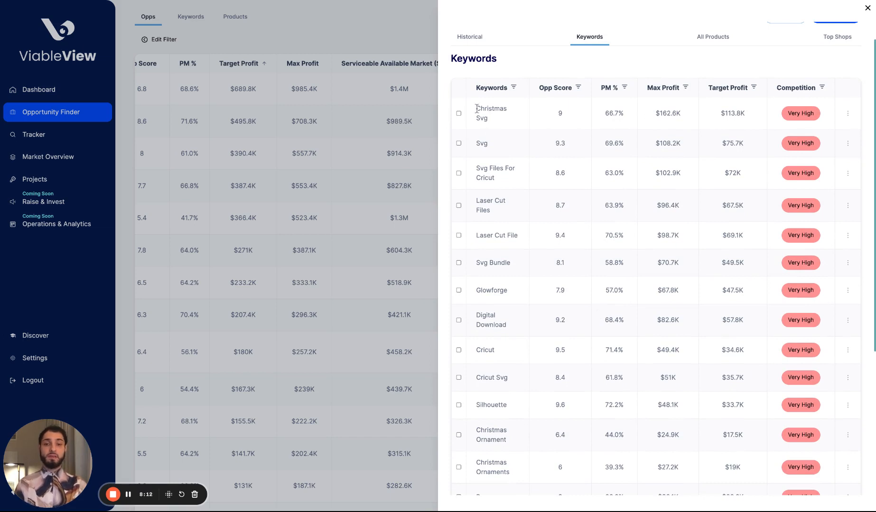
{"action": "mouse_move", "coordinate": [483, 167]}
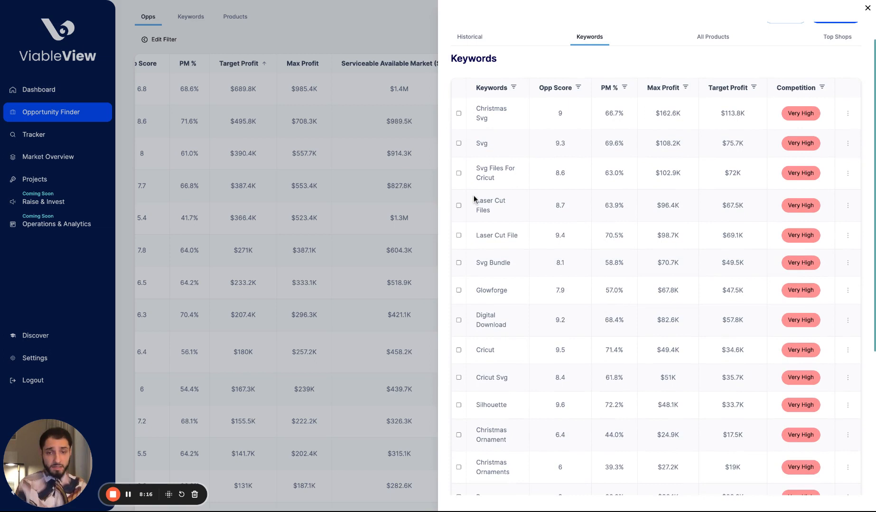
{"action": "mouse_move", "coordinate": [513, 353]}
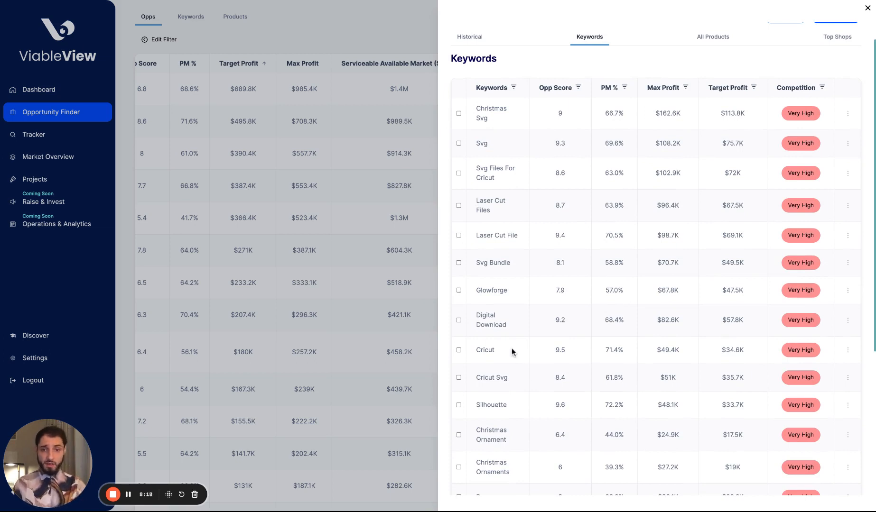
{"action": "mouse_move", "coordinate": [555, 170]}
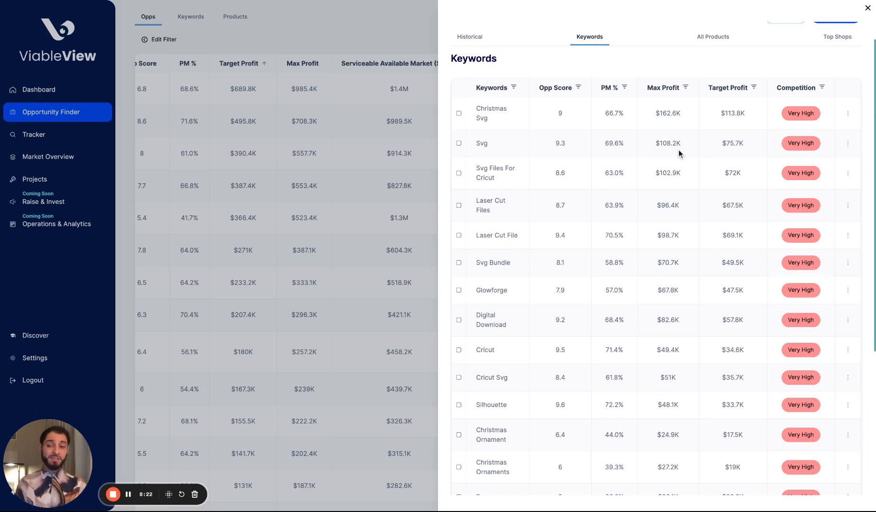
{"action": "mouse_move", "coordinate": [701, 140]}
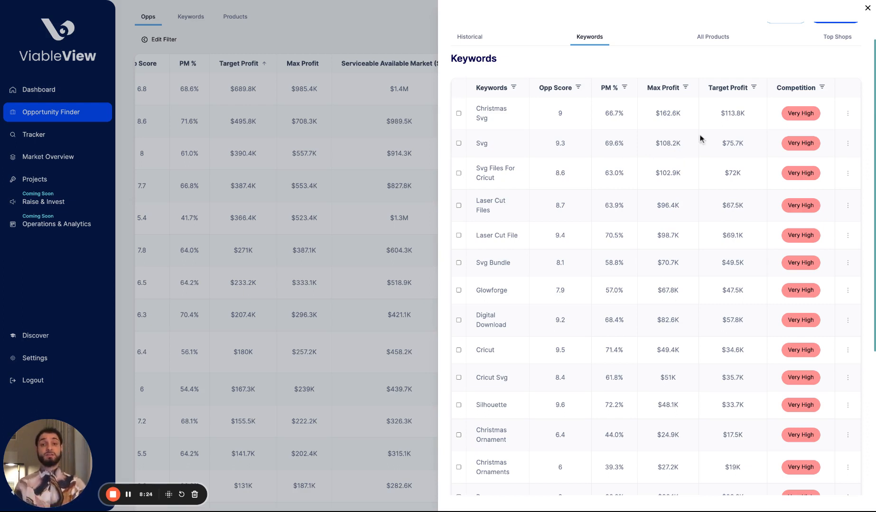
{"action": "mouse_move", "coordinate": [656, 116]}
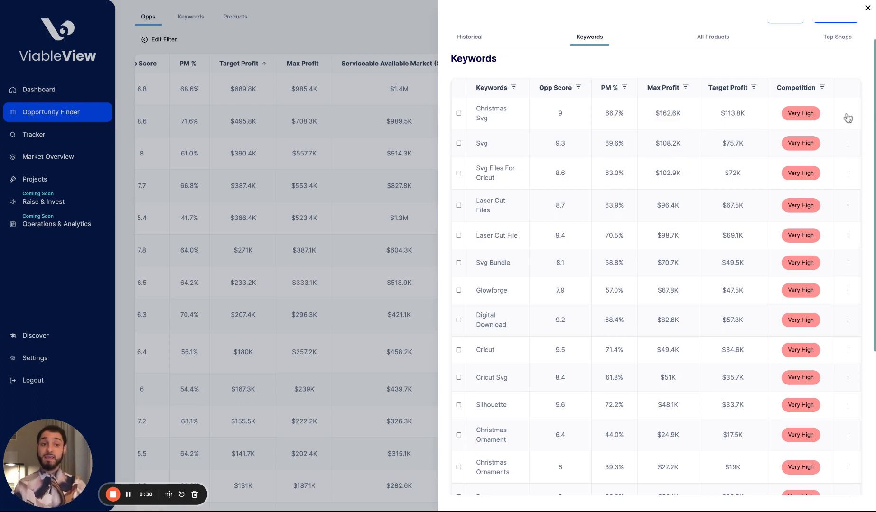
{"action": "left_click", "coordinate": [848, 118]}
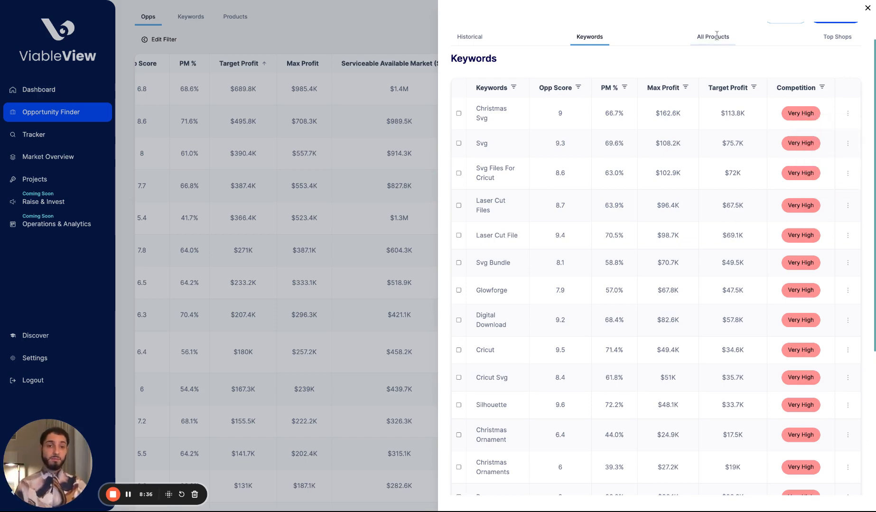
{"action": "left_click", "coordinate": [713, 37]}
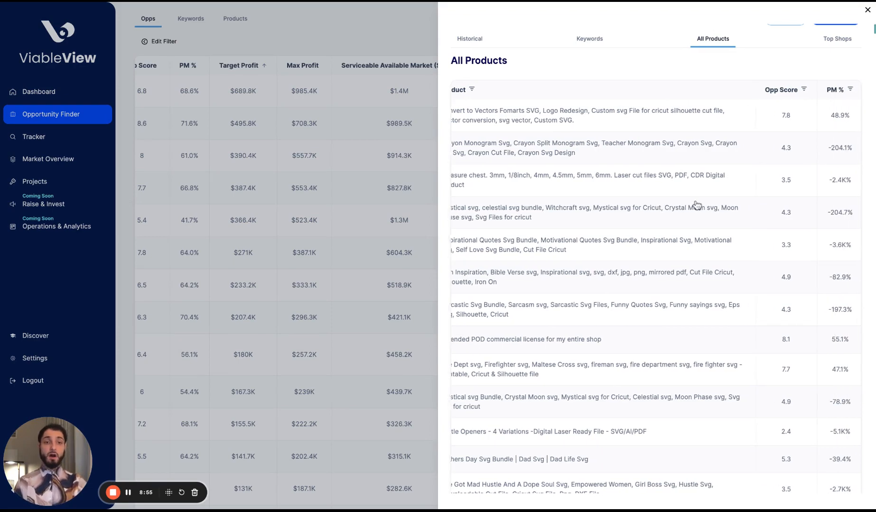
Review SVG Cut File's product listings and start adding the opportunity to a group.
{"action": "scroll", "scroll_direction": "down", "scroll_amount": 3}
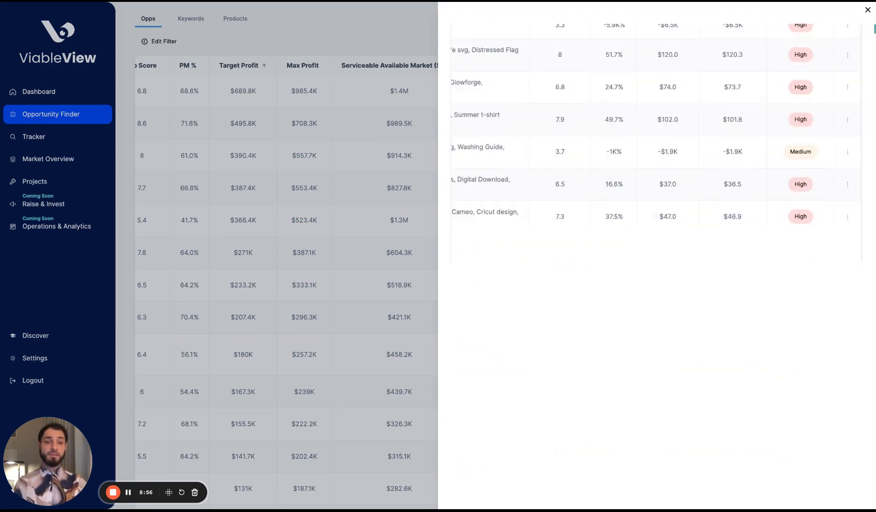
{"action": "scroll", "scroll_direction": "down", "scroll_amount": 3}
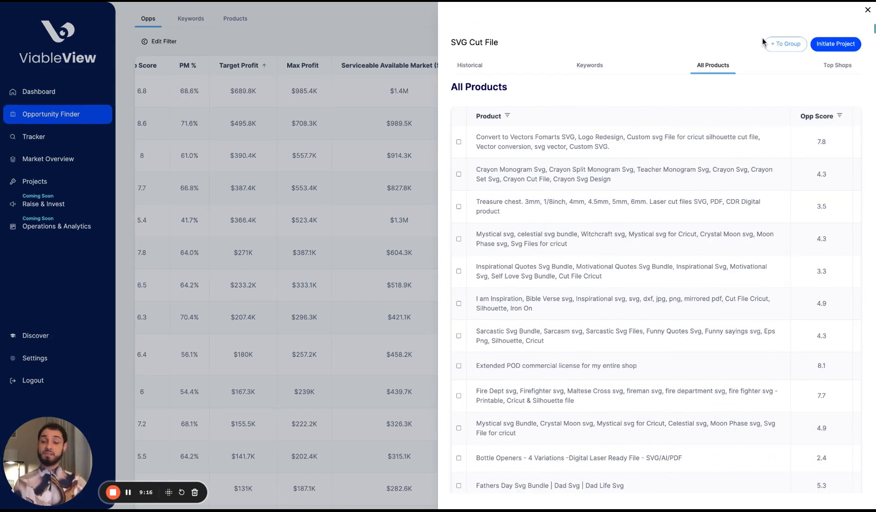
{"action": "left_click", "coordinate": [784, 44]}
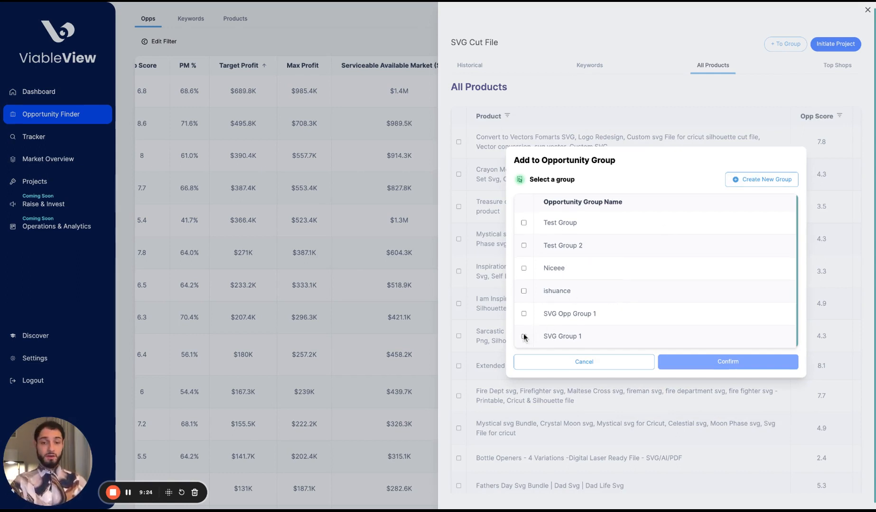
Save the SVG Cut File opportunity into the SVG Group 1 opportunity group.
{"action": "left_click", "coordinate": [523, 337]}
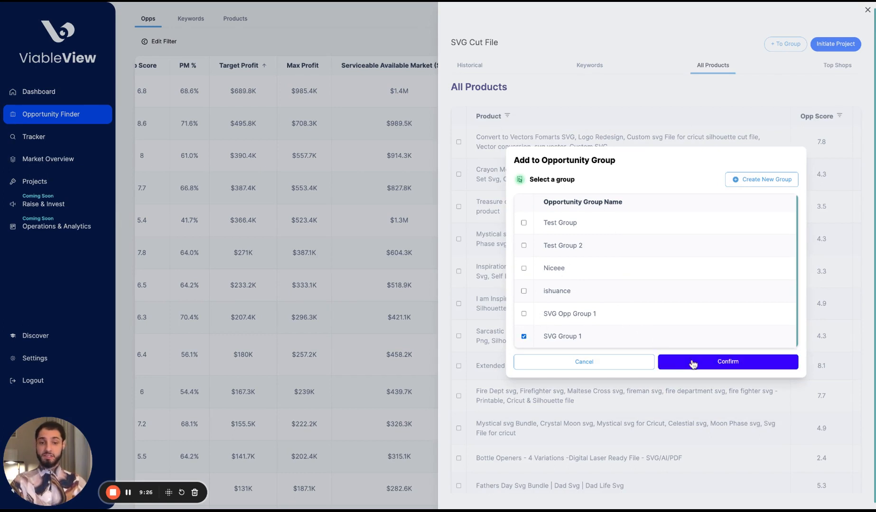
{"action": "left_click", "coordinate": [727, 362]}
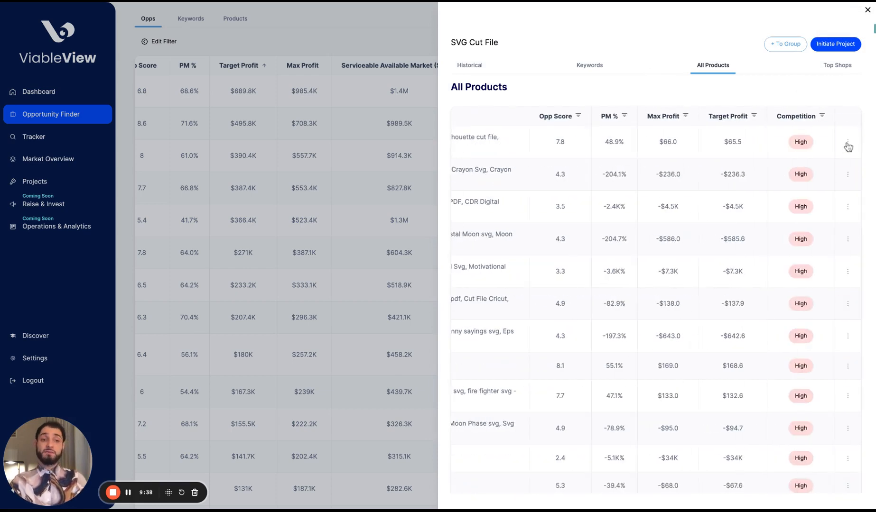
{"action": "left_click", "coordinate": [849, 141]}
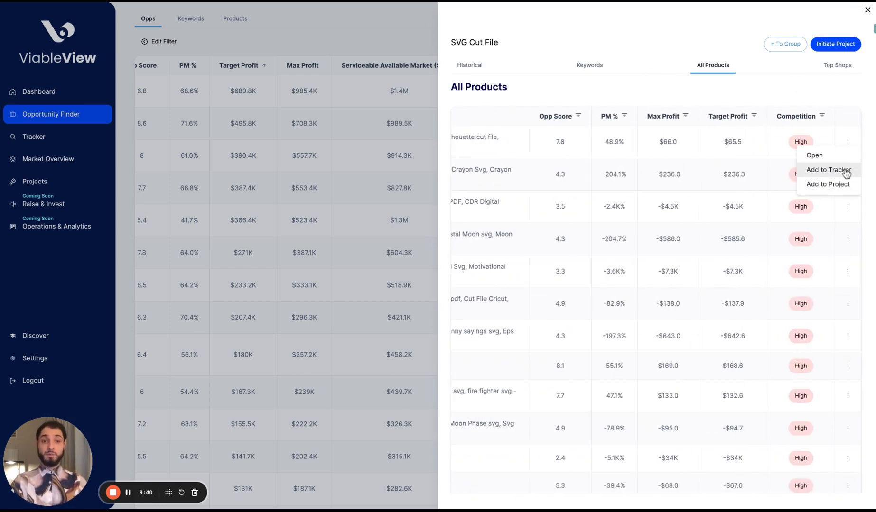
{"action": "left_click", "coordinate": [828, 184]}
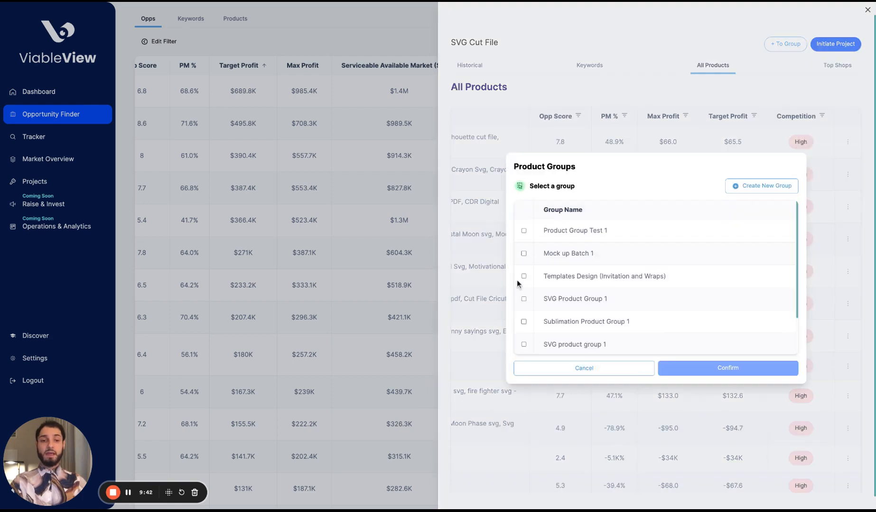
{"action": "scroll", "scroll_direction": "down", "scroll_amount": 3}
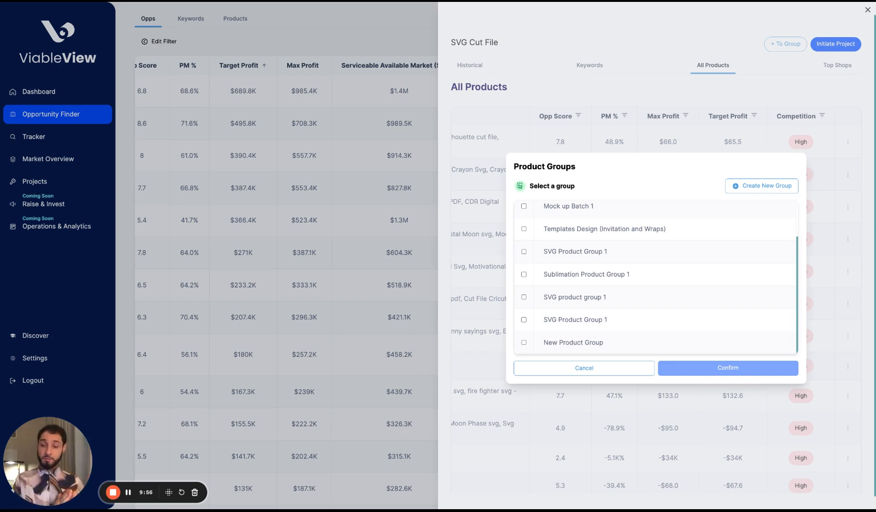
{"action": "mouse_move", "coordinate": [626, 343]}
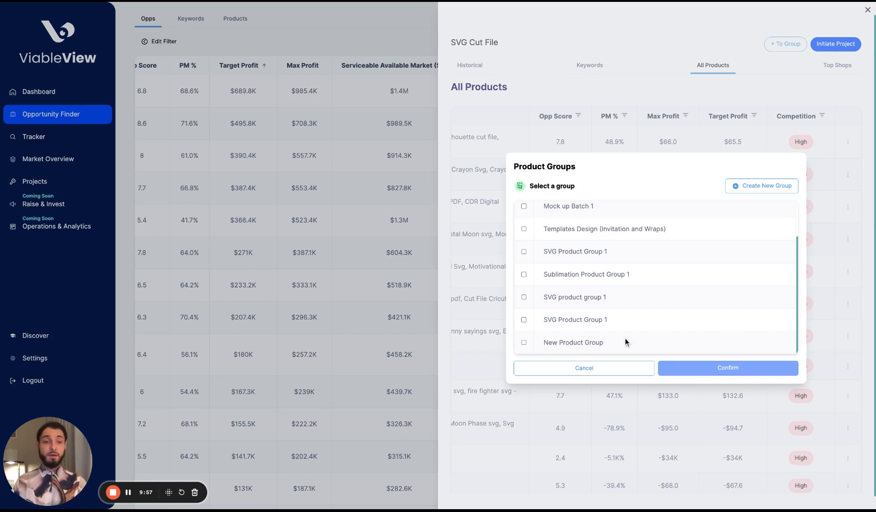
{"action": "left_click", "coordinate": [584, 368]}
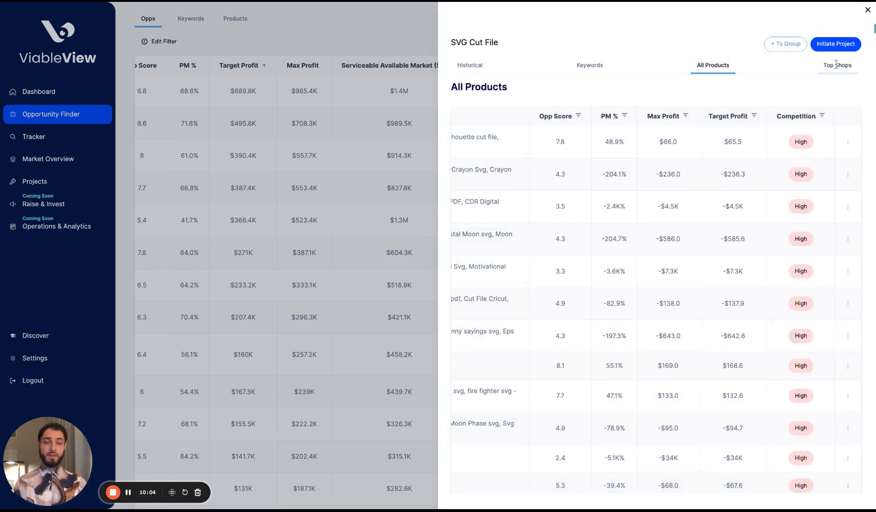
View SVG Cut File's Top Shops list, then close its details panel back to the 161-result table.
{"action": "left_click", "coordinate": [836, 65]}
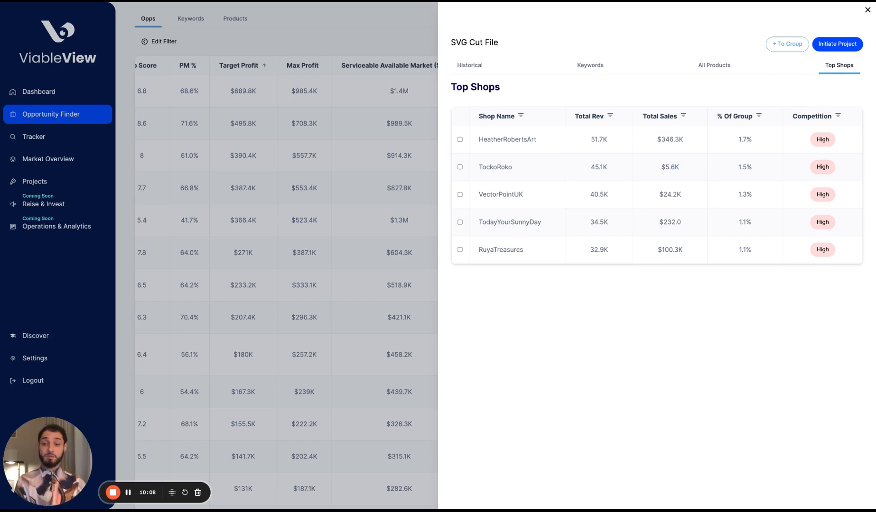
{"action": "mouse_move", "coordinate": [487, 148]}
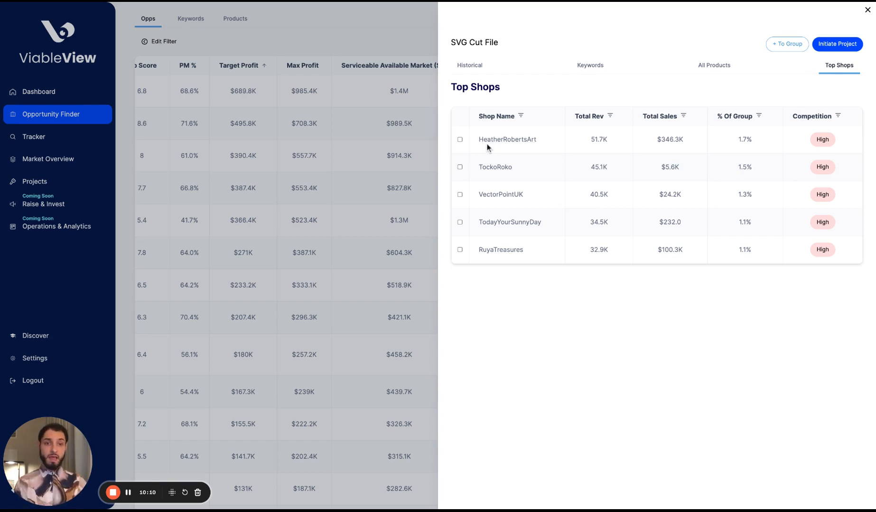
{"action": "mouse_move", "coordinate": [778, 141]}
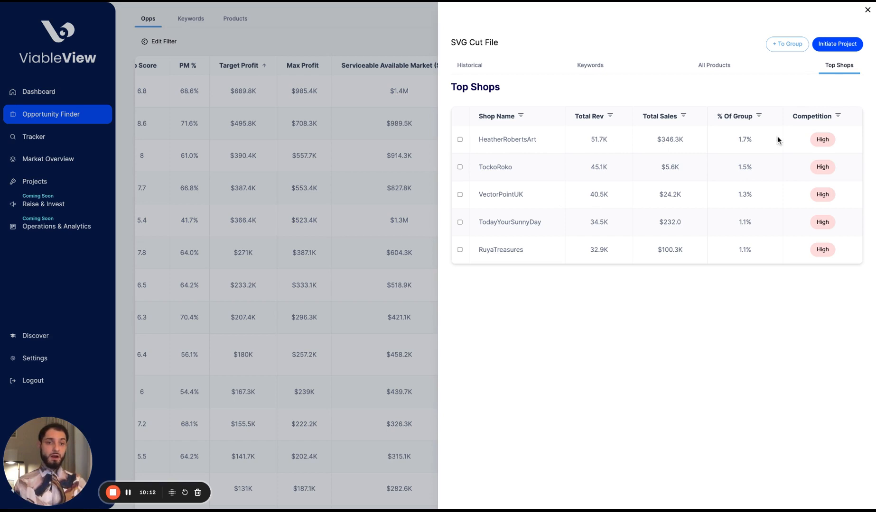
{"action": "mouse_move", "coordinate": [765, 234]}
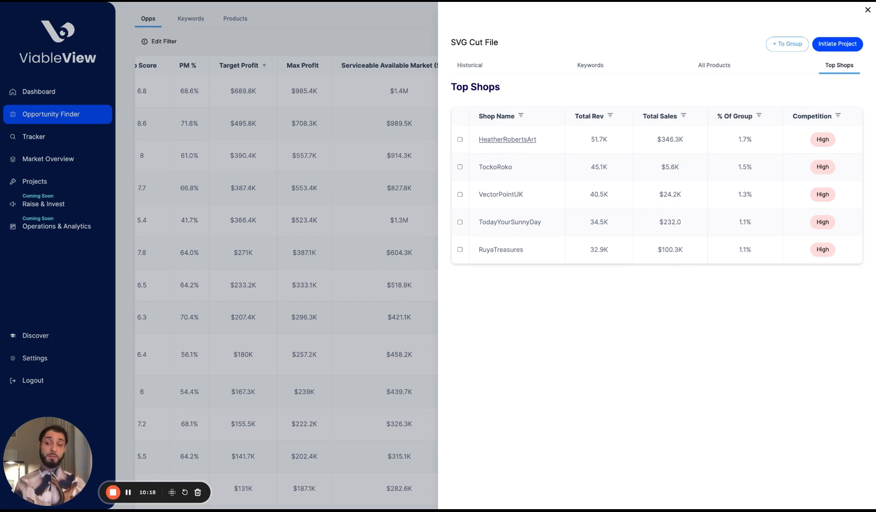
{"action": "mouse_move", "coordinate": [756, 21]}
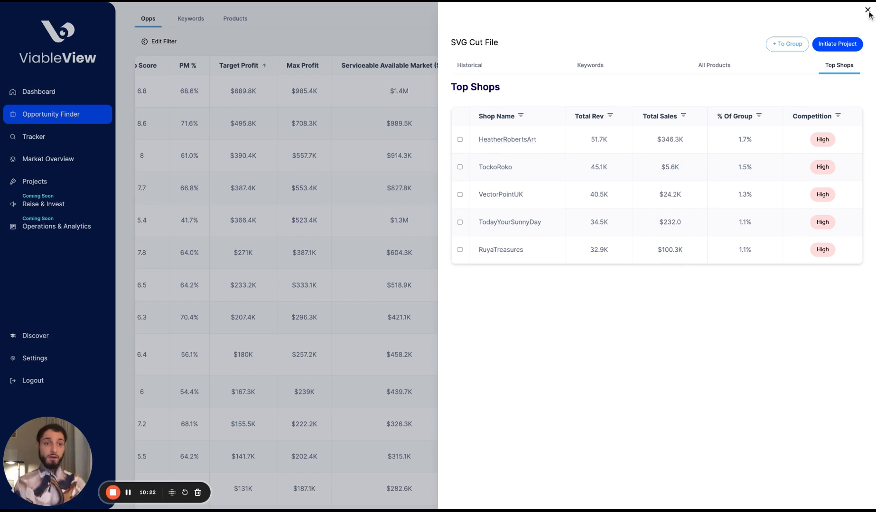
{"action": "left_click", "coordinate": [868, 10]}
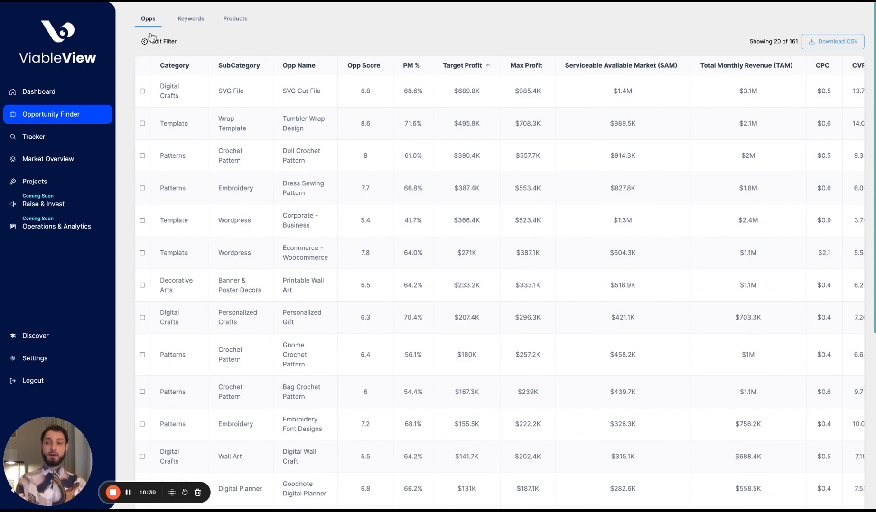
{"action": "mouse_move", "coordinate": [217, 15]}
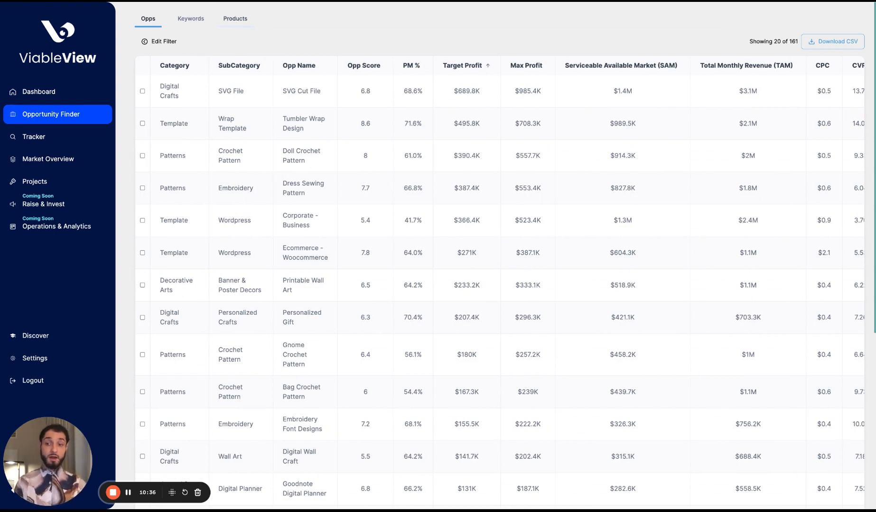
Show the Products list of 10 individual products with scores, margins and market sizes.
{"action": "left_click", "coordinate": [235, 18]}
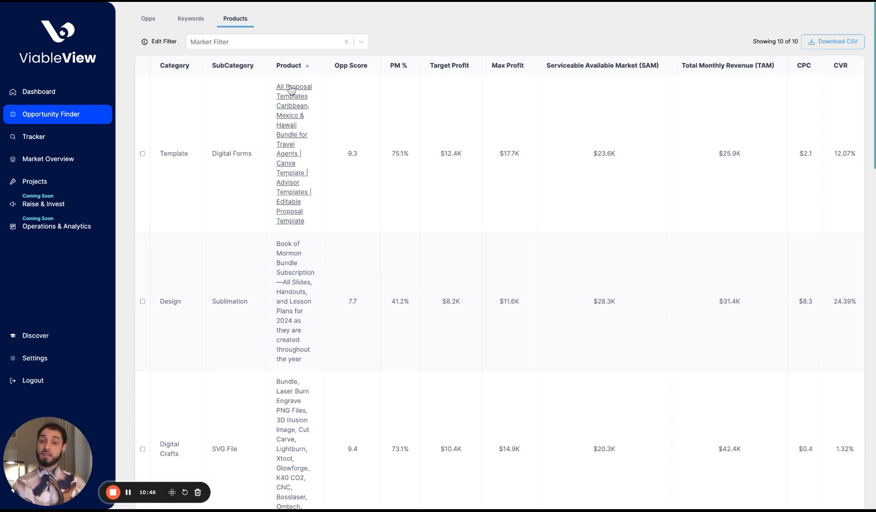
{"action": "mouse_move", "coordinate": [286, 162]}
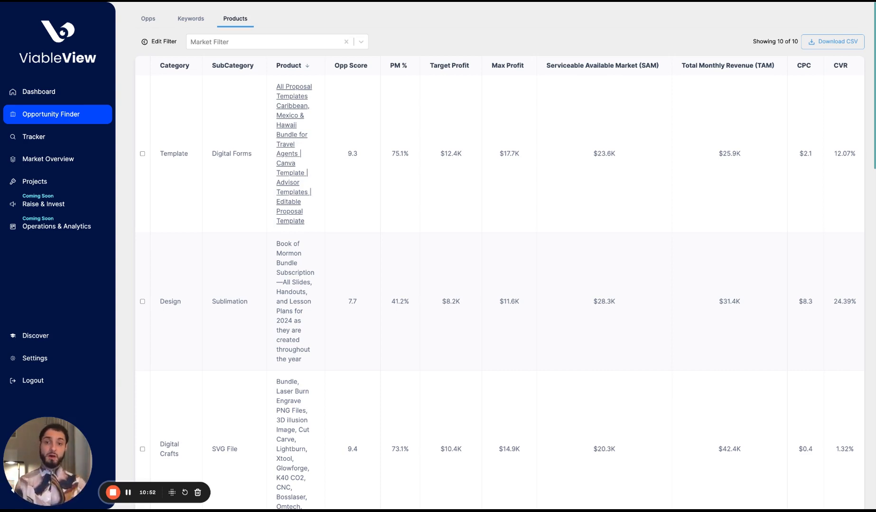
{"action": "scroll", "scroll_direction": "right", "scroll_amount": 3}
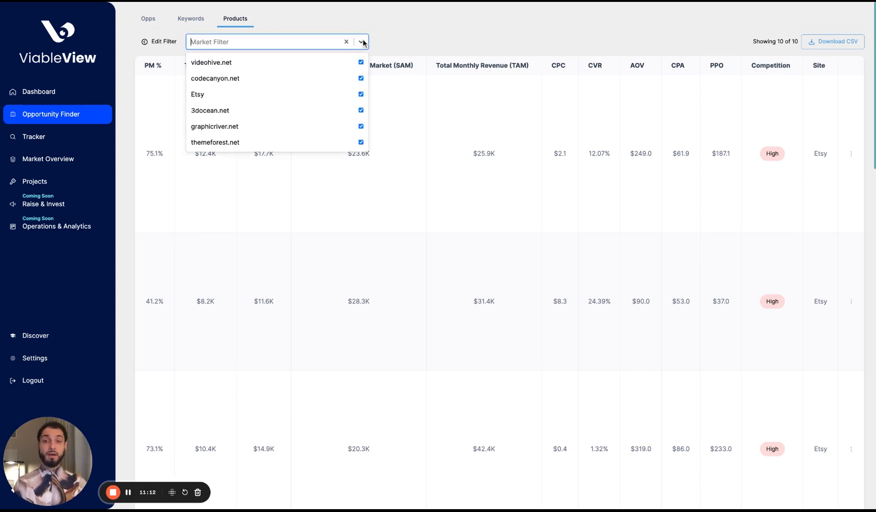
{"action": "mouse_move", "coordinate": [327, 143]}
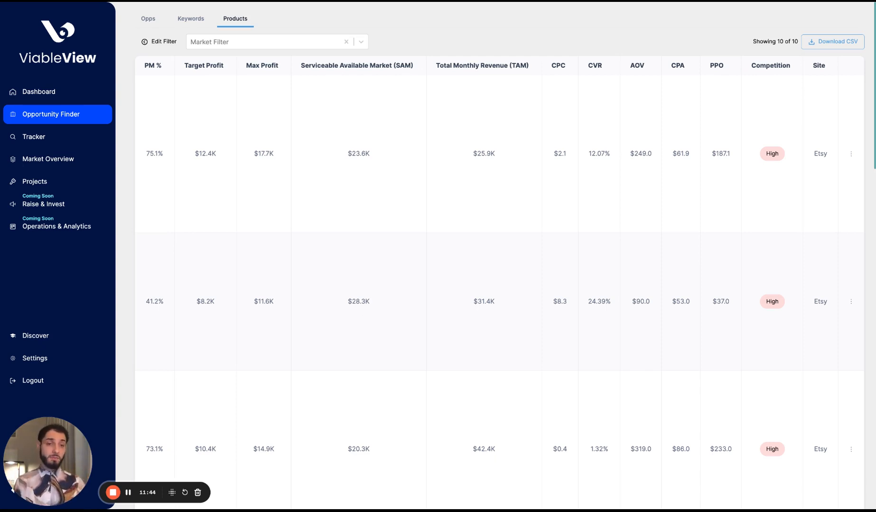
Add the first Etsy product to New Product Group via Add to Tracker, then move on to Keywords.
{"action": "left_click", "coordinate": [851, 153]}
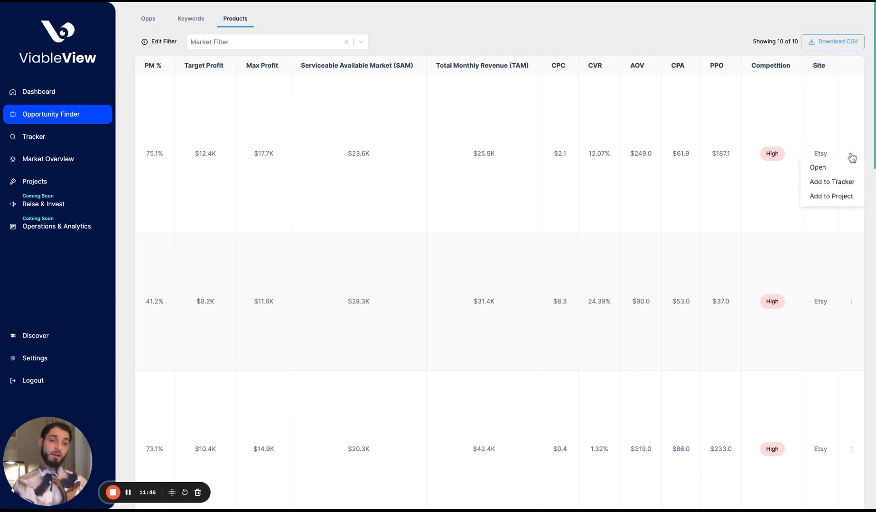
{"action": "left_click", "coordinate": [830, 196]}
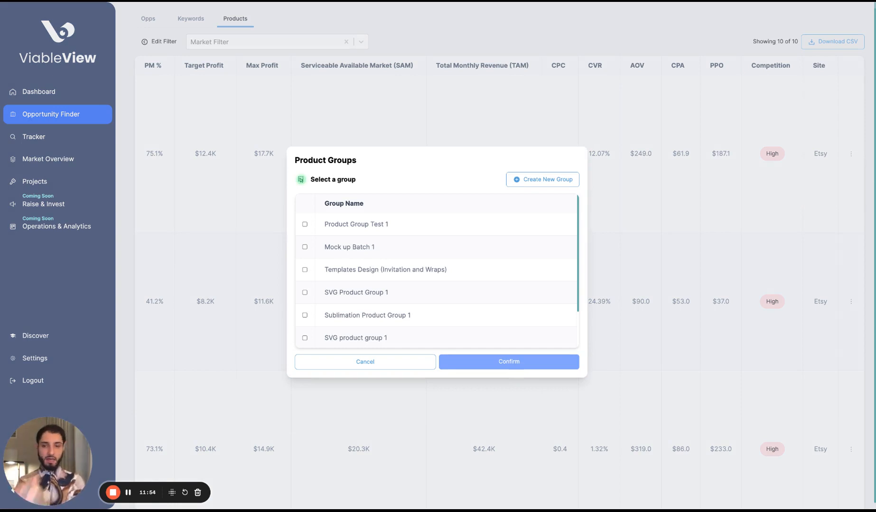
{"action": "scroll", "scroll_direction": "down", "scroll_amount": 3}
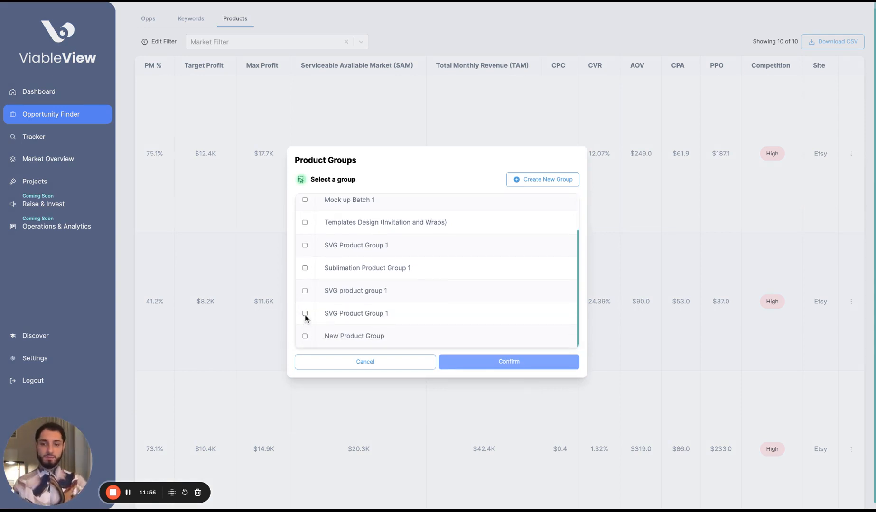
{"action": "left_click", "coordinate": [304, 336]}
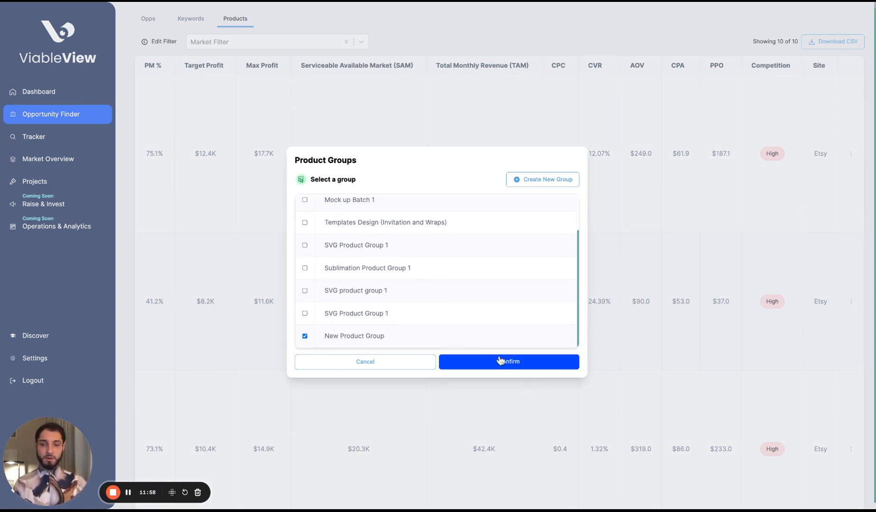
{"action": "left_click", "coordinate": [508, 361]}
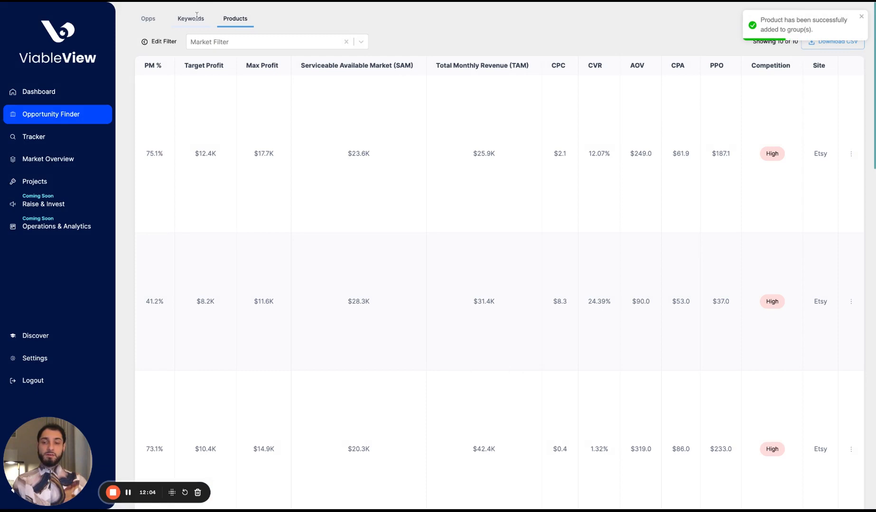
{"action": "left_click", "coordinate": [191, 18]}
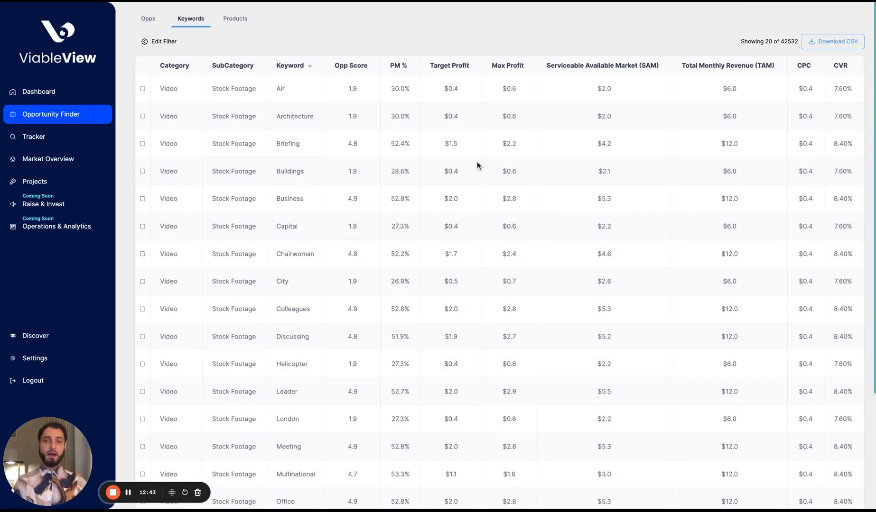
Start adding the top-revenue WordPress 'Business' keyword ($3.7M) to a project from its actions menu.
{"action": "scroll", "scroll_direction": "right", "scroll_amount": 3}
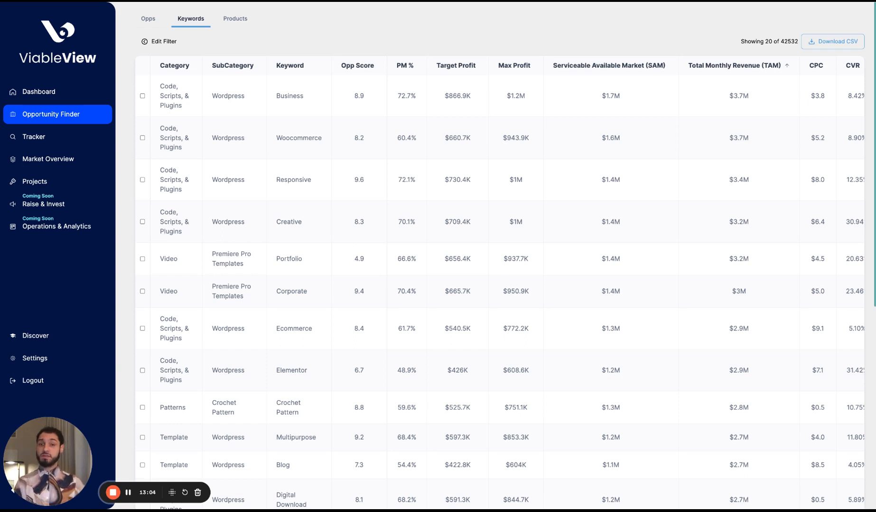
{"action": "mouse_move", "coordinate": [254, 98]}
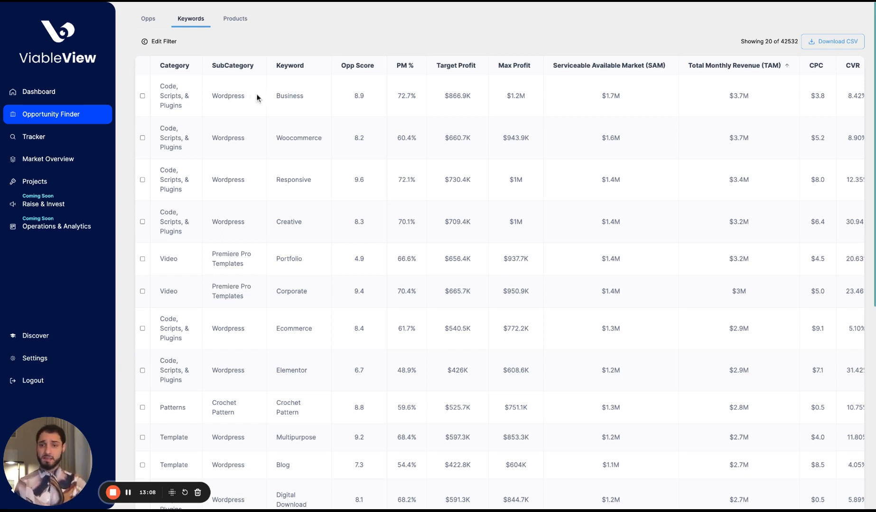
{"action": "mouse_move", "coordinate": [210, 98]}
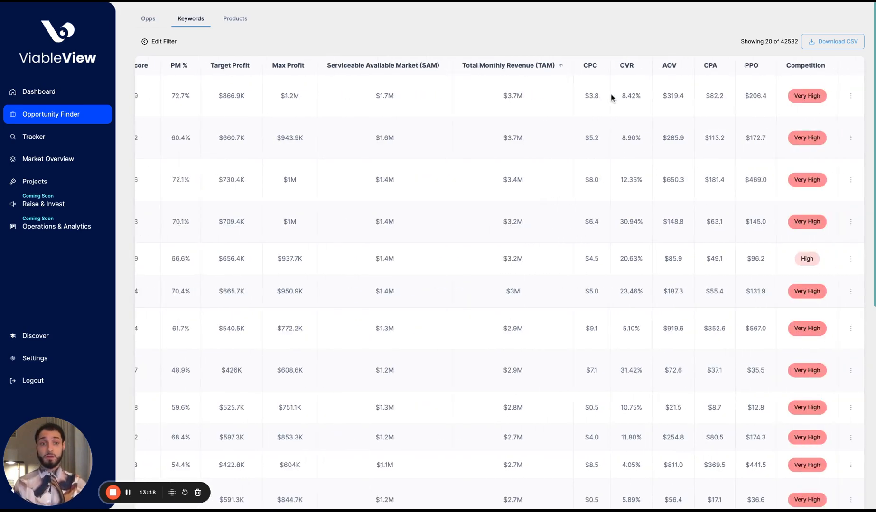
{"action": "left_click", "coordinate": [851, 95]}
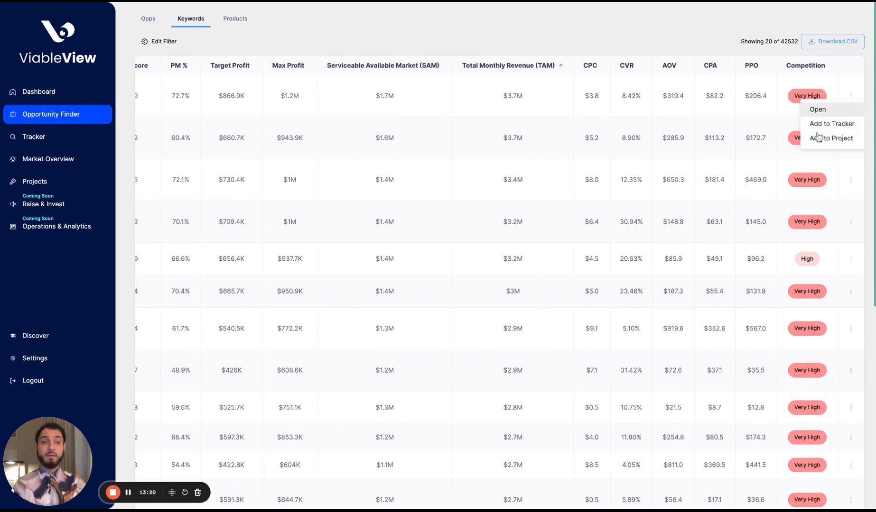
{"action": "left_click", "coordinate": [670, 46]}
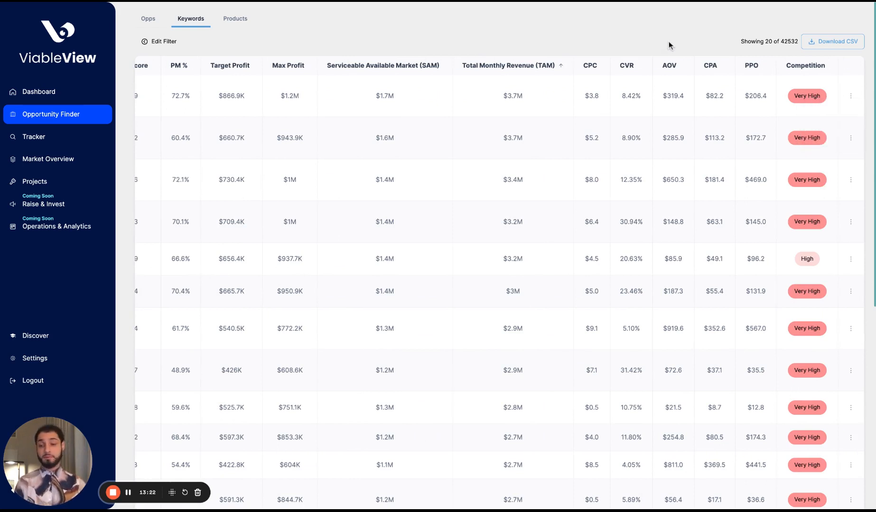
{"action": "mouse_move", "coordinate": [56, 137]}
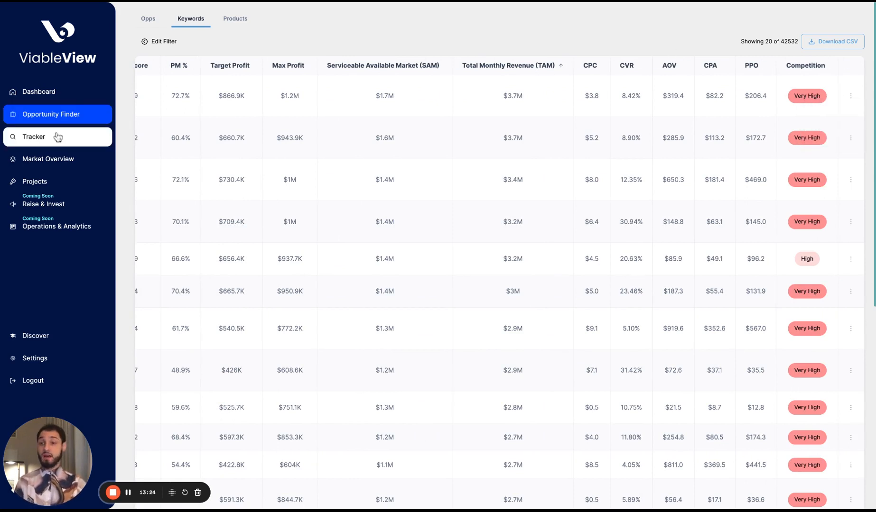
Show the Tracker with every saved group ticked, including ishuance and SVG Group 1.
{"action": "left_click", "coordinate": [33, 137]}
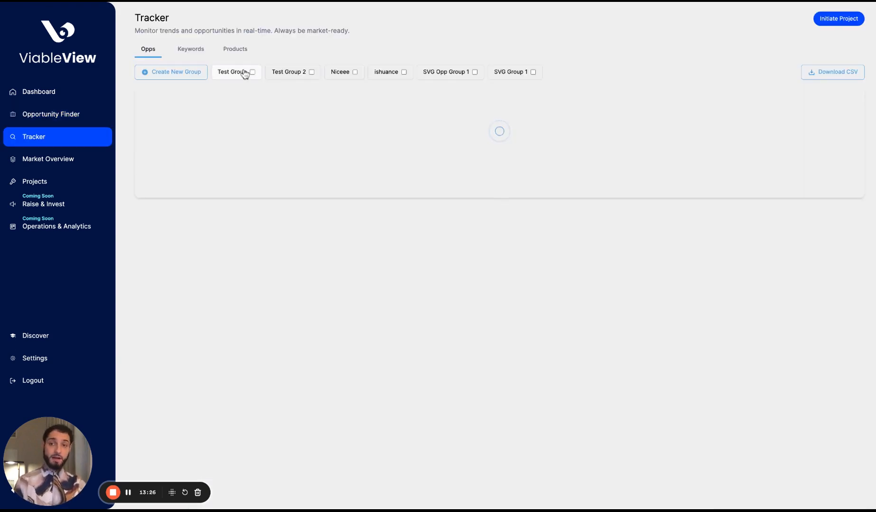
{"action": "left_click", "coordinate": [251, 71]}
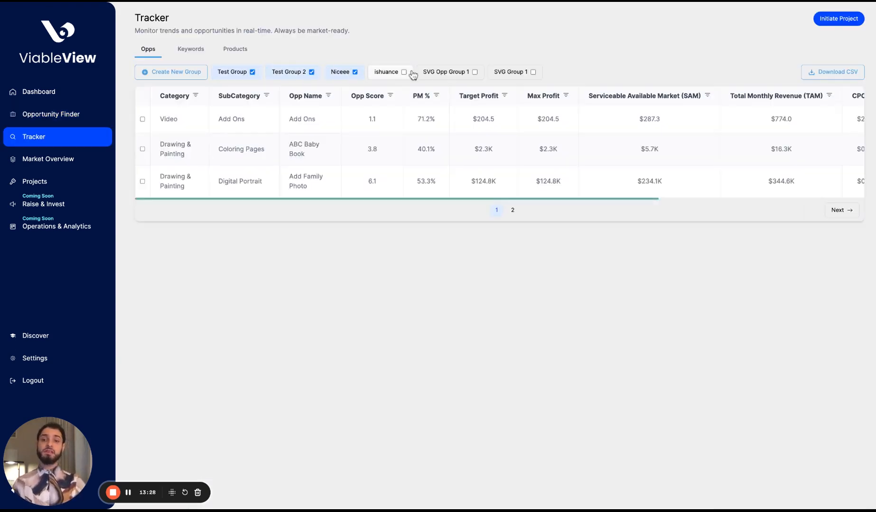
{"action": "left_click", "coordinate": [532, 71]}
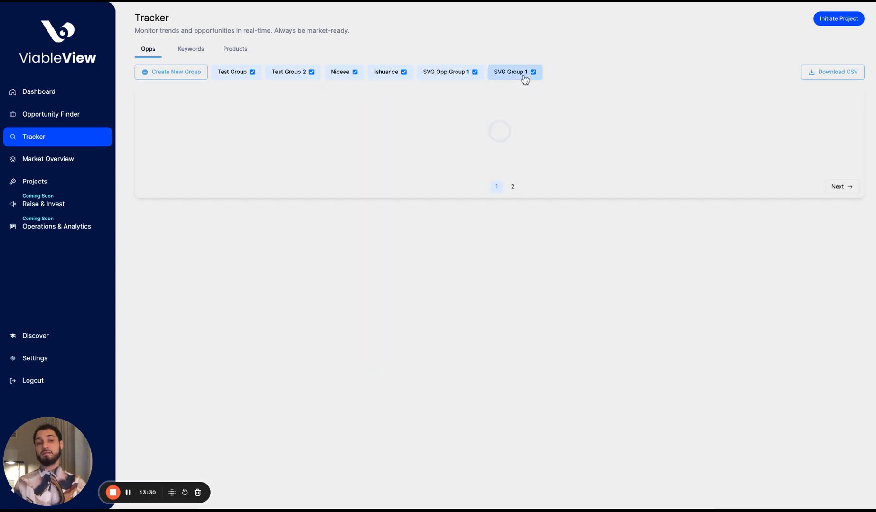
{"action": "left_click", "coordinate": [510, 71]}
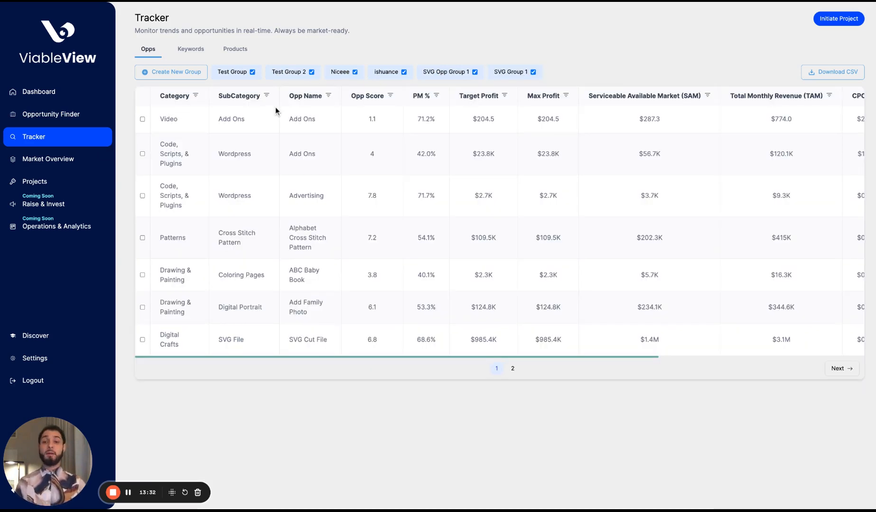
{"action": "mouse_move", "coordinate": [395, 239]}
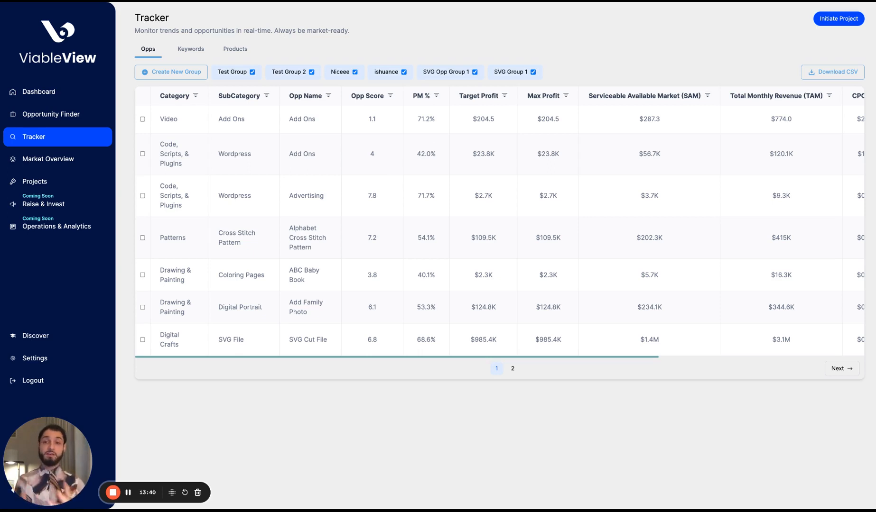
{"action": "scroll", "scroll_direction": "right", "scroll_amount": 3}
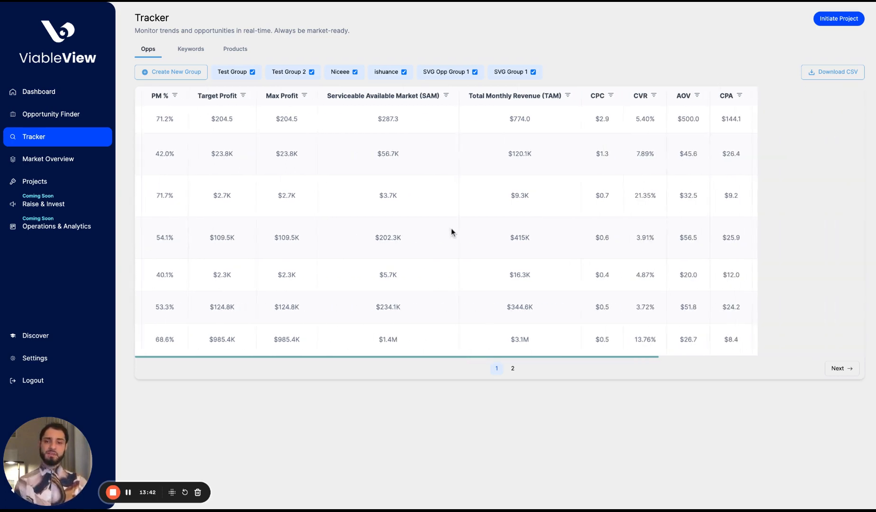
{"action": "scroll", "scroll_direction": "right", "scroll_amount": 3}
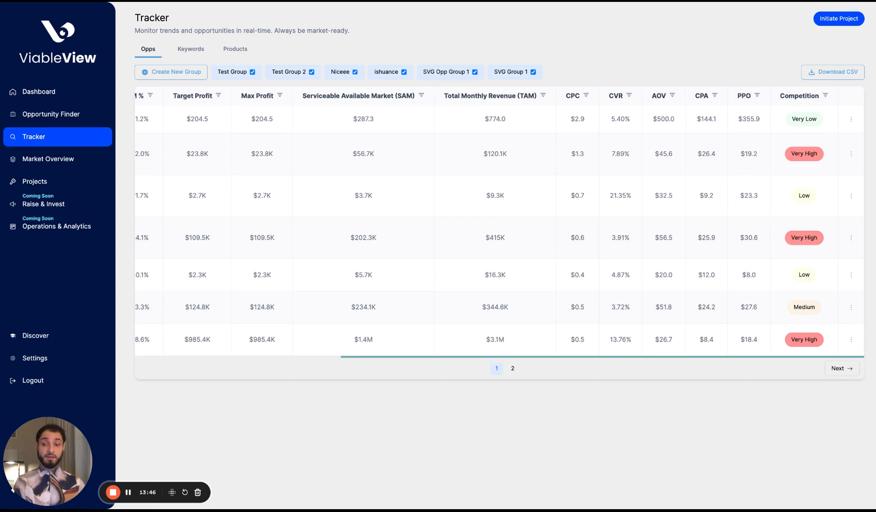
{"action": "mouse_move", "coordinate": [52, 184]}
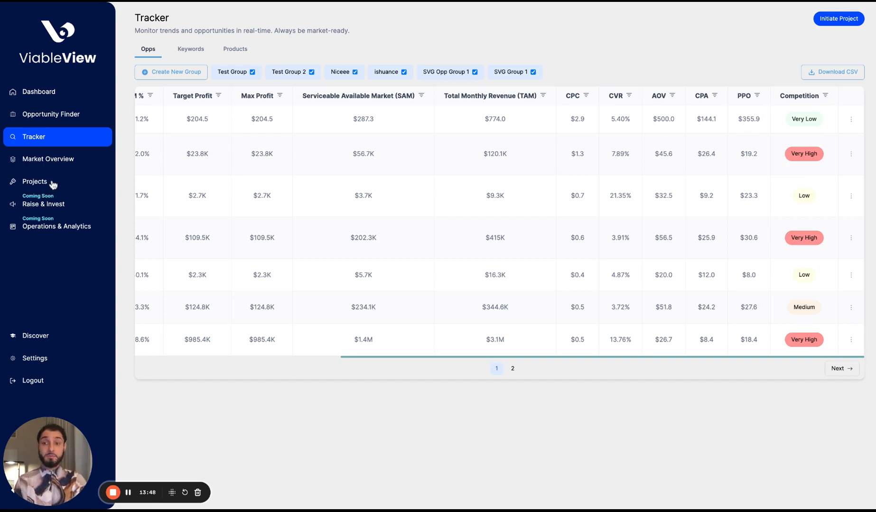
From the Projects overview, begin an Initiate Project form.
{"action": "left_click", "coordinate": [34, 181]}
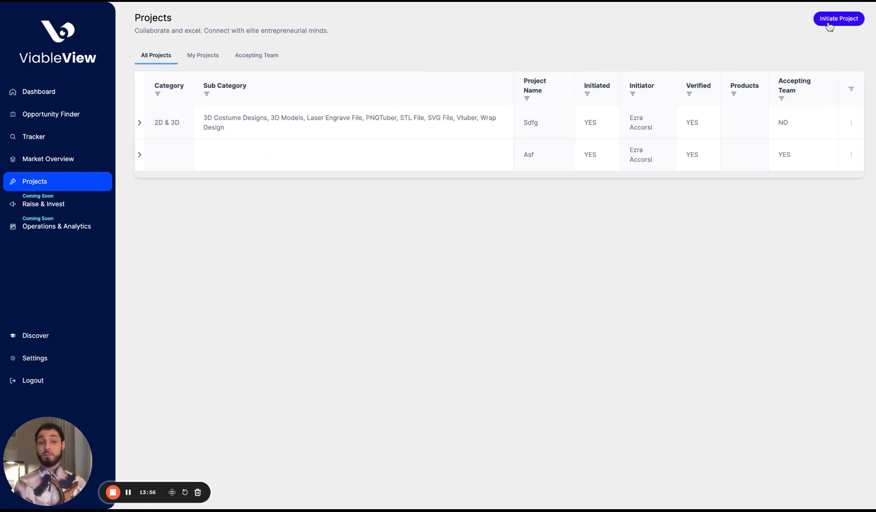
{"action": "left_click", "coordinate": [837, 18]}
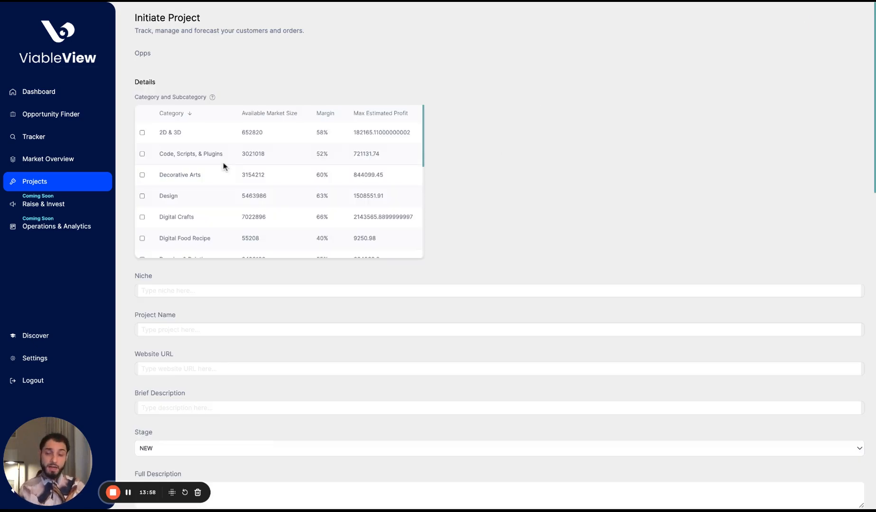
{"action": "mouse_move", "coordinate": [243, 250]}
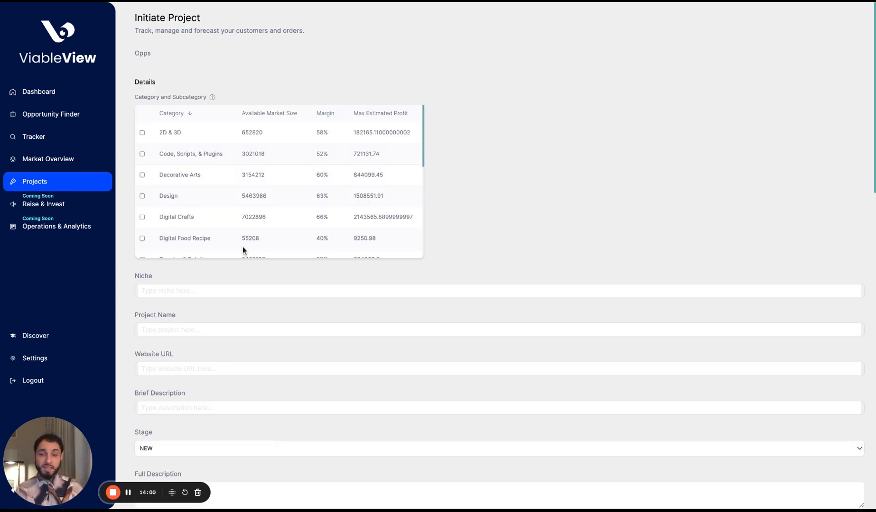
Reach Project Products, start adding from saved groups, then cancel the Add to Opportunity Group dialog.
{"action": "scroll", "scroll_direction": "down", "scroll_amount": 3}
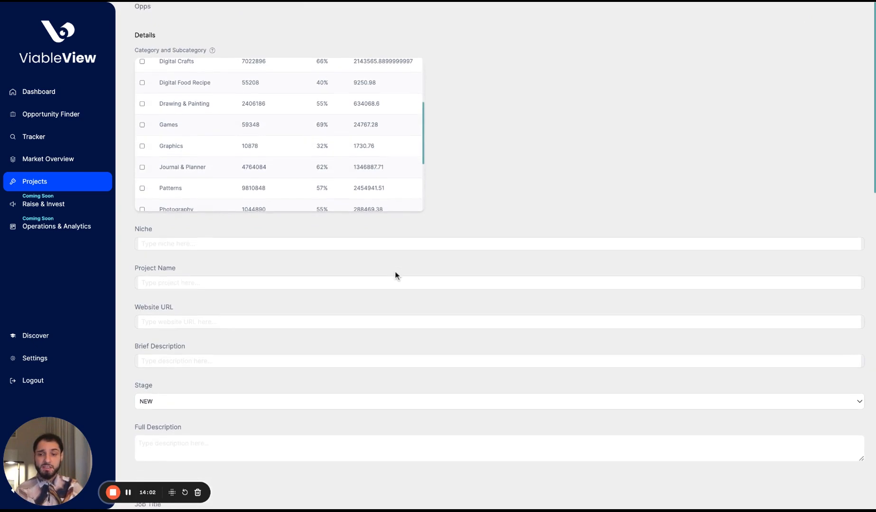
{"action": "scroll", "scroll_direction": "down", "scroll_amount": 3}
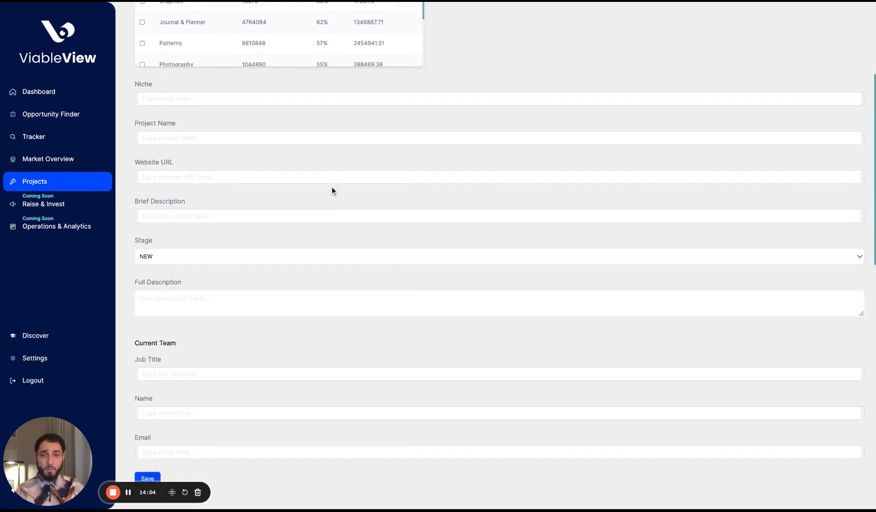
{"action": "mouse_move", "coordinate": [340, 178]}
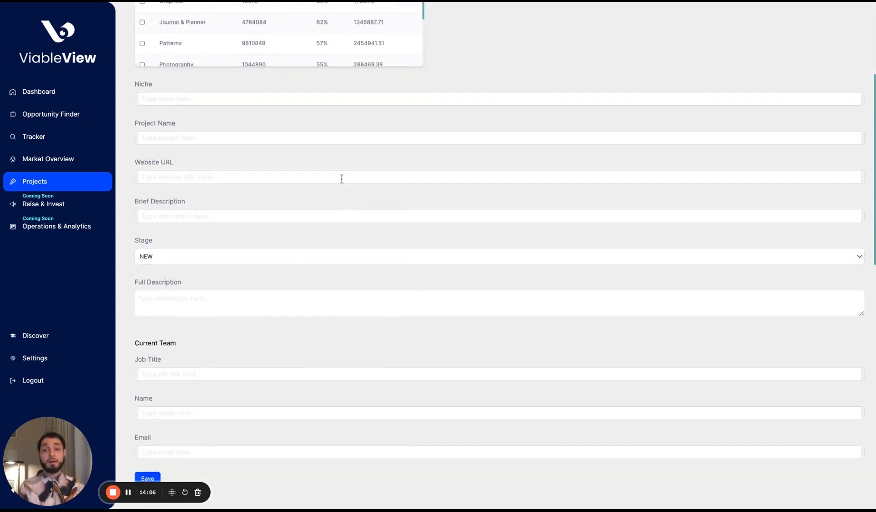
{"action": "scroll", "scroll_direction": "down", "scroll_amount": 3}
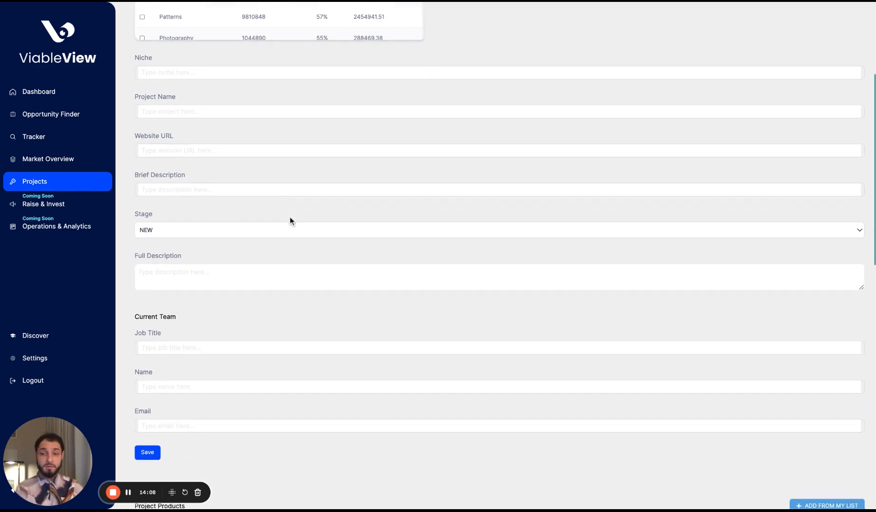
{"action": "scroll", "scroll_direction": "down", "scroll_amount": 3}
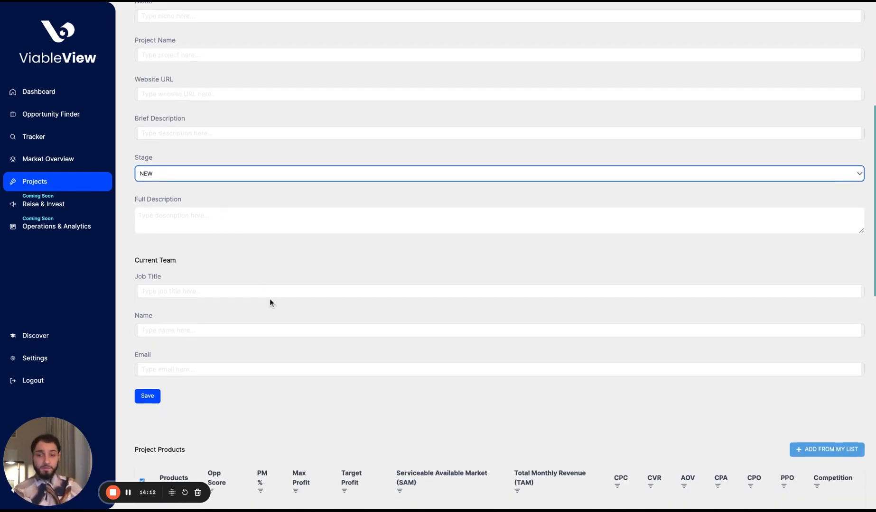
{"action": "scroll", "scroll_direction": "down", "scroll_amount": 3}
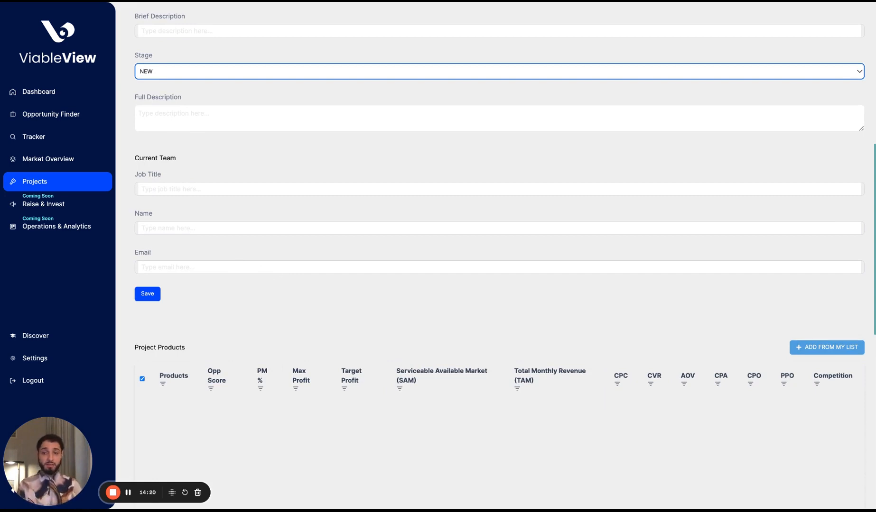
{"action": "scroll", "scroll_direction": "down", "scroll_amount": 3}
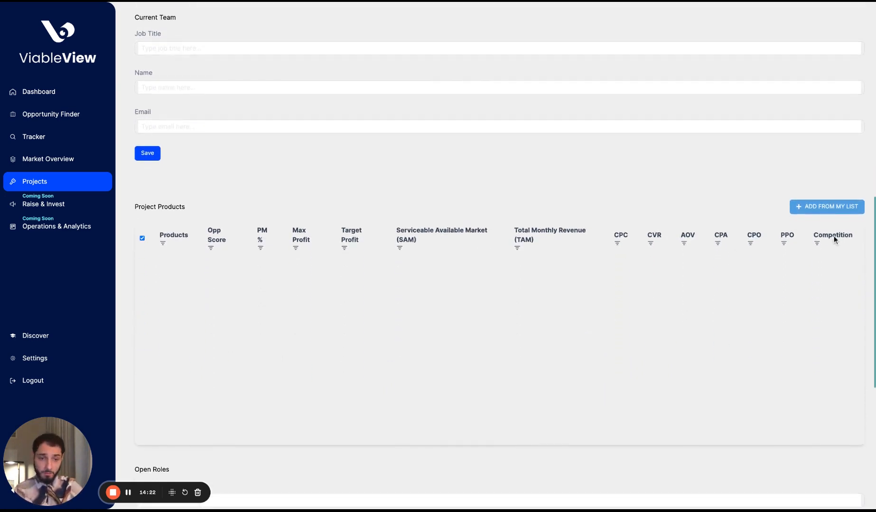
{"action": "left_click", "coordinate": [827, 206]}
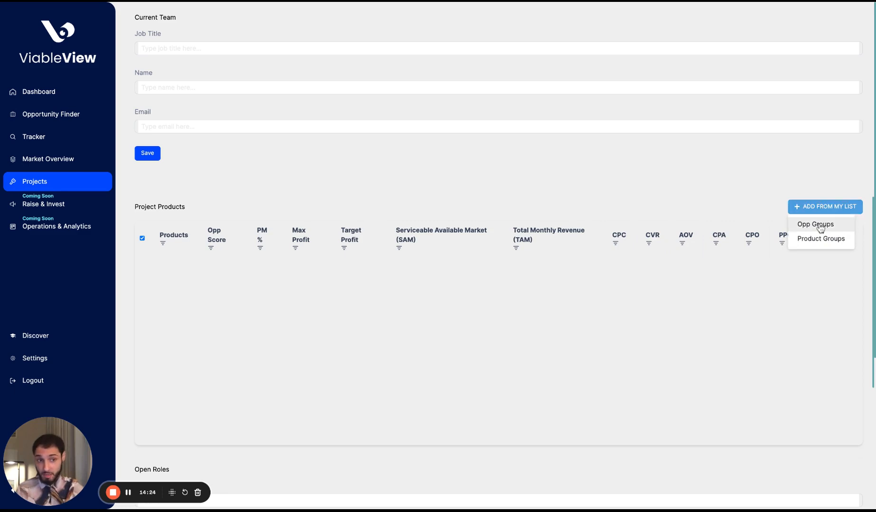
{"action": "left_click", "coordinate": [815, 224]}
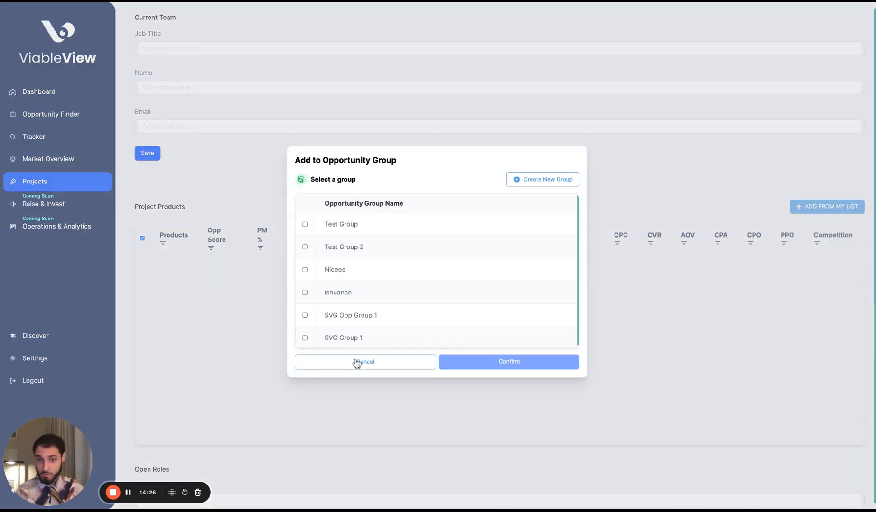
{"action": "left_click", "coordinate": [365, 362]}
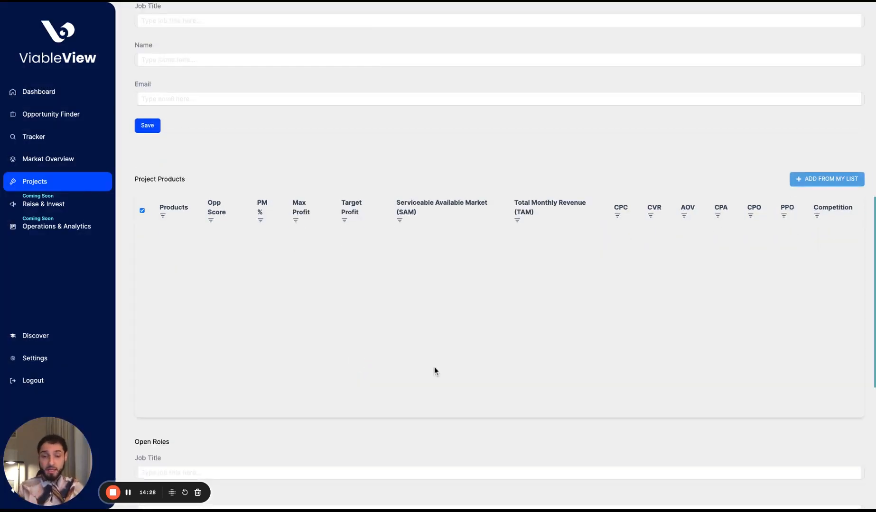
Review Open Roles and Invest, then Save and Preview the project, landing on Market Overview.
{"action": "scroll", "scroll_direction": "down", "scroll_amount": 3}
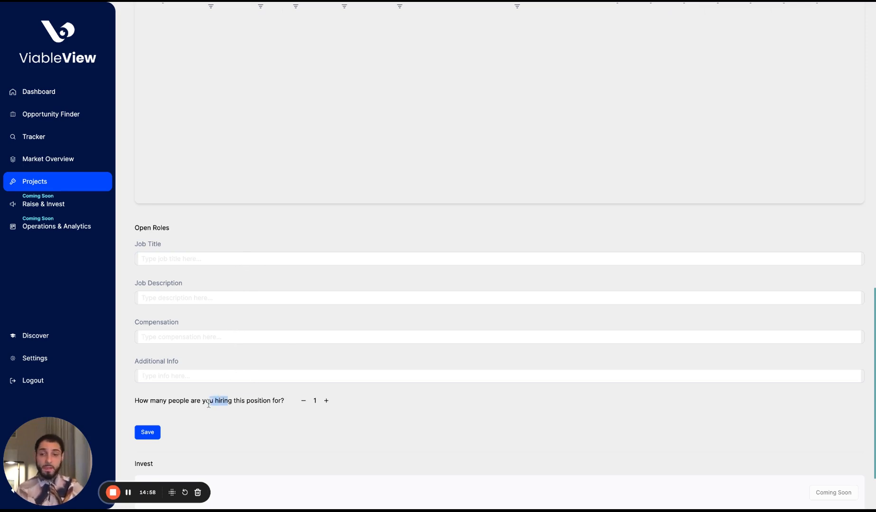
{"action": "scroll", "scroll_direction": "down", "scroll_amount": 3}
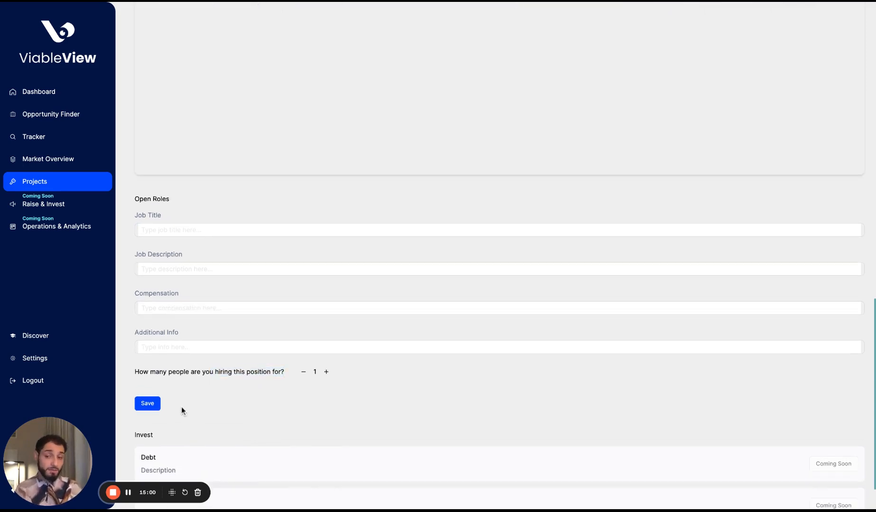
{"action": "mouse_move", "coordinate": [232, 418]}
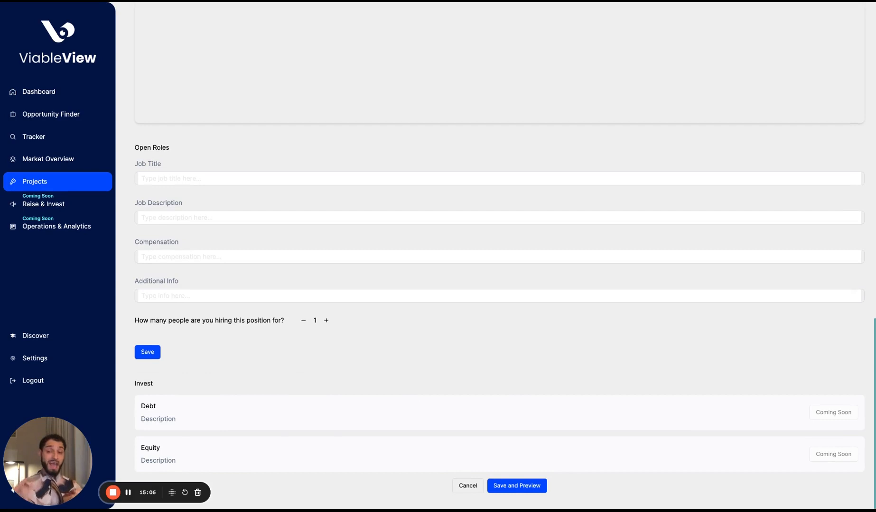
{"action": "mouse_move", "coordinate": [757, 389]}
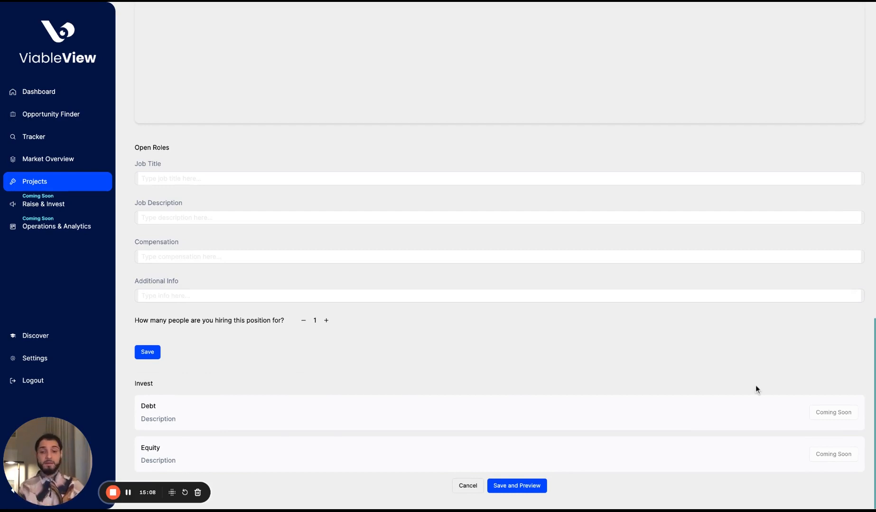
{"action": "mouse_move", "coordinate": [828, 413]}
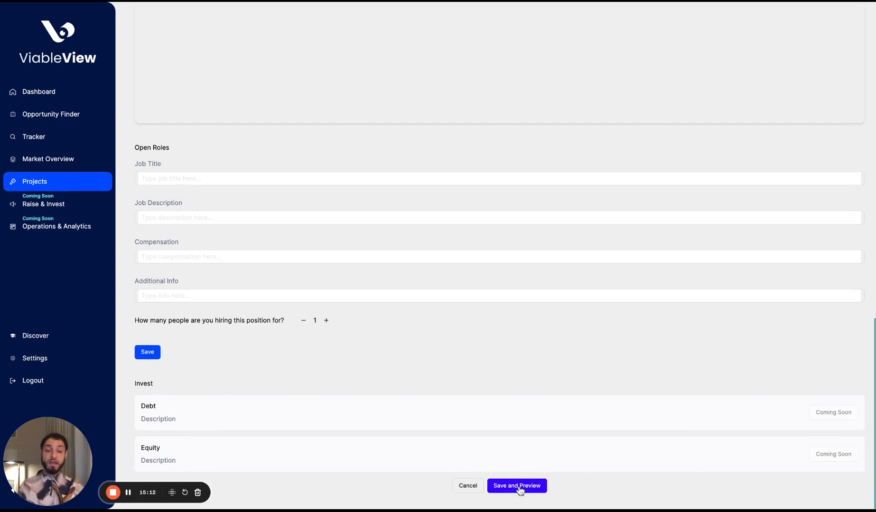
{"action": "left_click", "coordinate": [516, 486]}
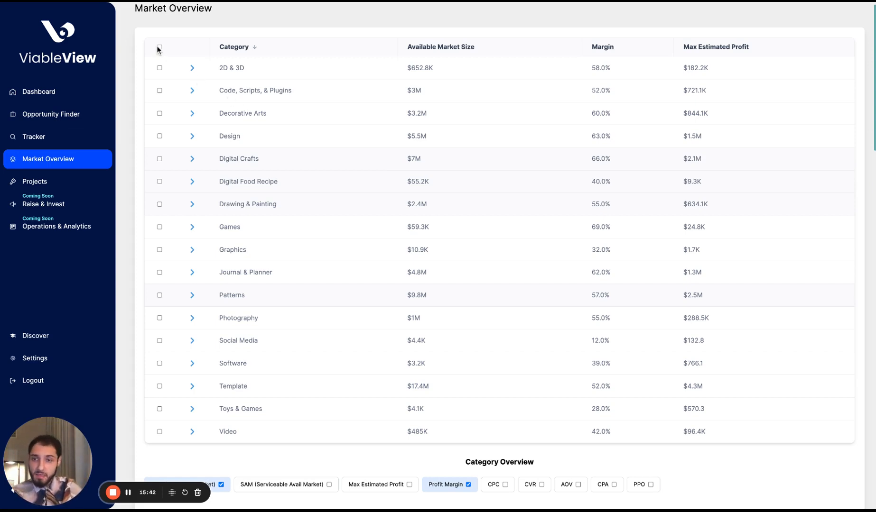
Select all categories via the header checkbox and view the Category and Segment Overview charts.
{"action": "left_click", "coordinate": [160, 47]}
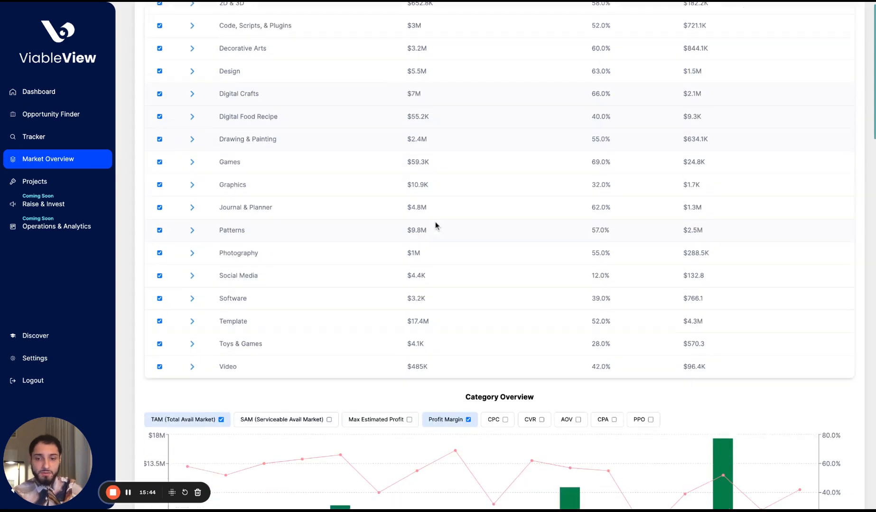
{"action": "scroll", "scroll_direction": "down", "scroll_amount": 3}
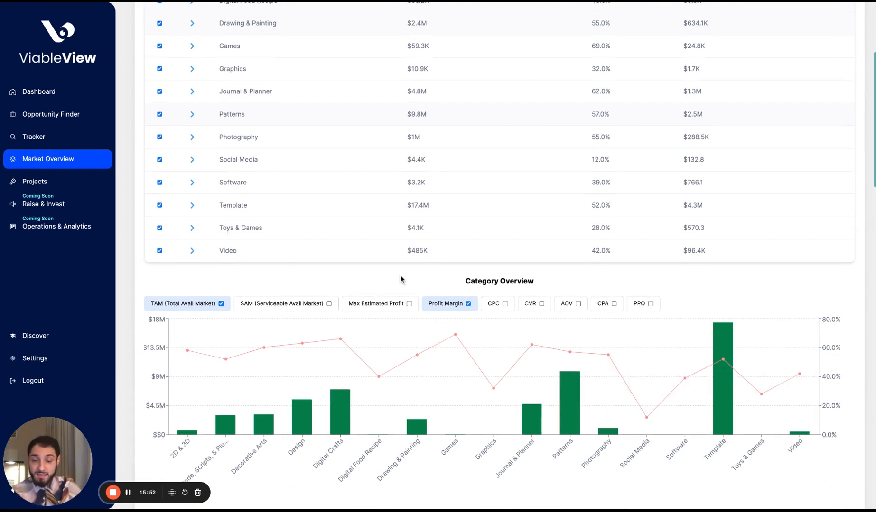
{"action": "scroll", "scroll_direction": "down", "scroll_amount": 3}
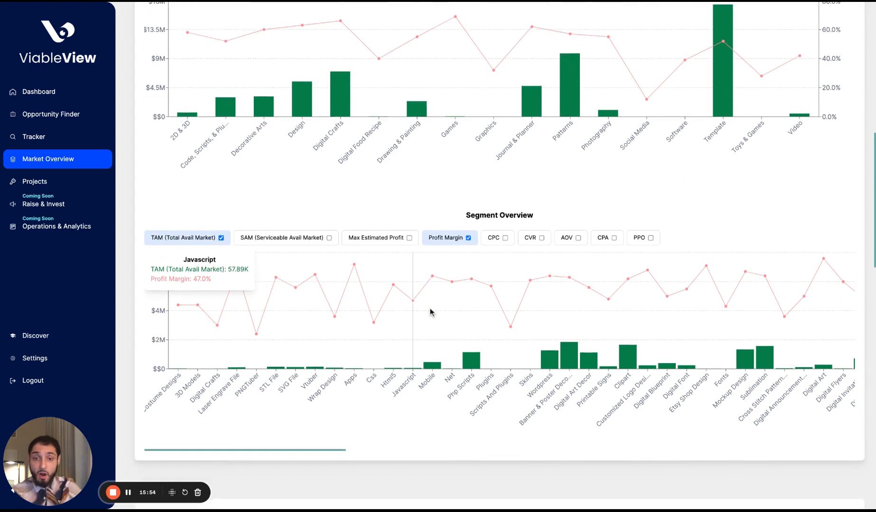
Add SAM and Max Estimated Profit to the Segment Overview chart and reveal the niche table below.
{"action": "left_click", "coordinate": [329, 238]}
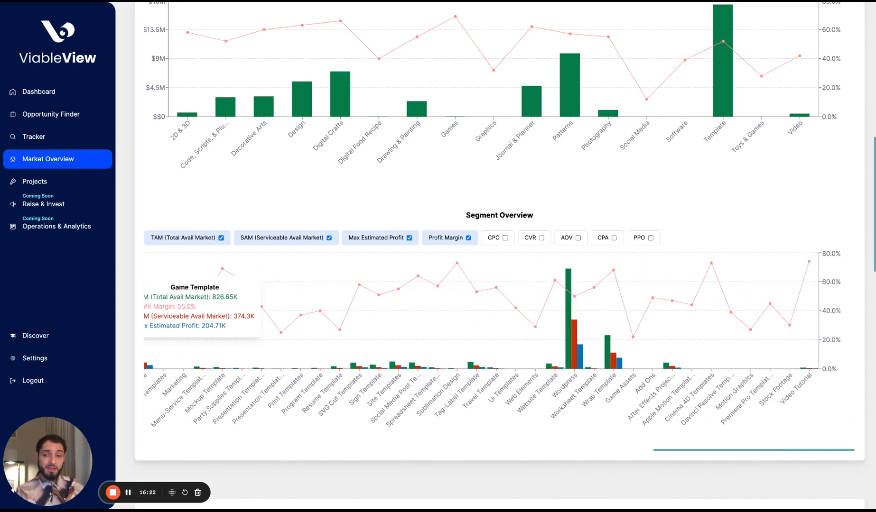
{"action": "mouse_move", "coordinate": [560, 331]}
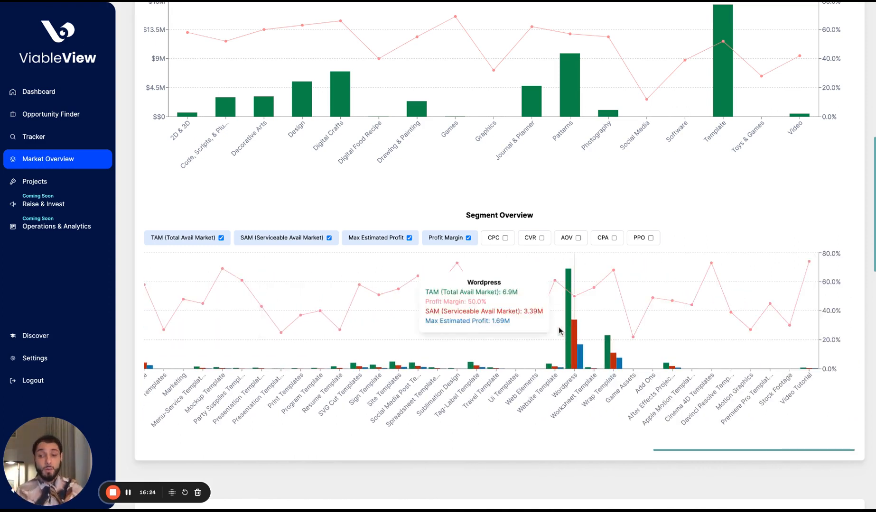
{"action": "mouse_move", "coordinate": [569, 322]}
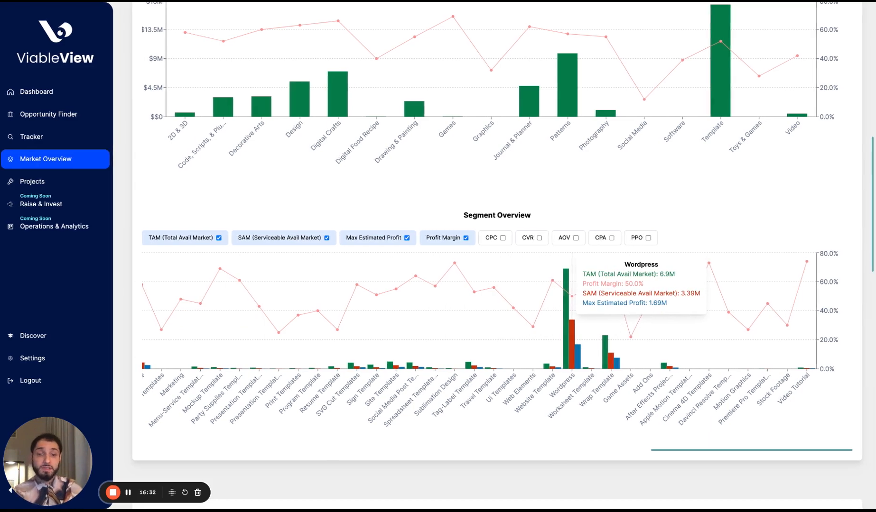
{"action": "scroll", "scroll_direction": "down", "scroll_amount": 3}
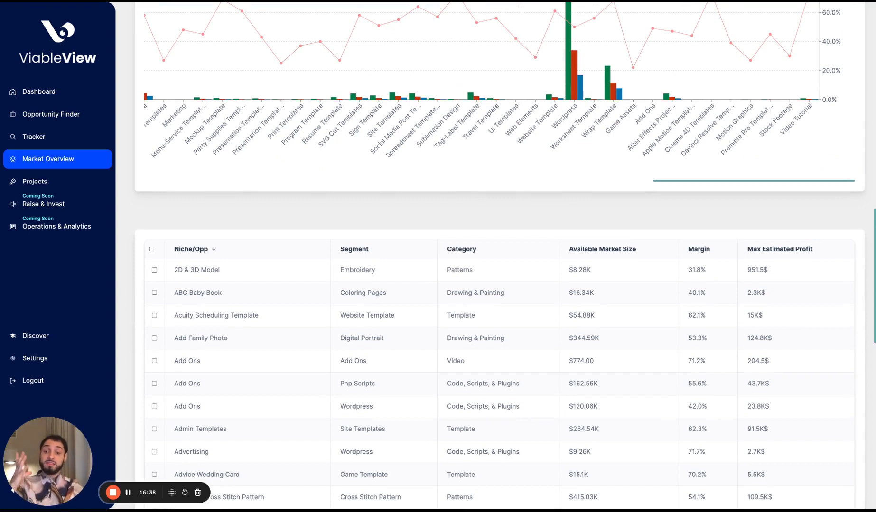
Tick Alphabet Cross Stitch Pattern, Amigurumi Turtle Chrochet Pattern and Android for the Niche Overview chart.
{"action": "scroll", "scroll_direction": "down", "scroll_amount": 3}
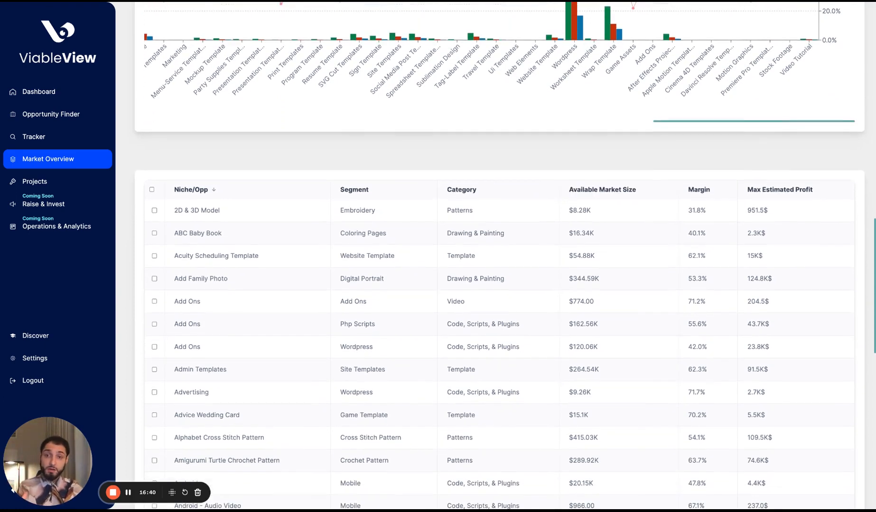
{"action": "scroll", "scroll_direction": "down", "scroll_amount": 3}
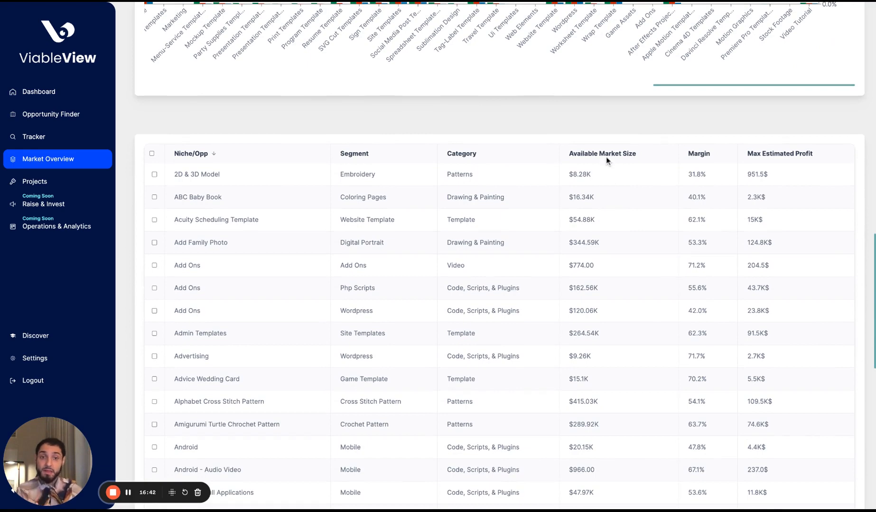
{"action": "mouse_move", "coordinate": [767, 179]}
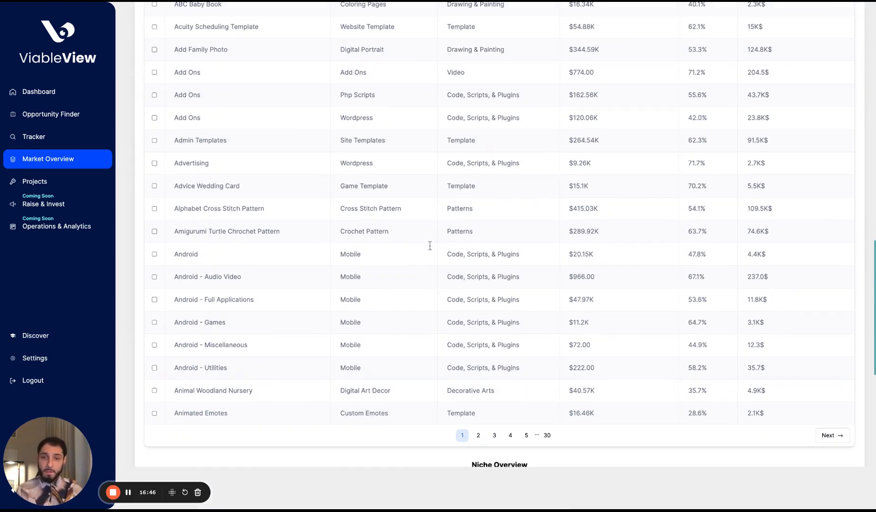
{"action": "left_click", "coordinate": [154, 209]}
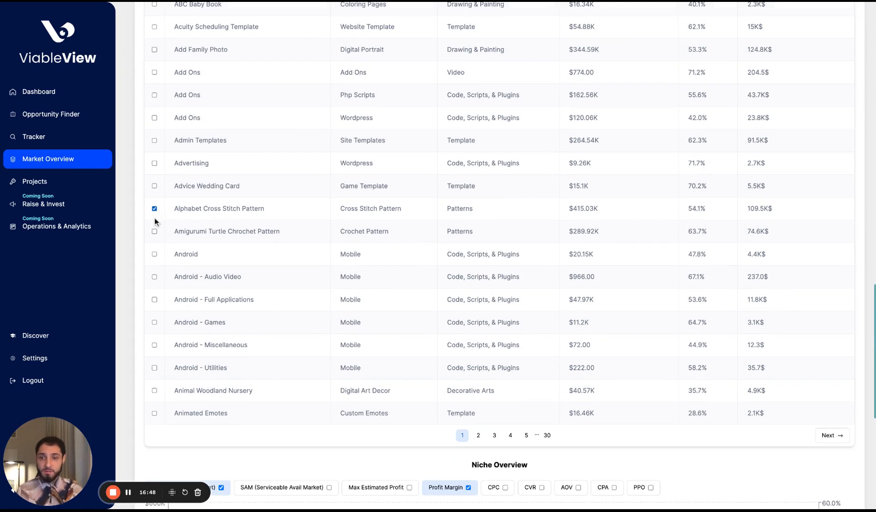
{"action": "left_click", "coordinate": [154, 254]}
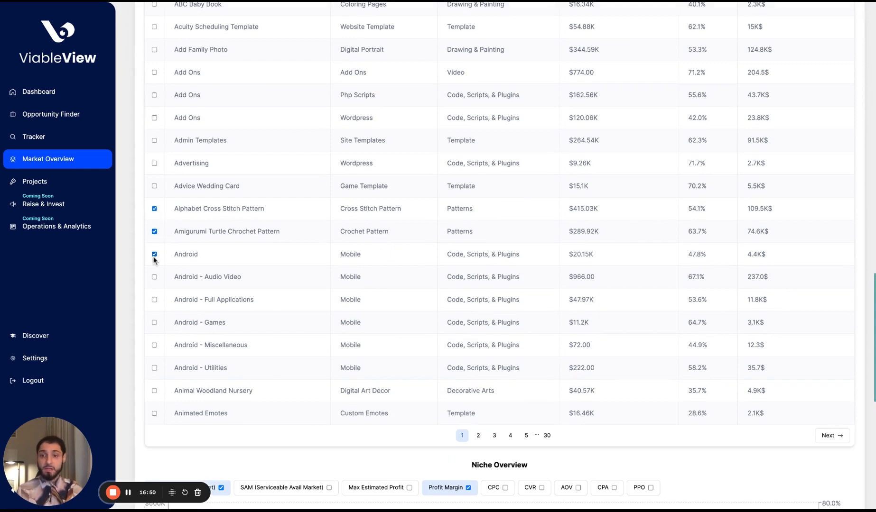
{"action": "scroll", "scroll_direction": "down", "scroll_amount": 3}
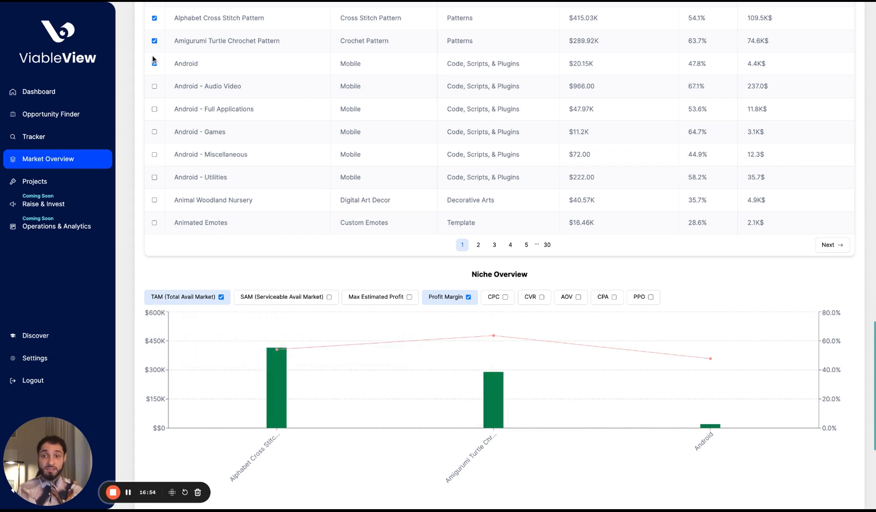
{"action": "left_click", "coordinate": [153, 64]}
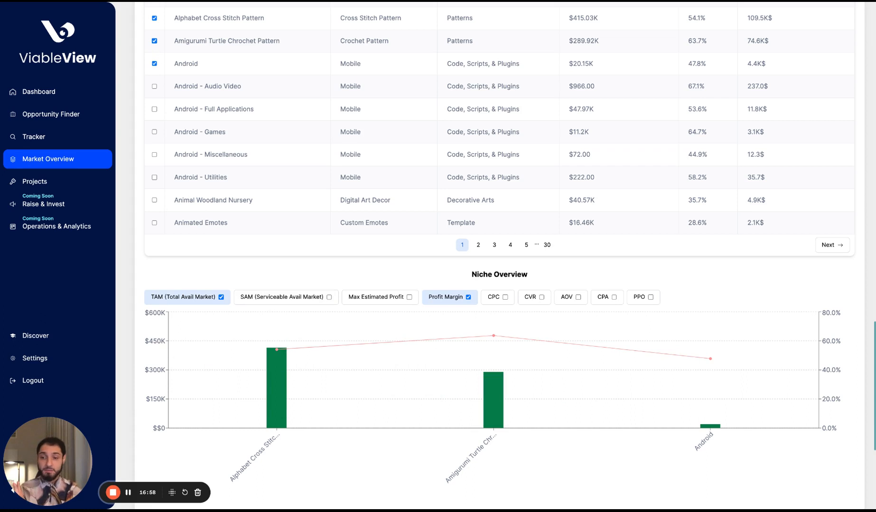
{"action": "scroll", "scroll_direction": "down", "scroll_amount": 3}
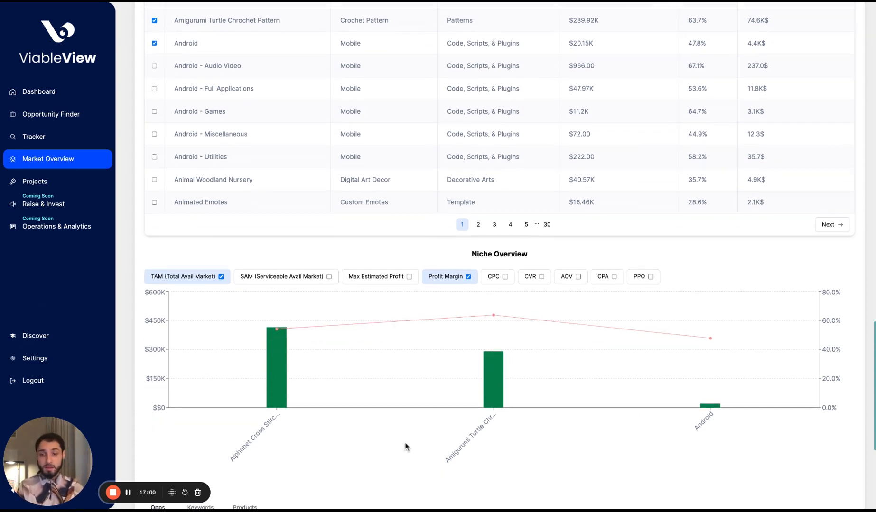
{"action": "scroll", "scroll_direction": "down", "scroll_amount": 3}
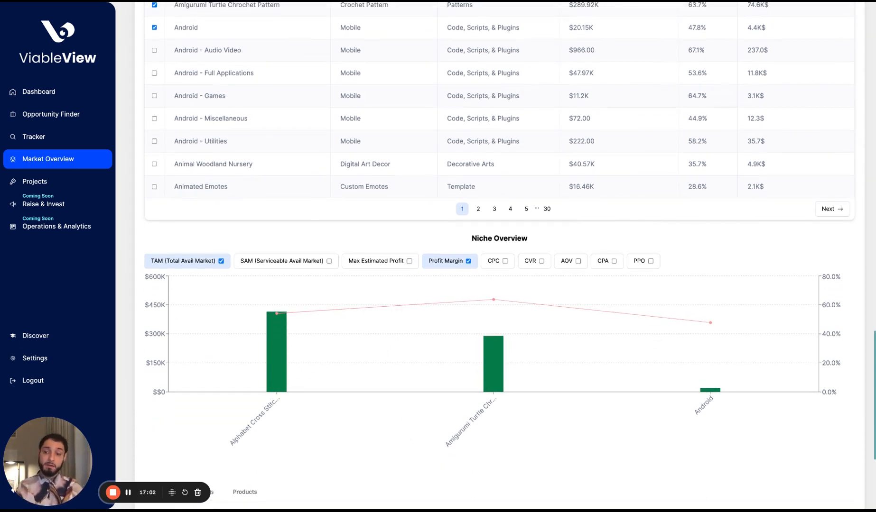
{"action": "scroll", "scroll_direction": "down", "scroll_amount": 3}
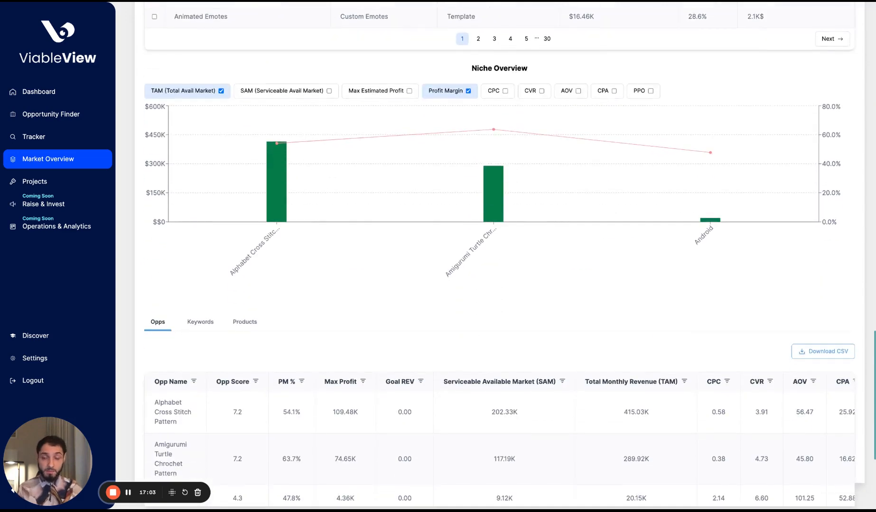
{"action": "scroll", "scroll_direction": "down", "scroll_amount": 3}
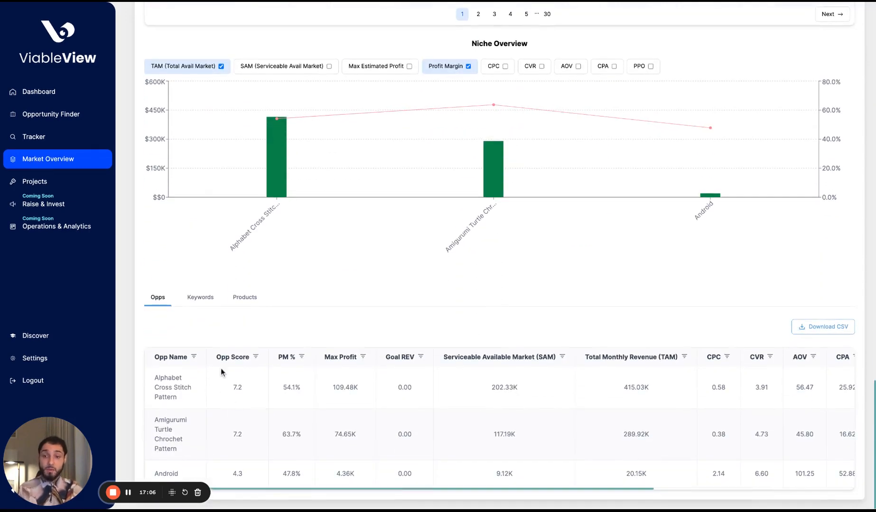
{"action": "mouse_move", "coordinate": [255, 459]}
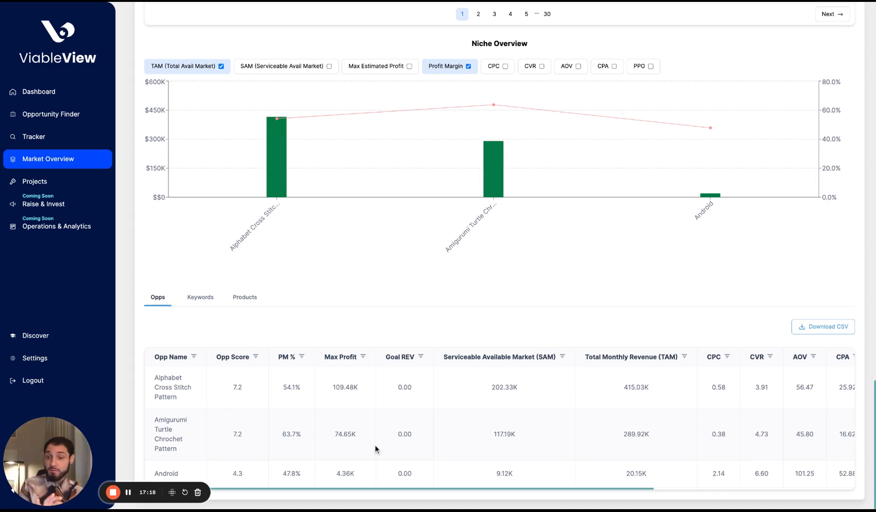
{"action": "mouse_move", "coordinate": [288, 361]}
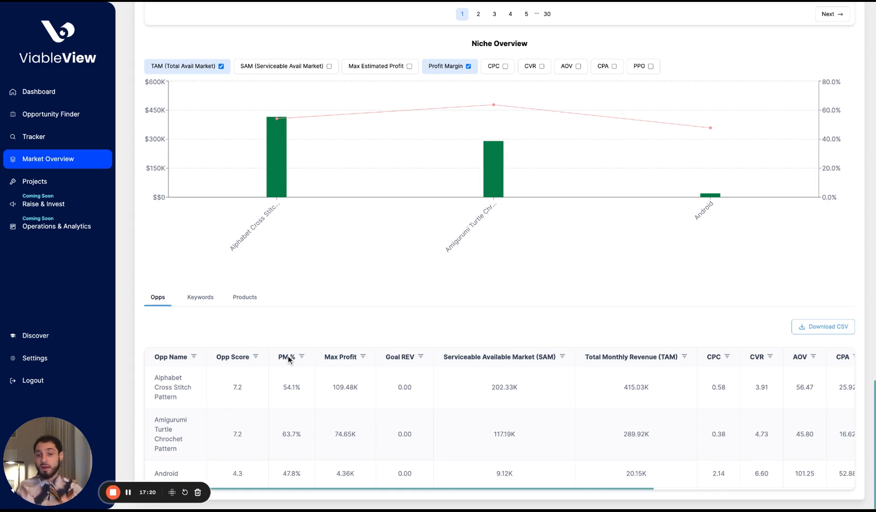